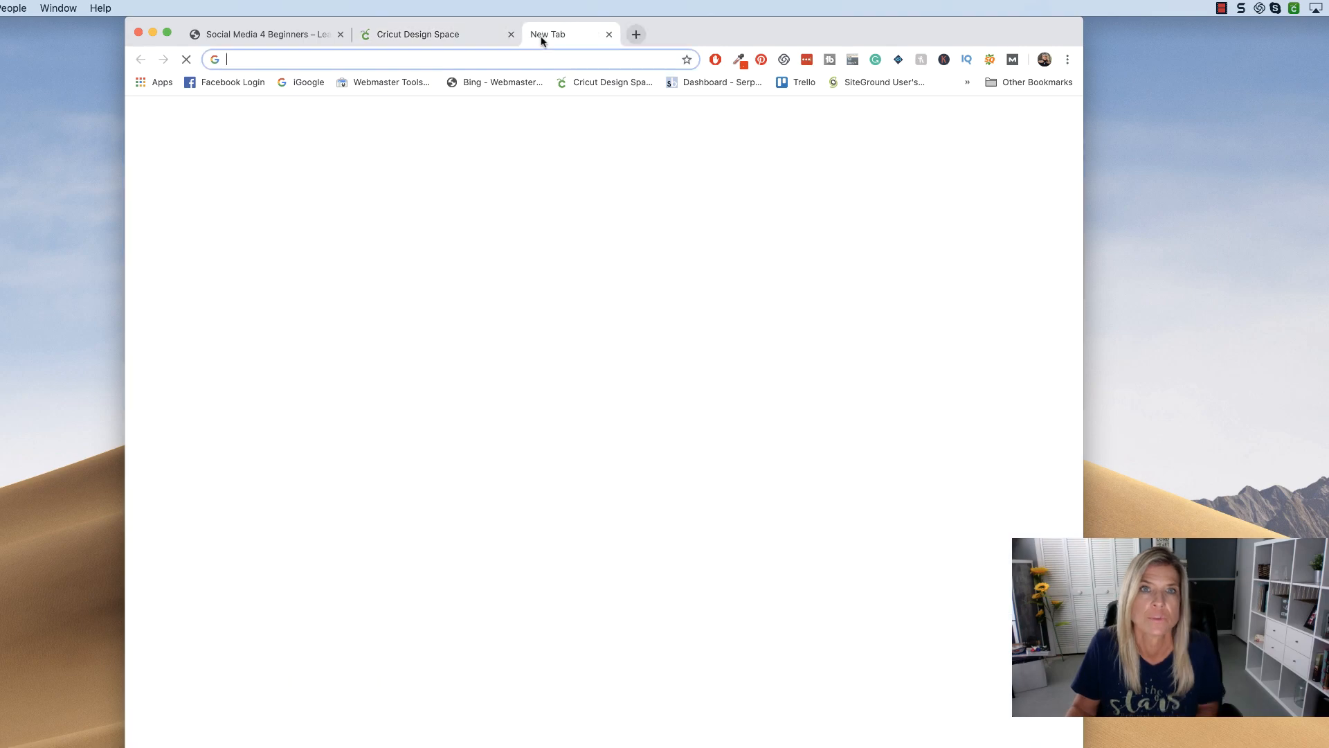
# - Search Google for 'loom on google chrome' and scroll through the Loom results
pyautogui.write('loom on google chrome')
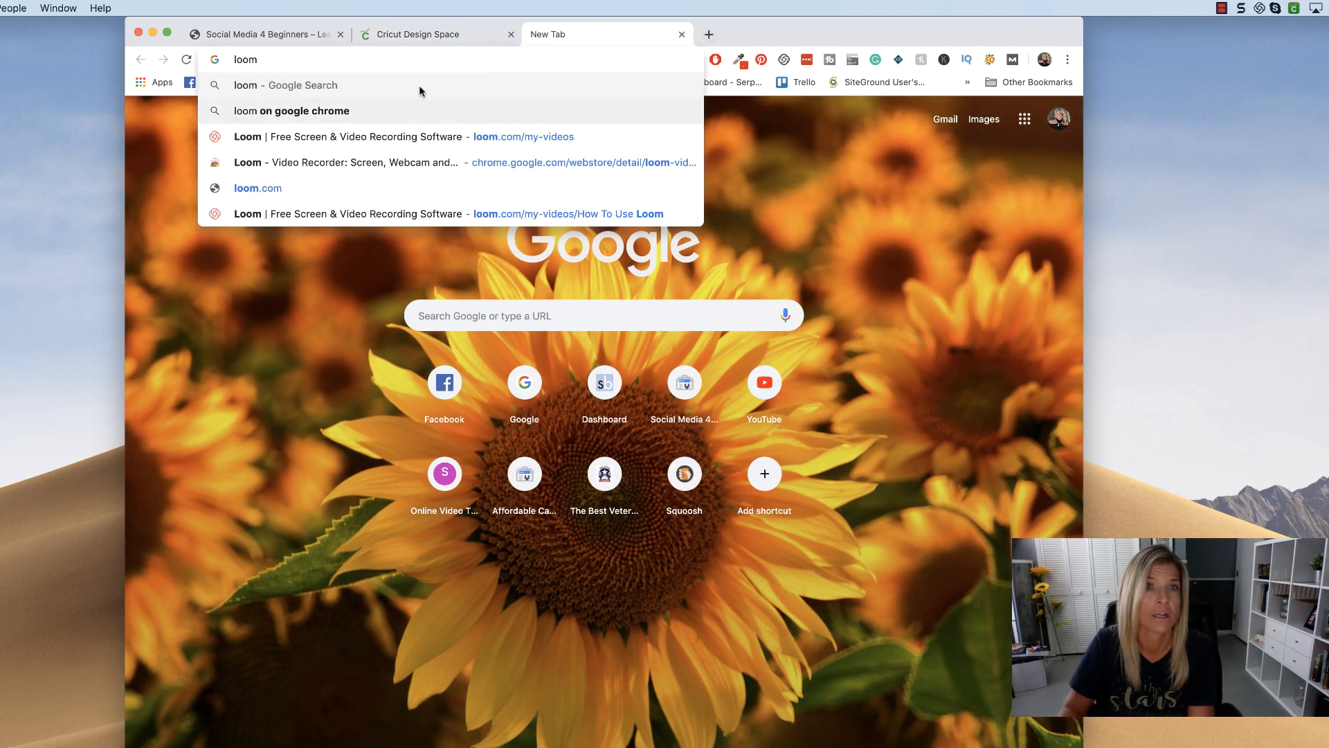
pyautogui.click(291, 111)
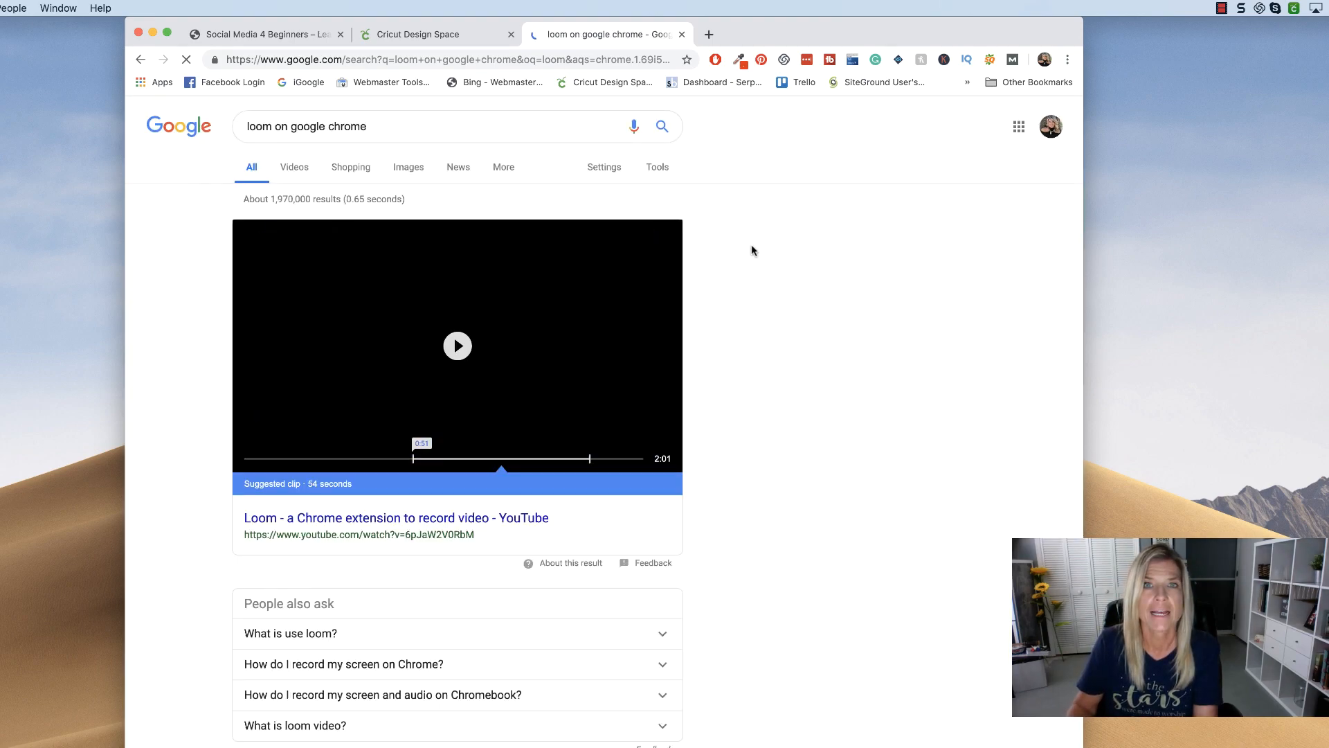
pyautogui.scroll(-3)
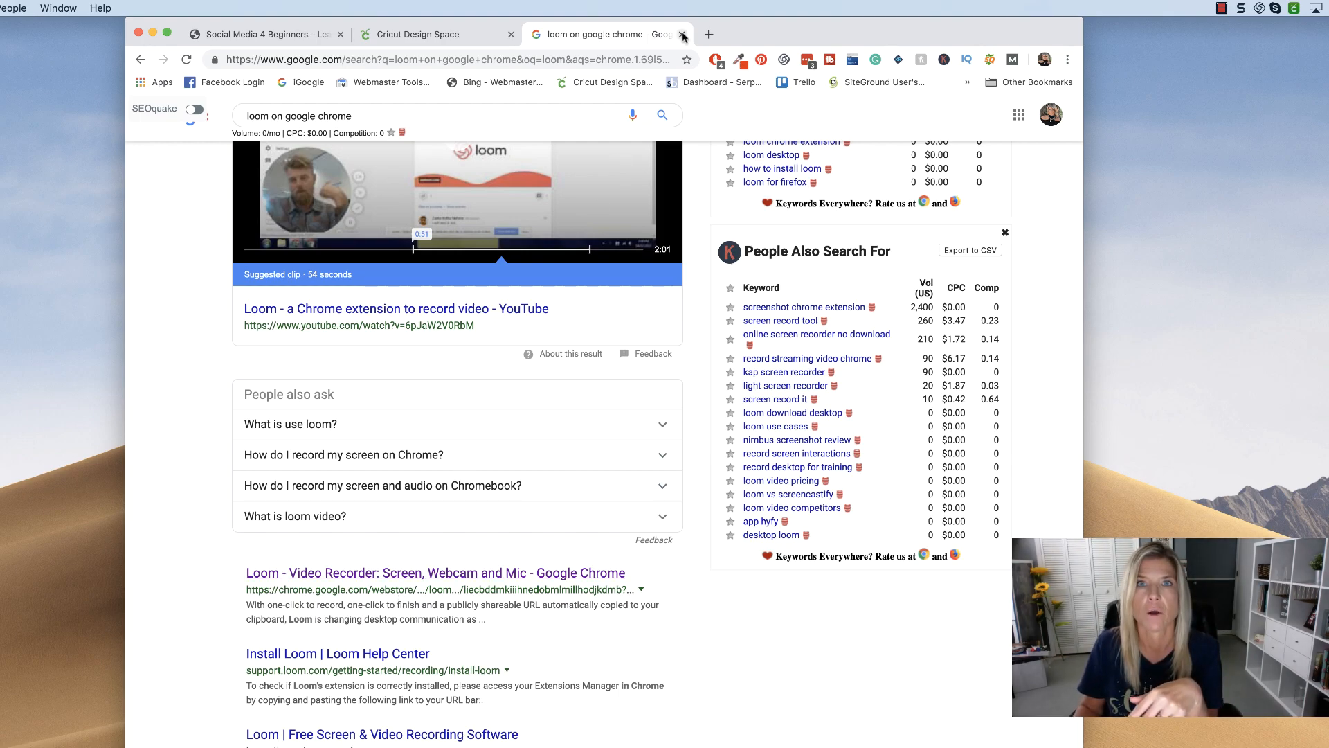
# - Close the search tab and bring up the Loom extension's recorder over the Cricut canvas
pyautogui.click(683, 34)
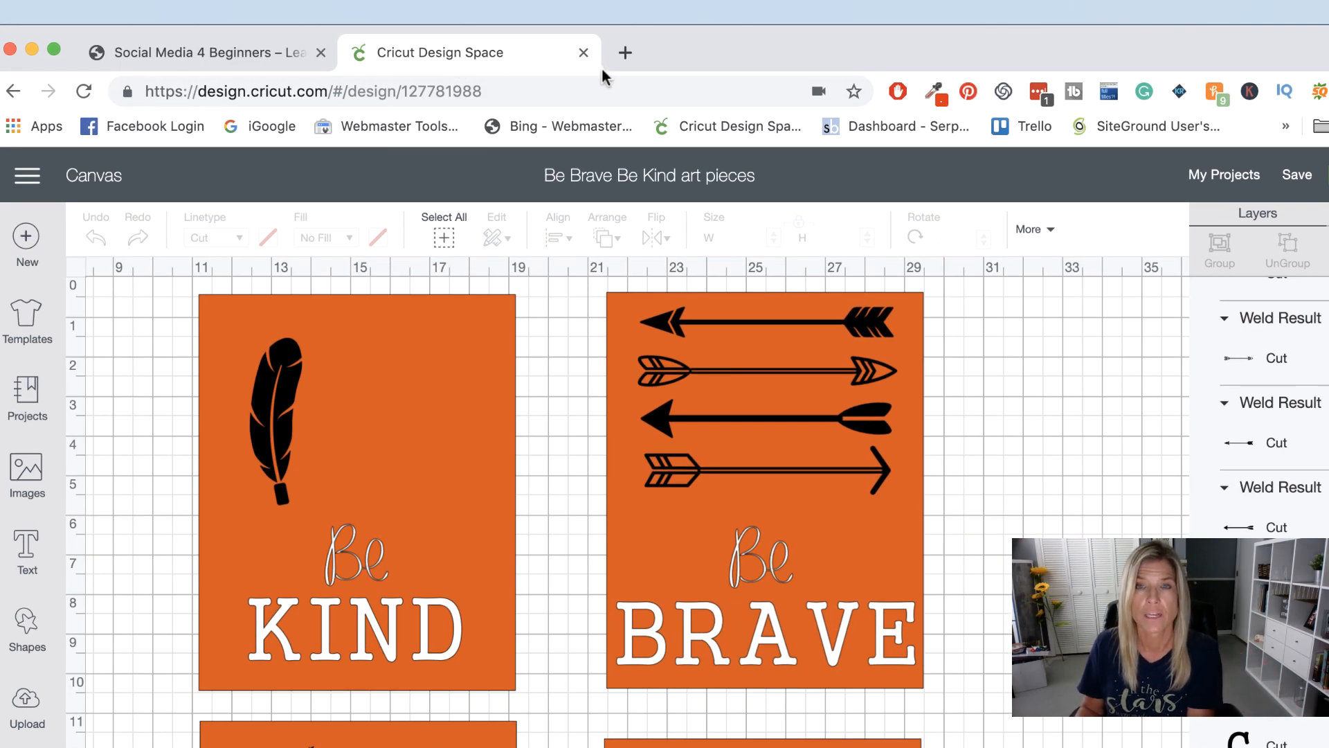
pyautogui.moveTo(1002, 91)
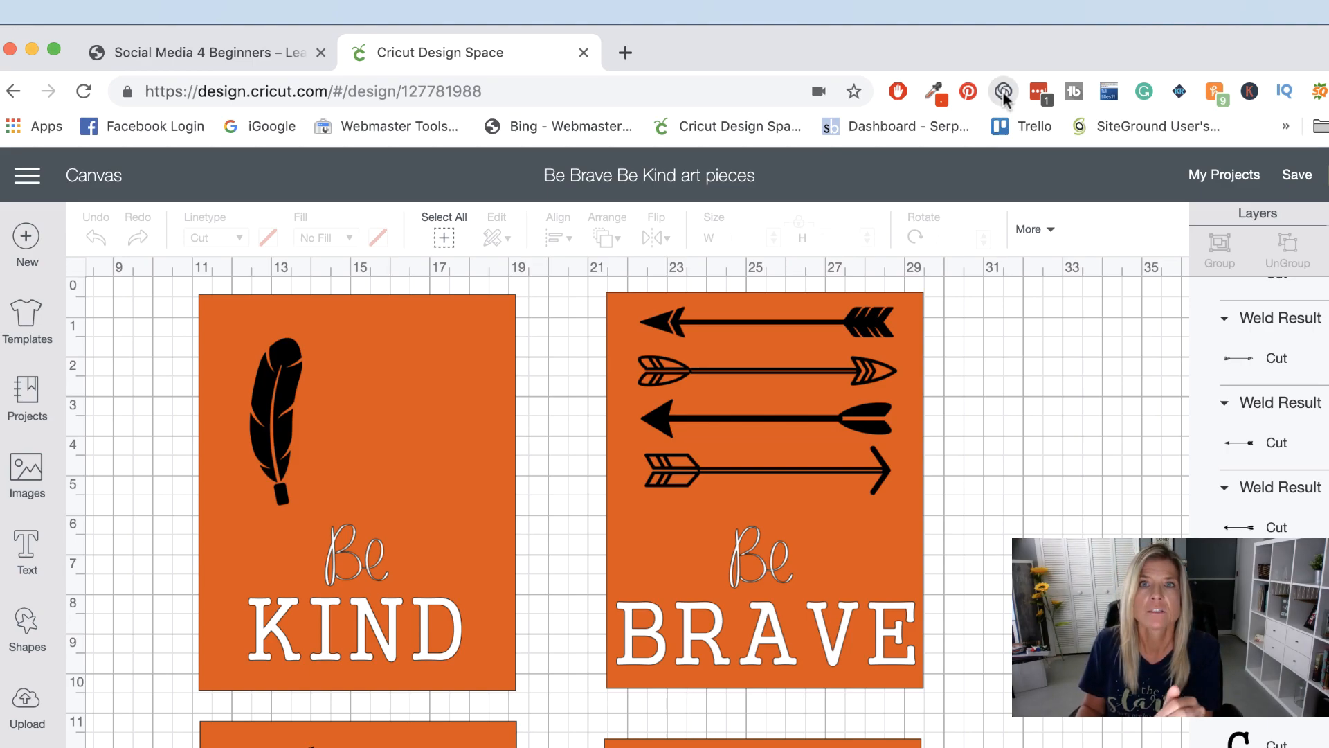
pyautogui.click(1002, 91)
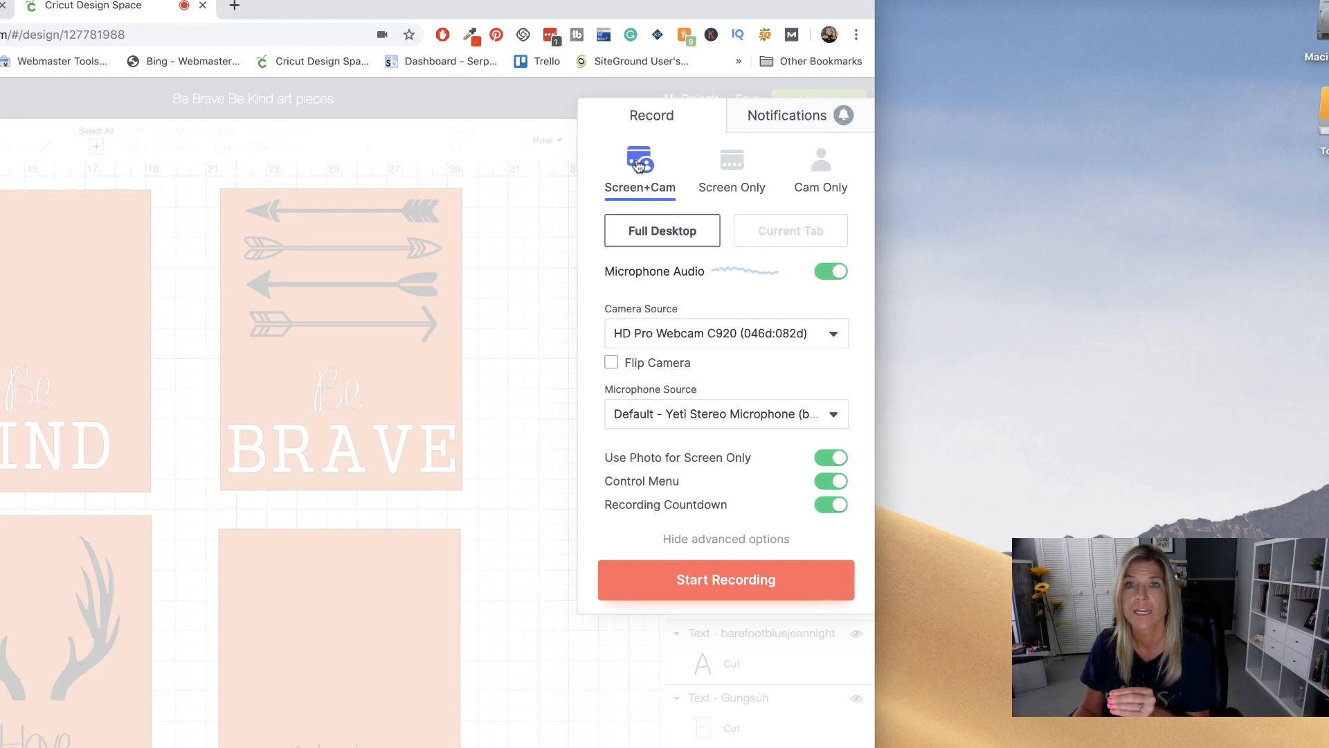
# - Try Screen Only, toggle the screen-only photo off and on, then choose Cam Only
pyautogui.click(726, 579)
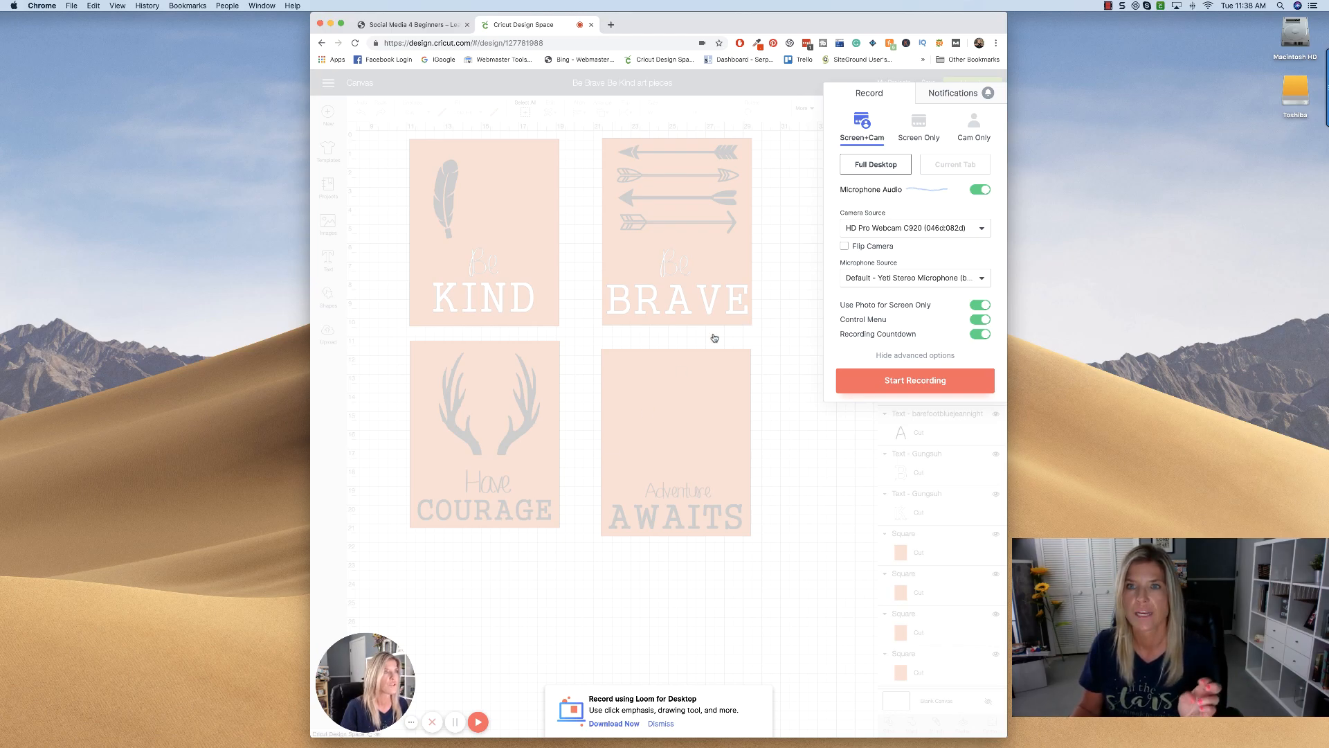
pyautogui.click(918, 126)
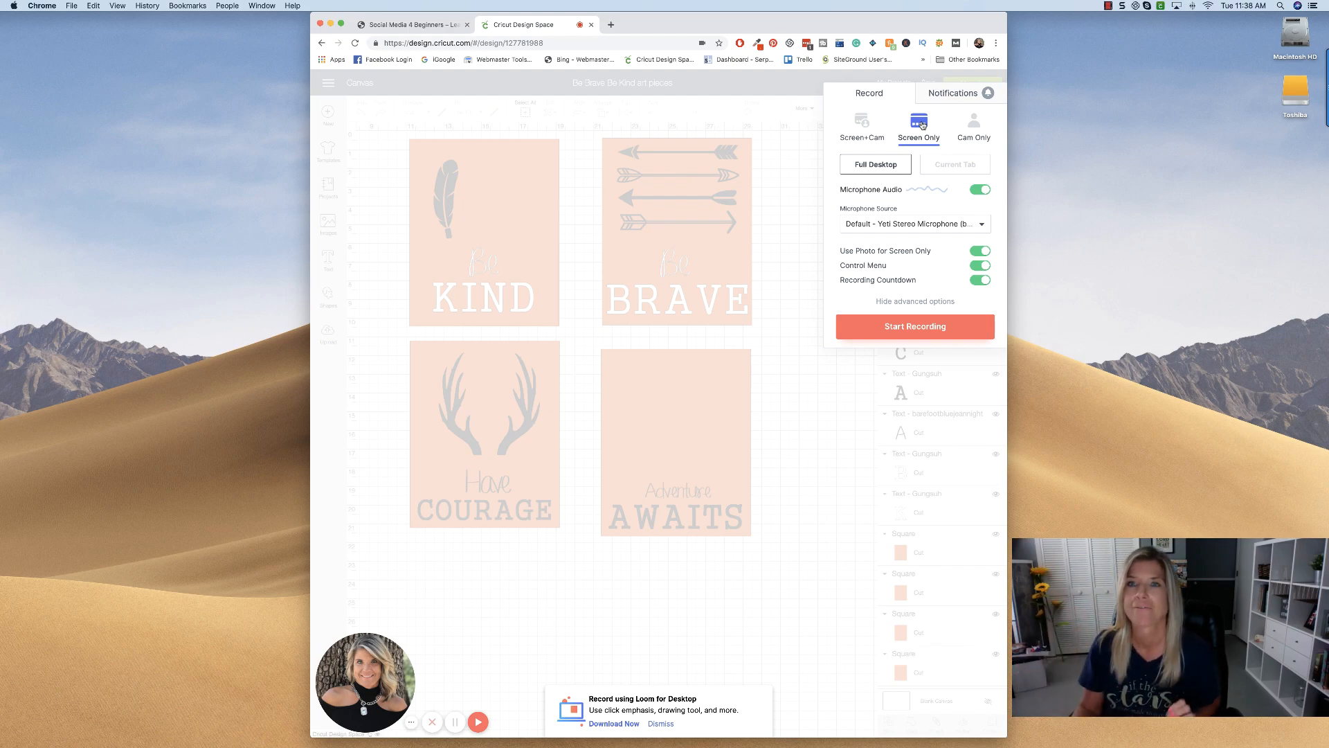
pyautogui.moveTo(364, 682)
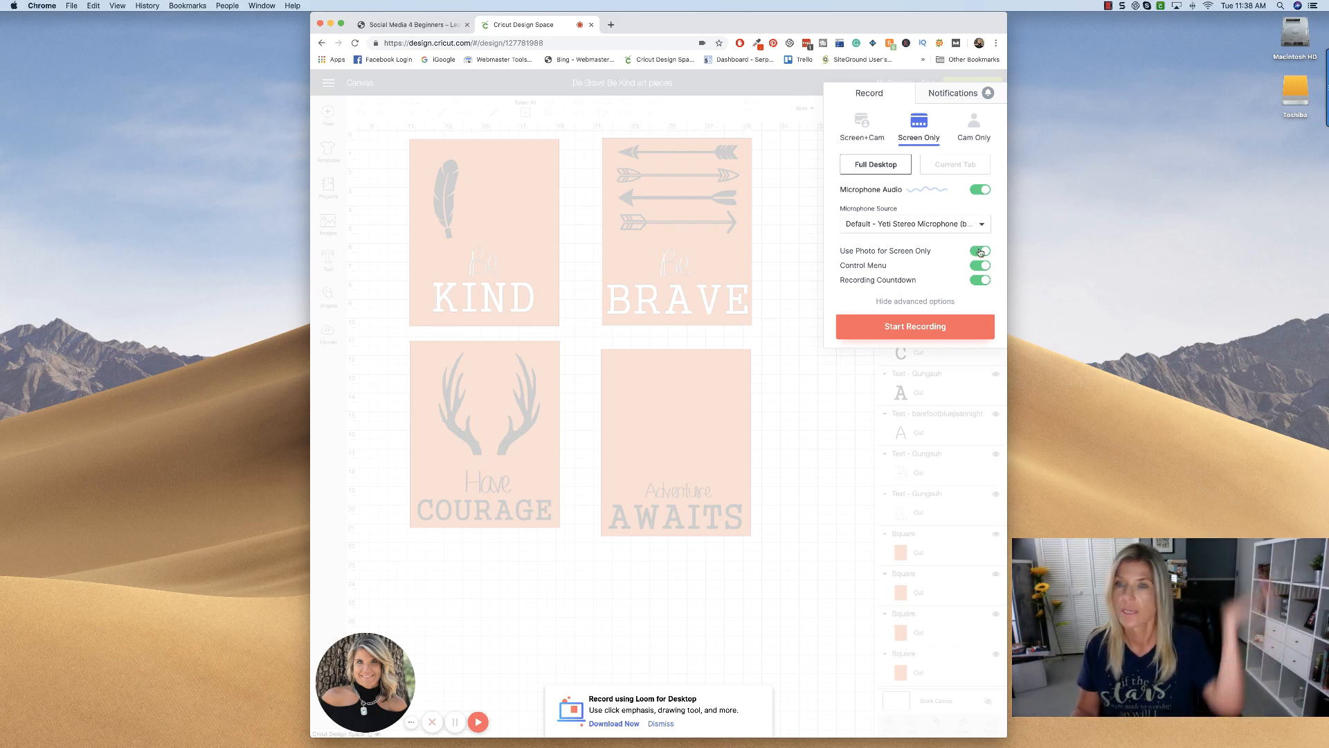
pyautogui.click(979, 250)
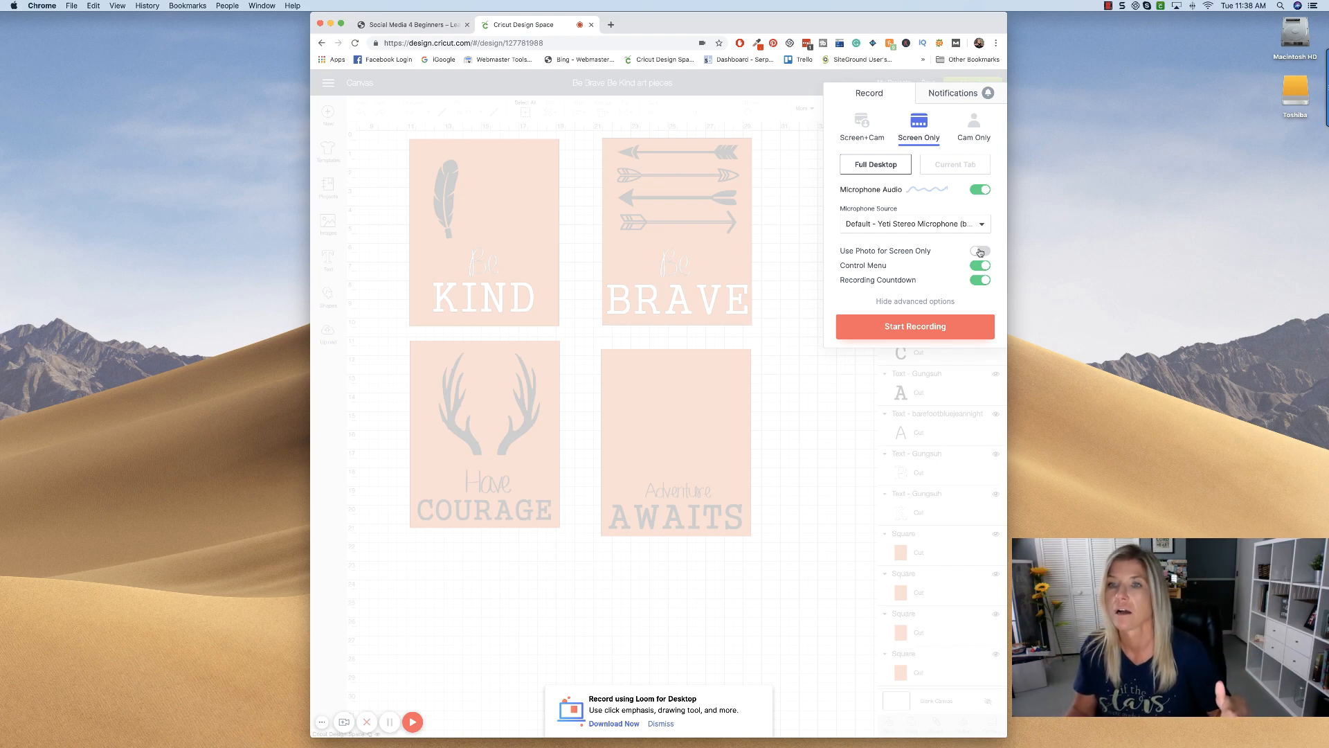
pyautogui.click(980, 251)
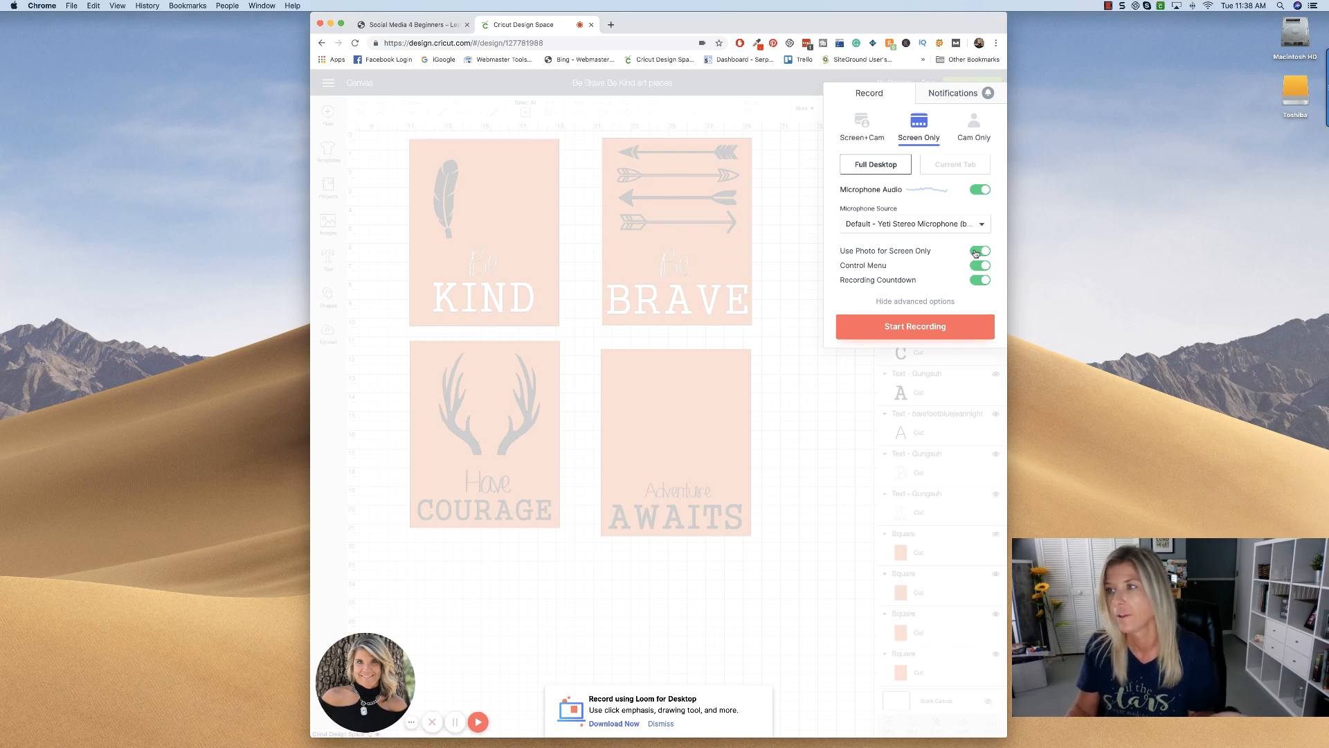
pyautogui.click(974, 127)
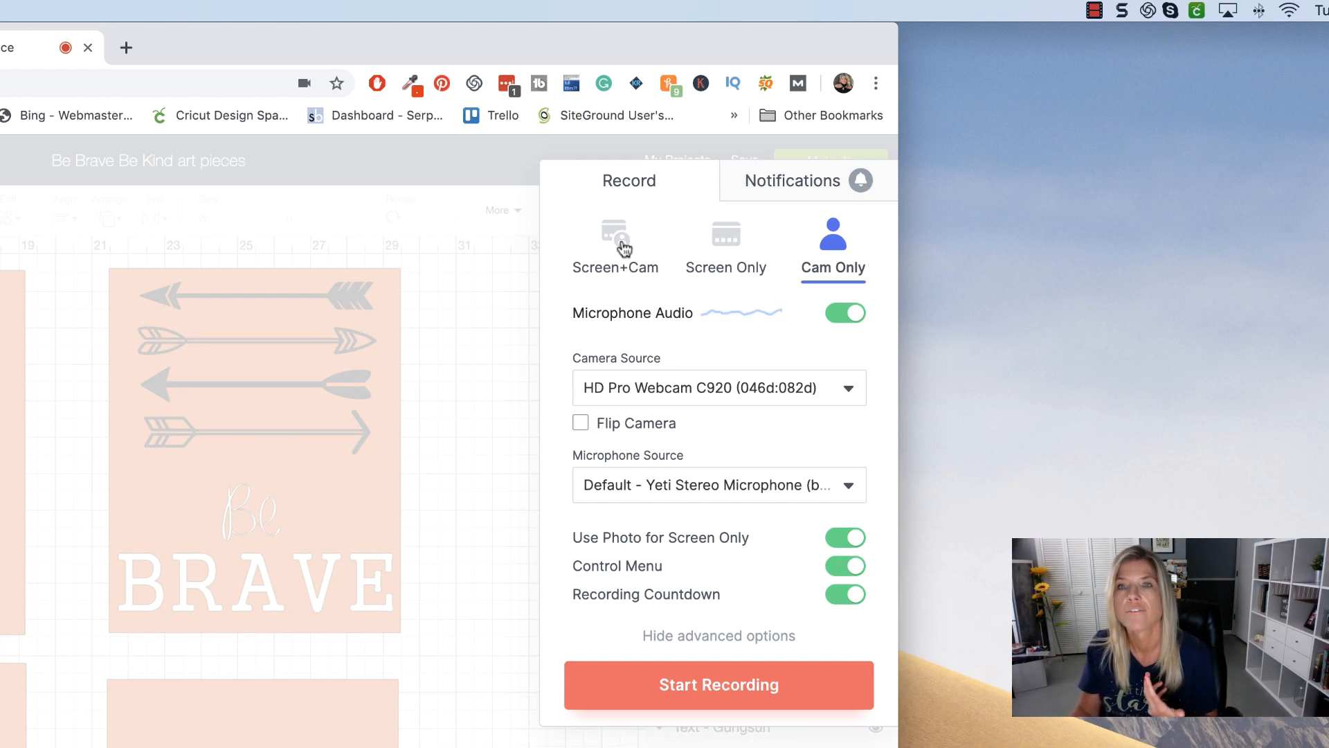
# - Return to Screen+Cam and settle on Full Desktop capture after trying Current Tab
pyautogui.click(615, 246)
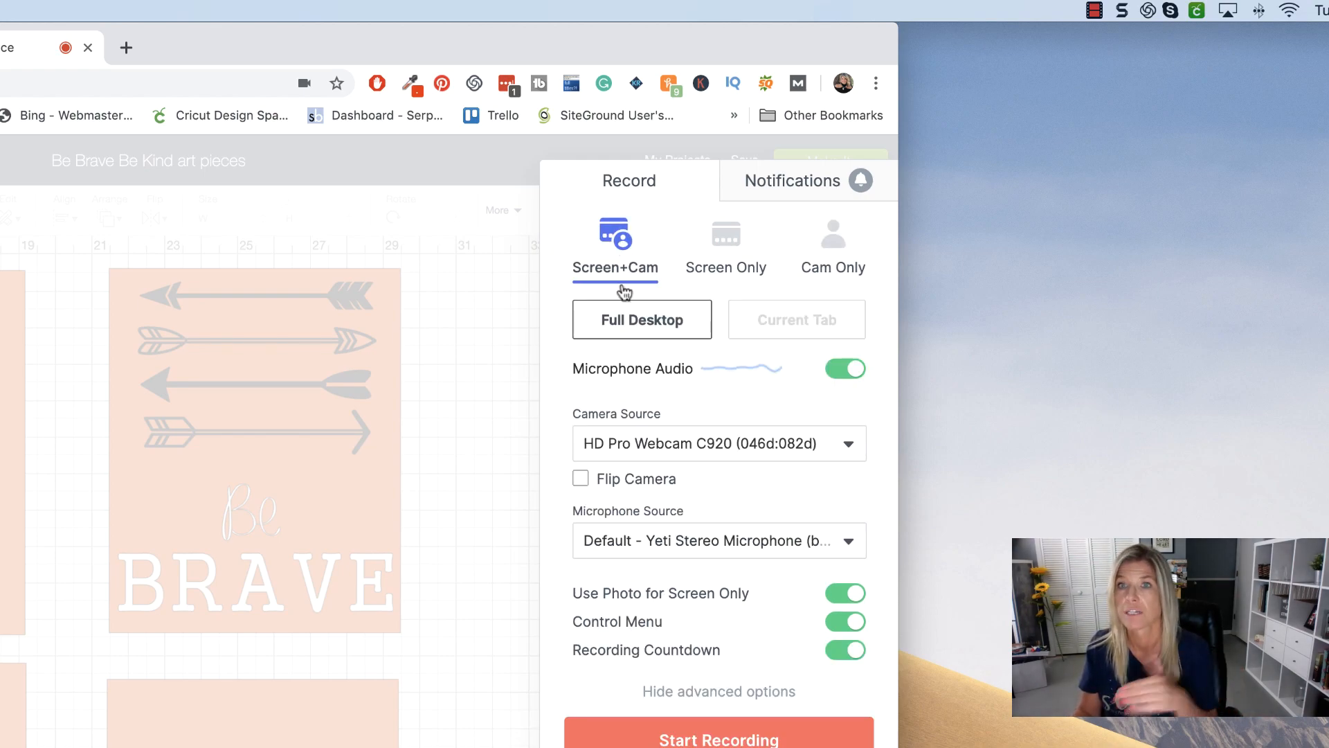
pyautogui.moveTo(622, 330)
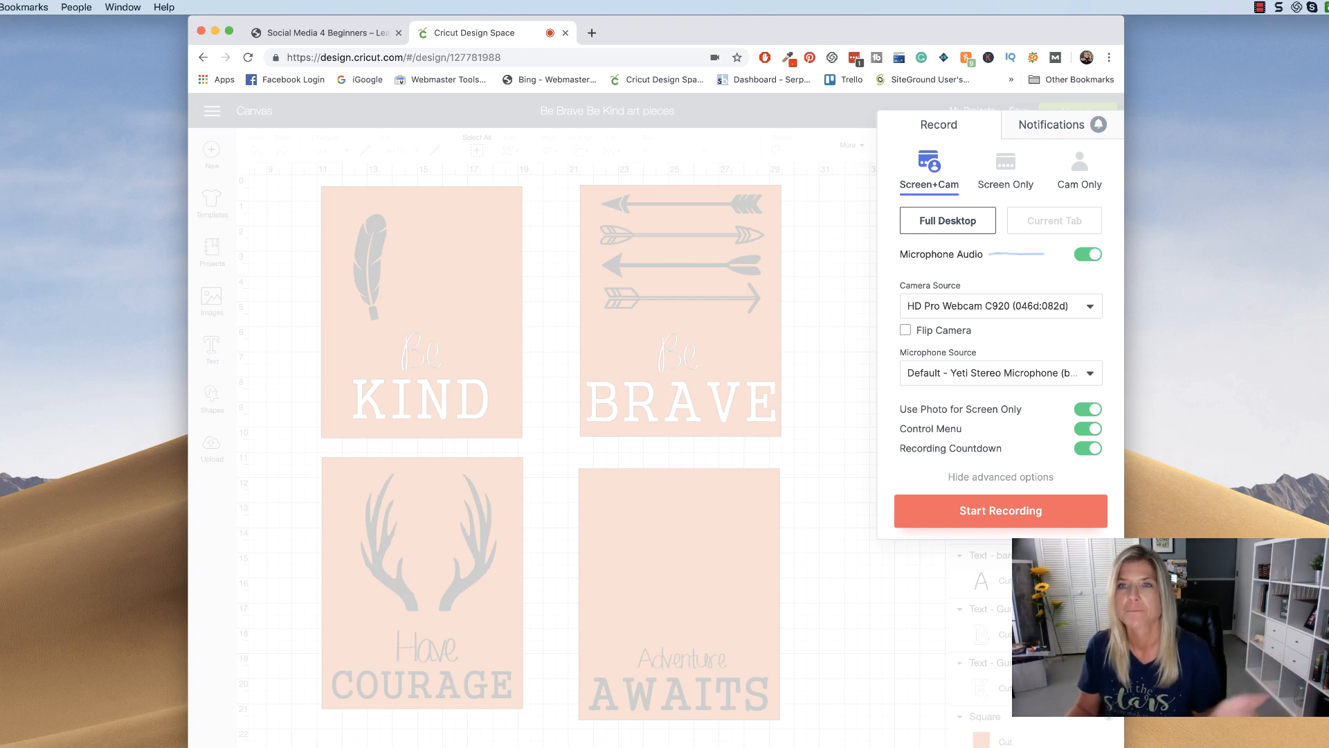
pyautogui.moveTo(543, 206)
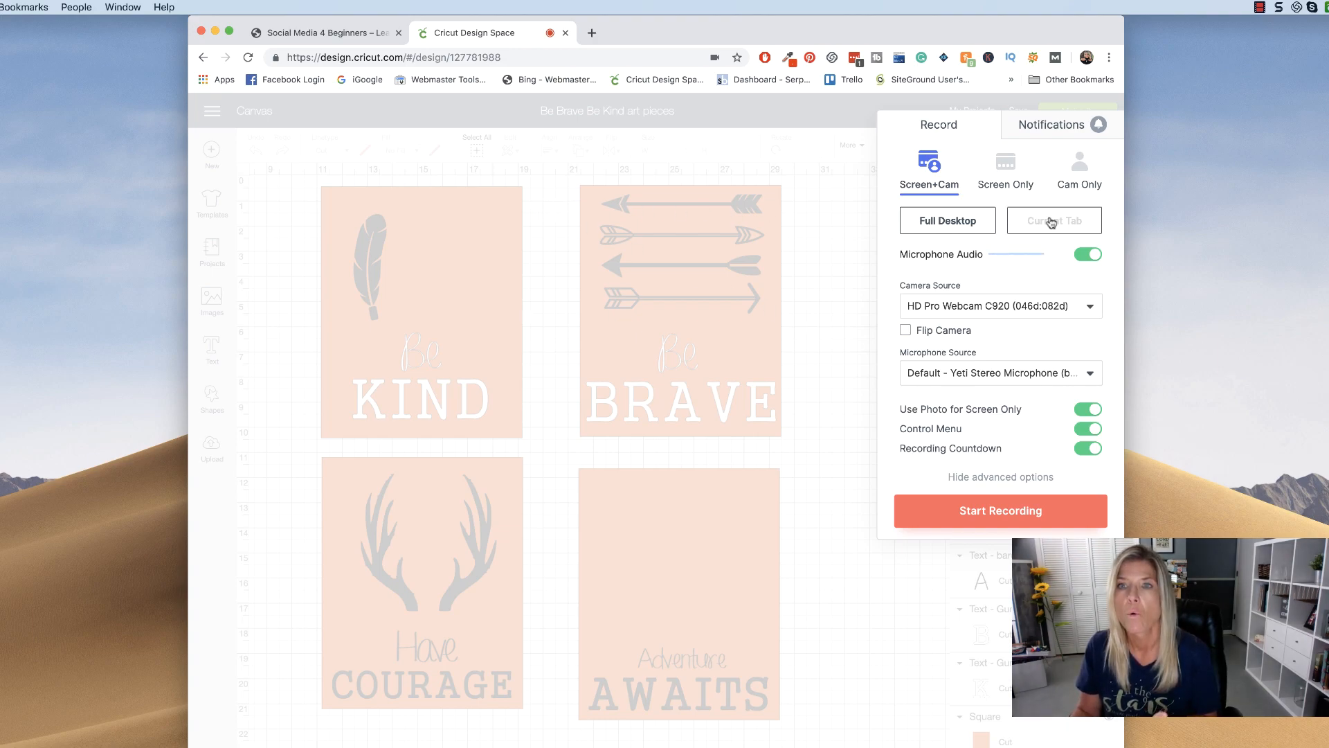
pyautogui.click(1054, 220)
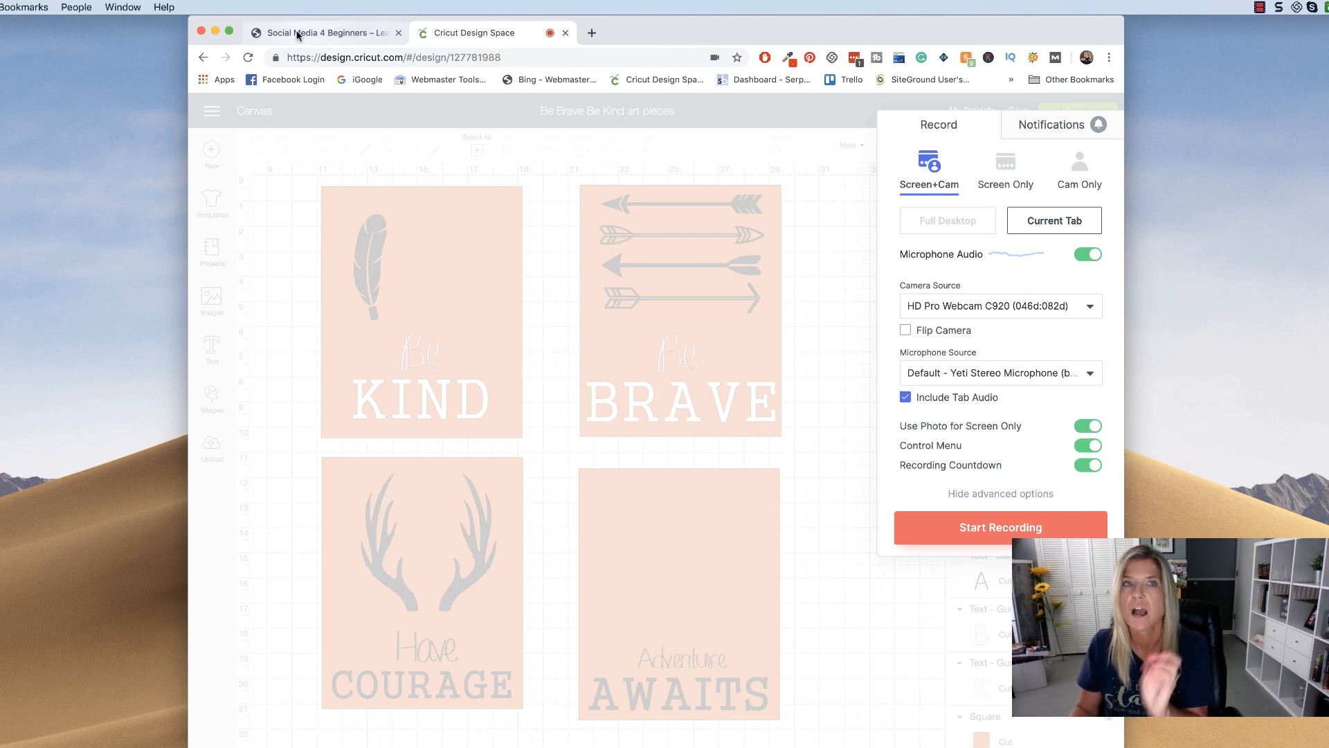
pyautogui.moveTo(325, 32)
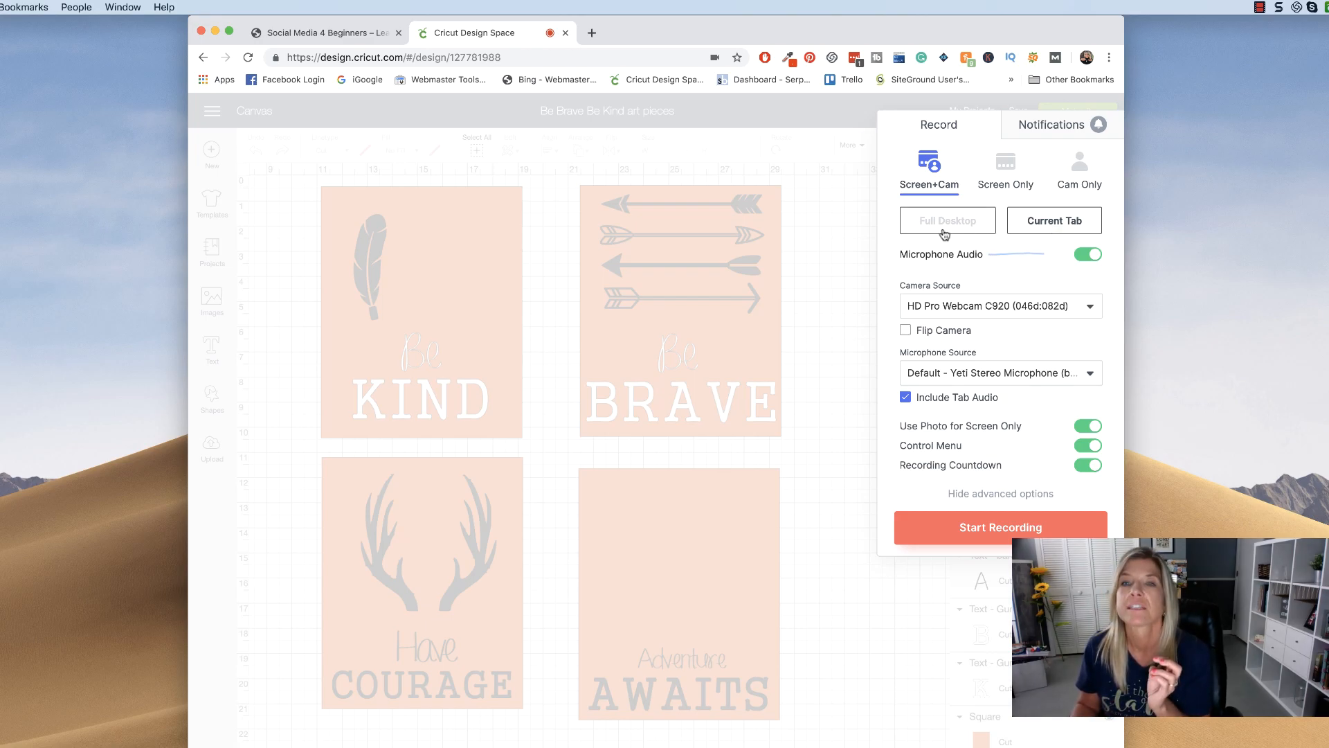
pyautogui.click(947, 221)
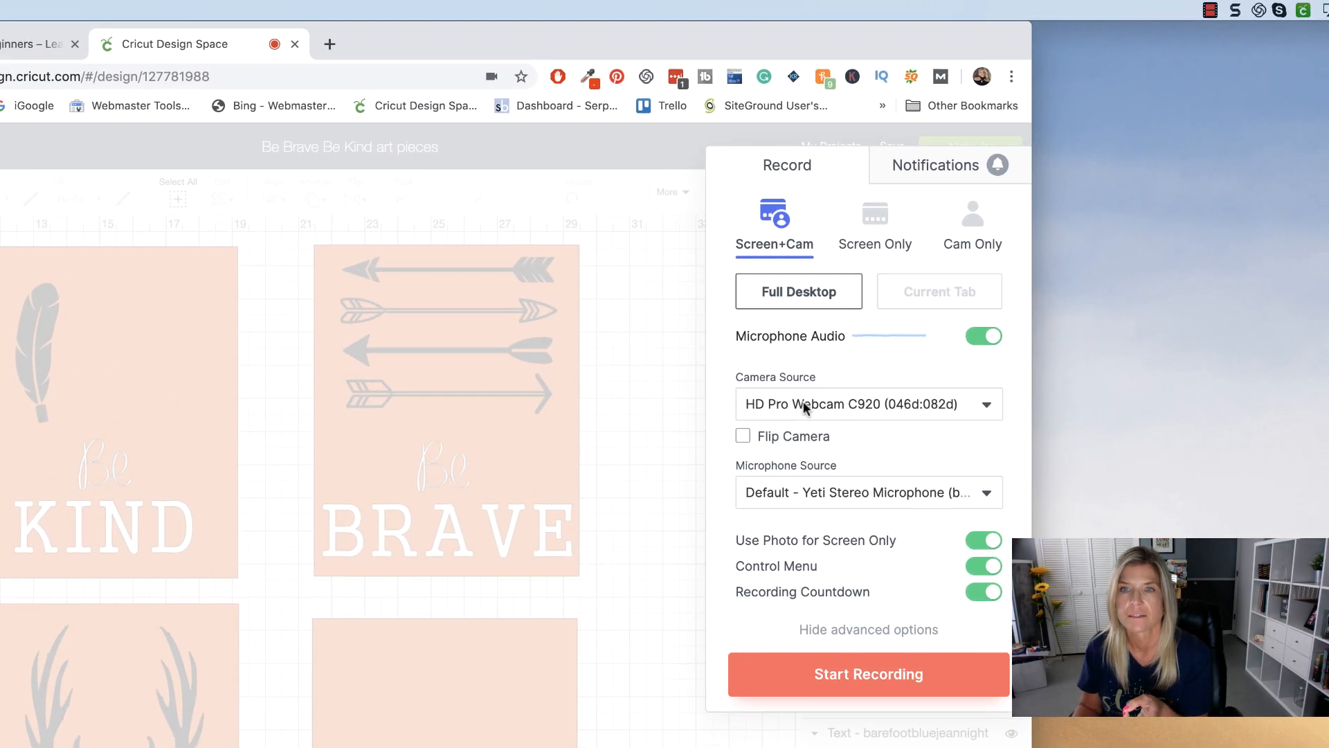
# - Keep the HD Pro Webcam and default Yeti microphone as sources, toggling webcam mirroring
pyautogui.click(867, 402)
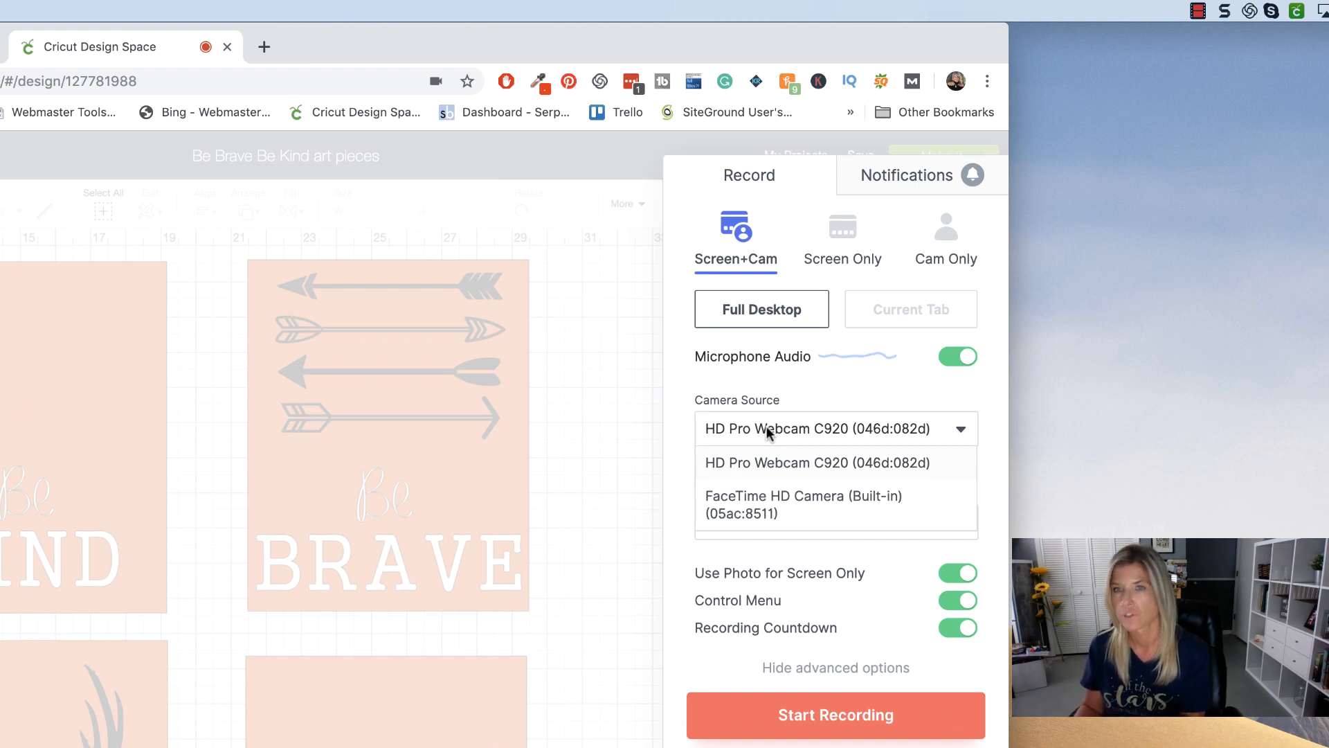
pyautogui.click(814, 462)
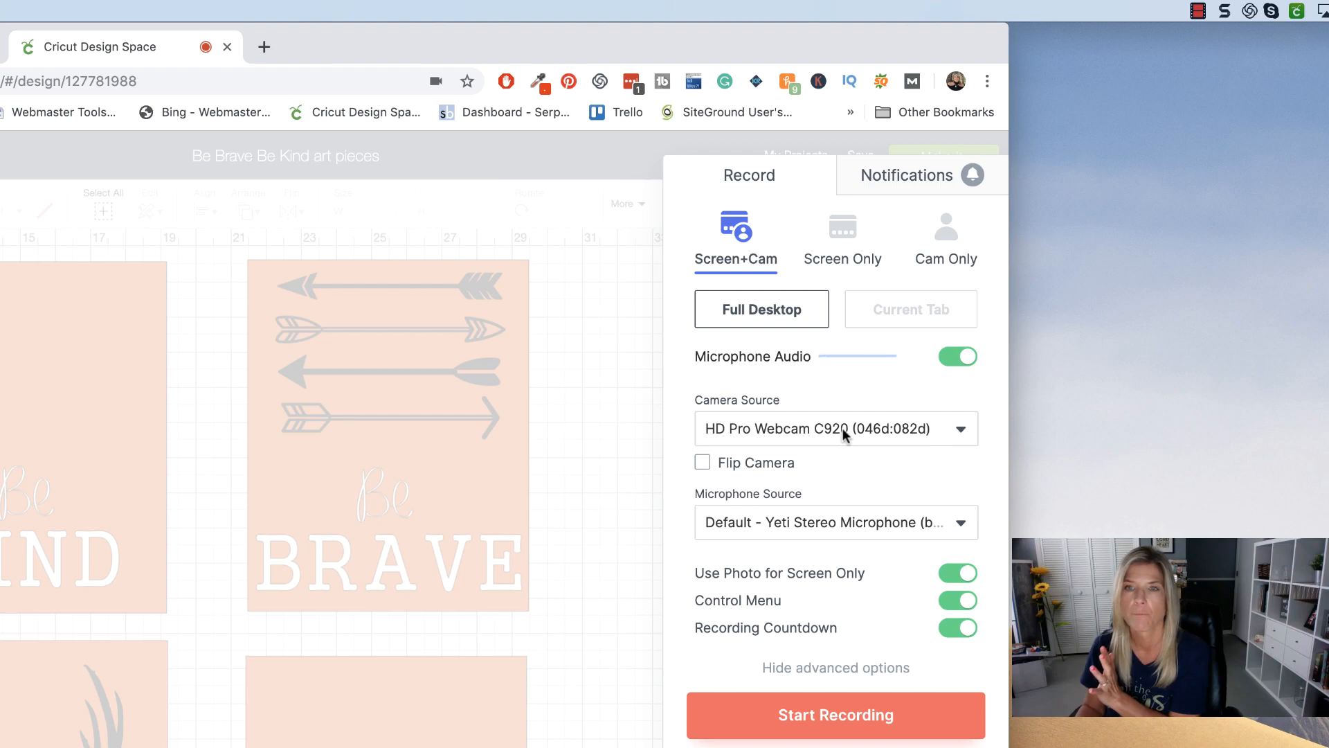
pyautogui.moveTo(831, 532)
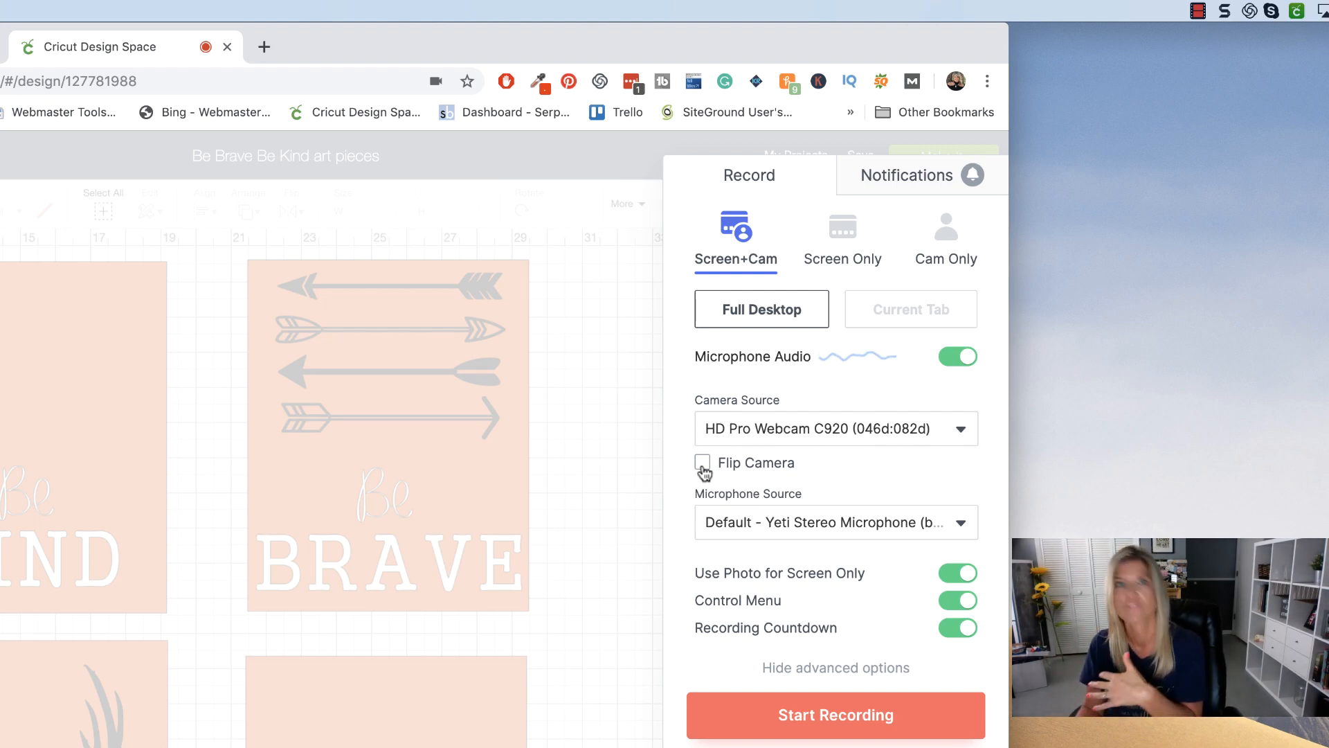
pyautogui.click(834, 714)
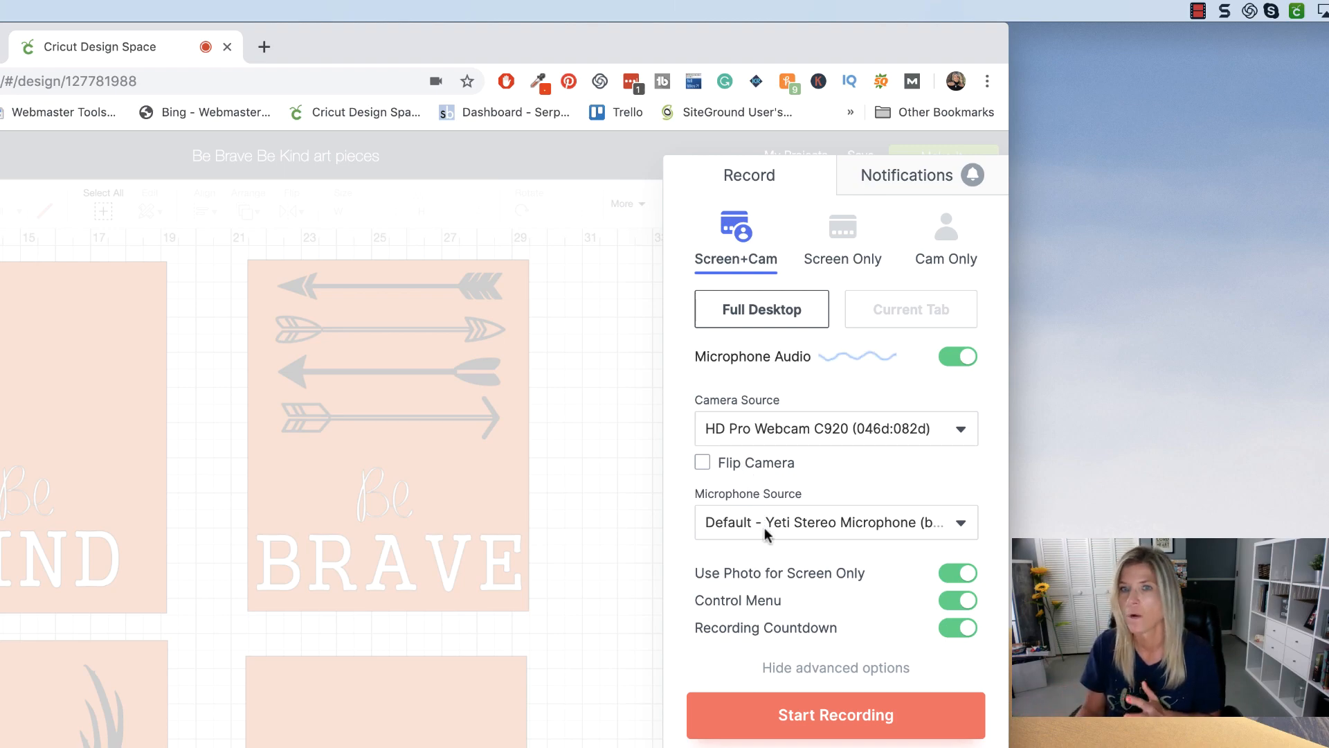
pyautogui.click(835, 522)
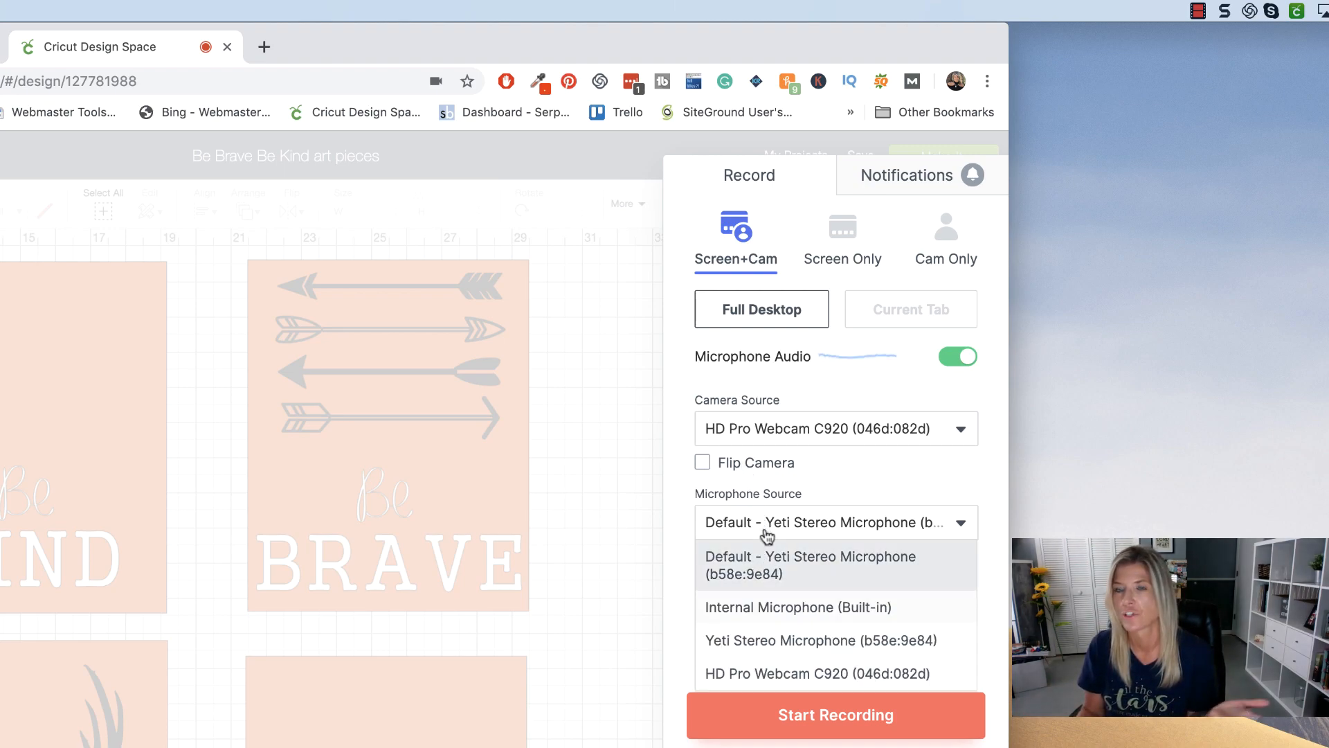
pyautogui.click(810, 565)
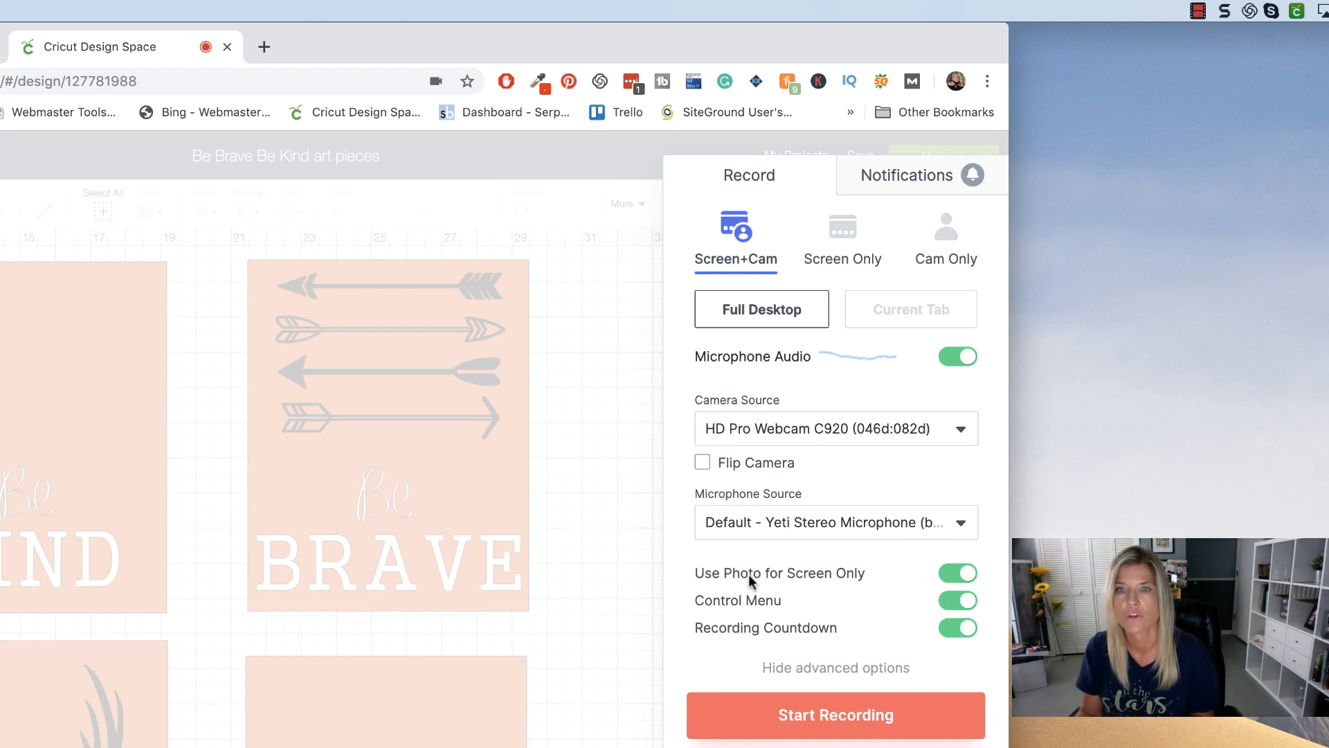
pyautogui.moveTo(843, 588)
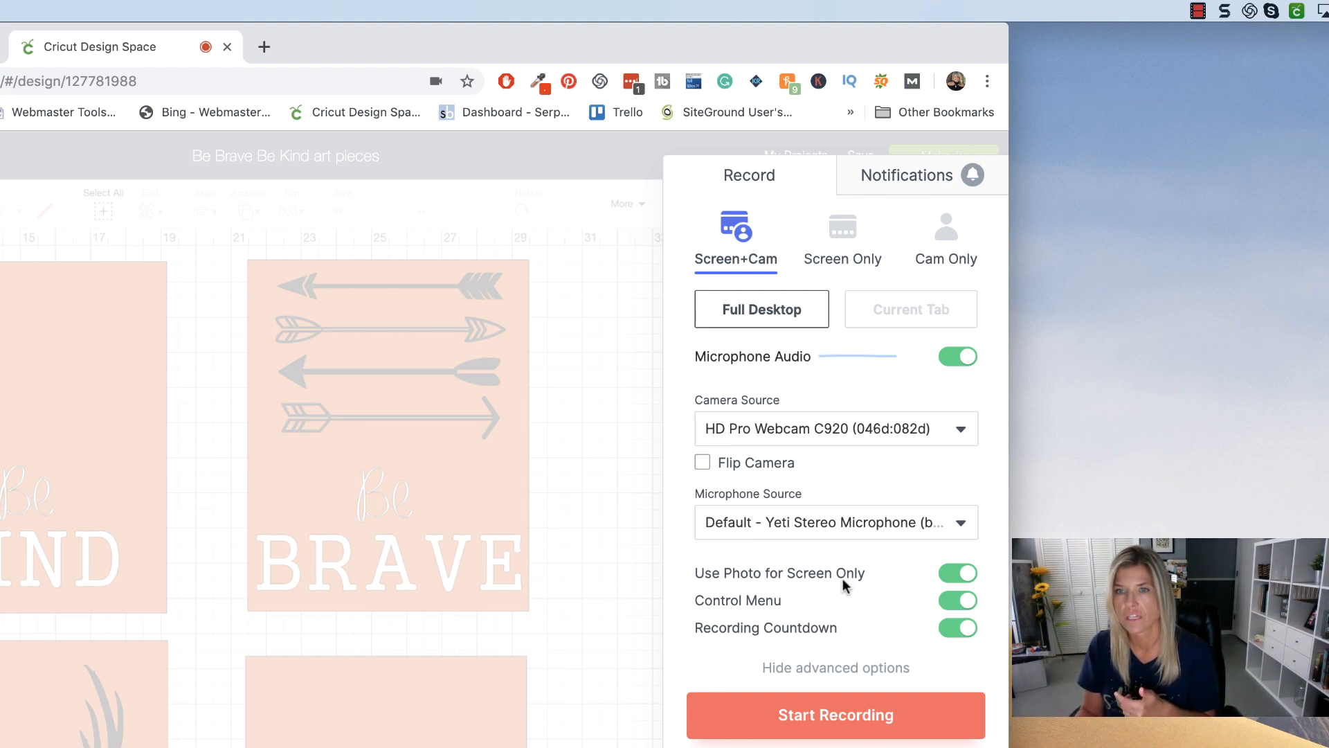
pyautogui.click(835, 715)
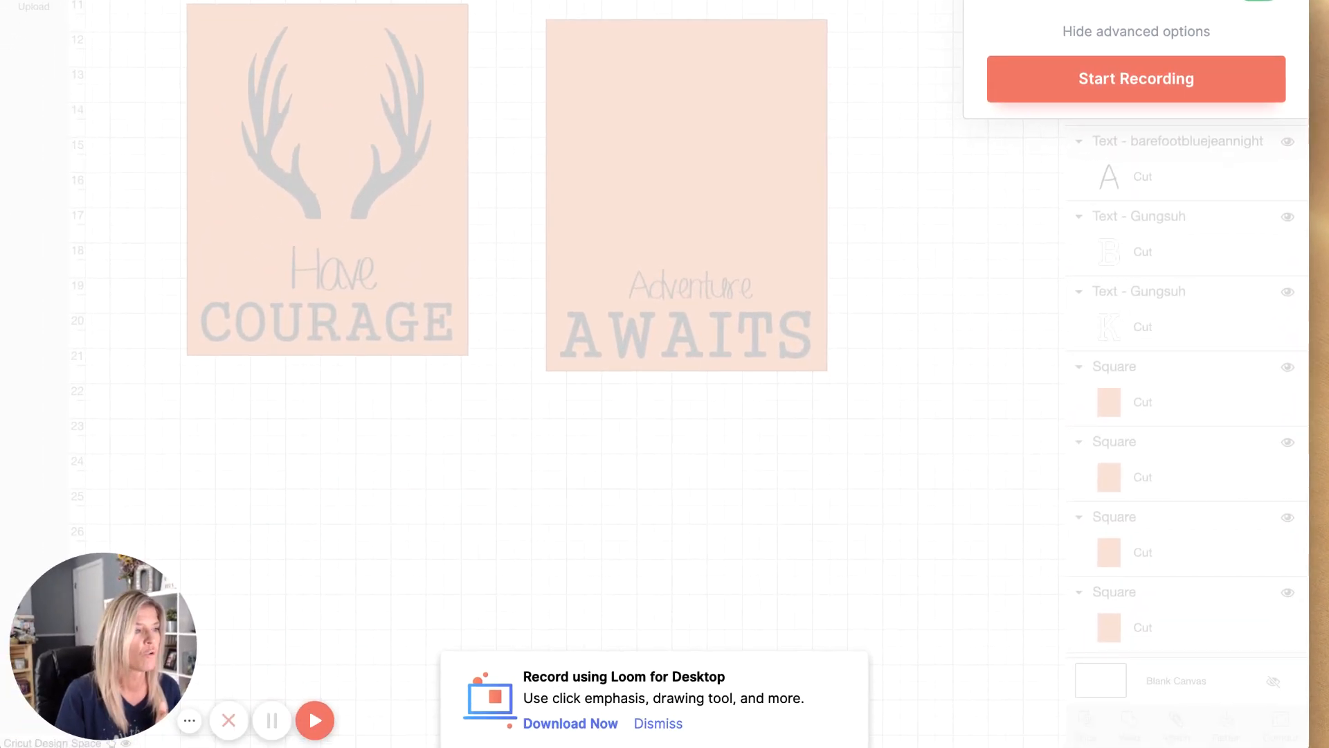
pyautogui.moveTo(657, 723)
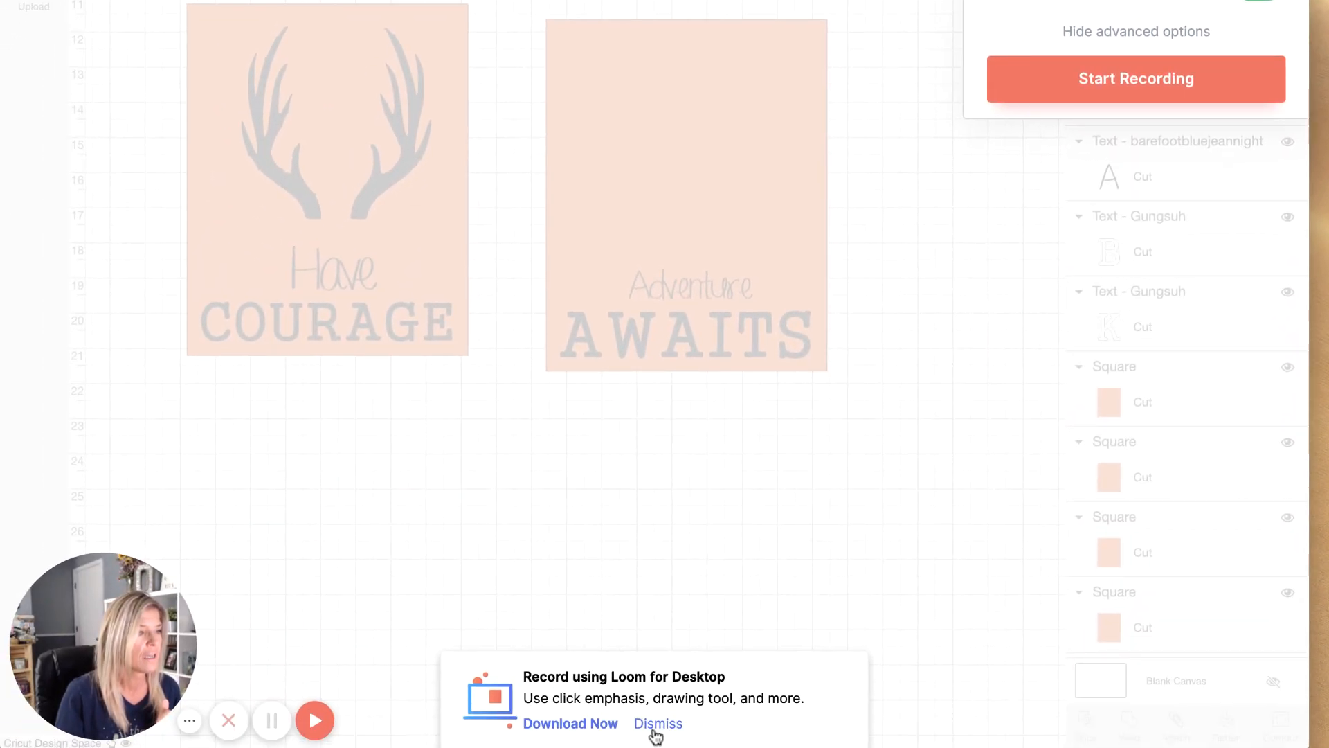
pyautogui.moveTo(228, 720)
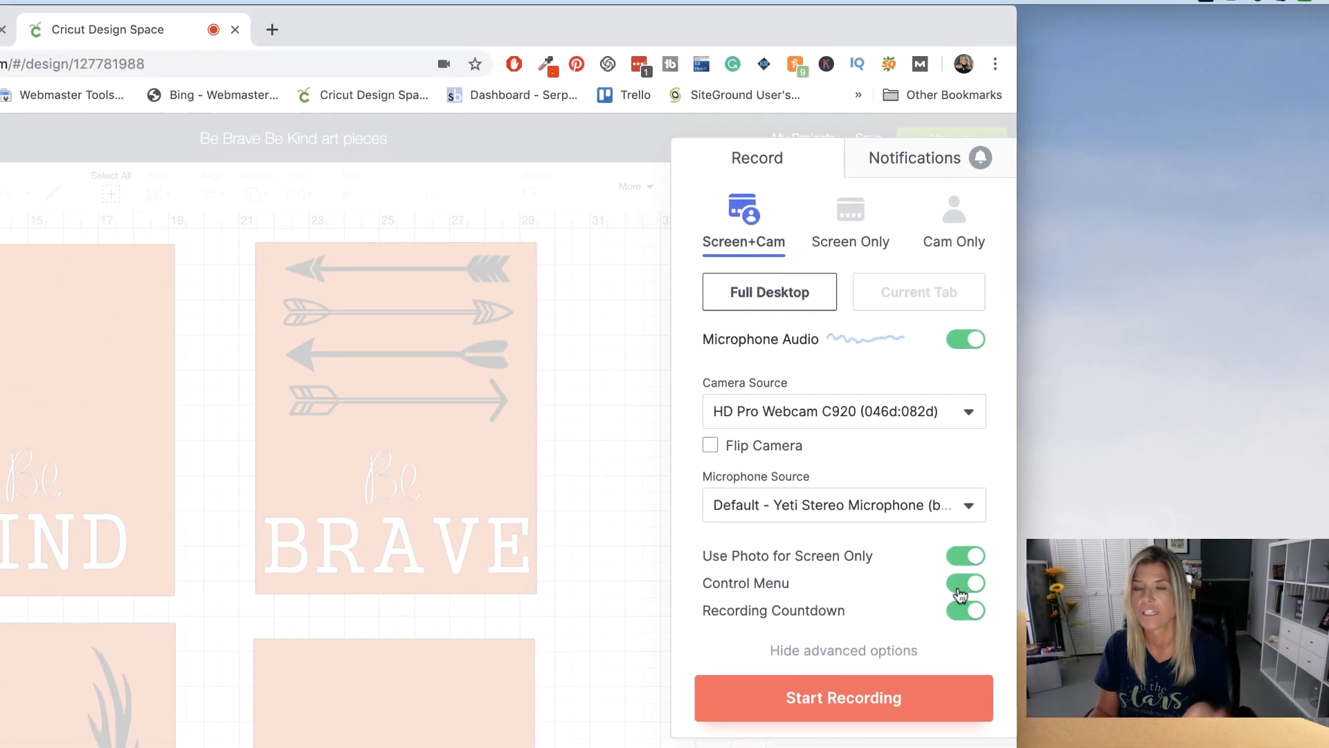
pyautogui.click(965, 583)
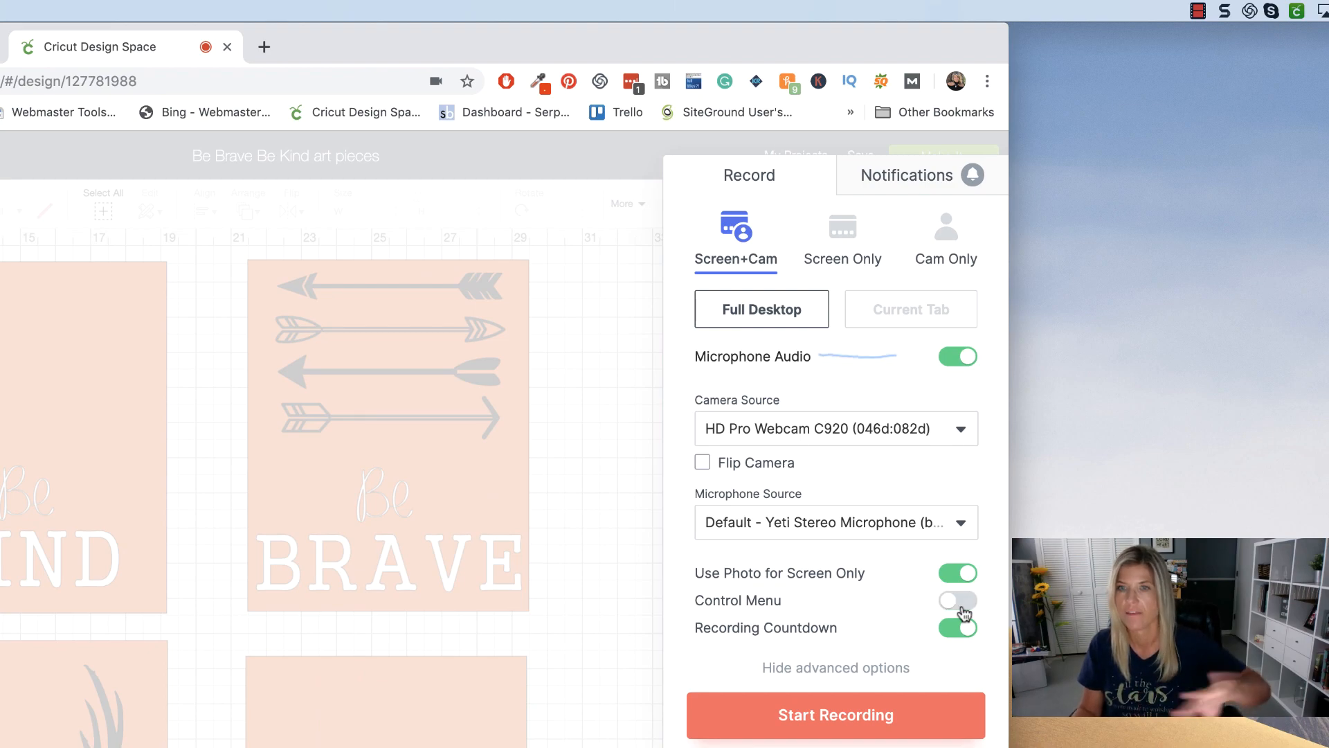
pyautogui.click(957, 599)
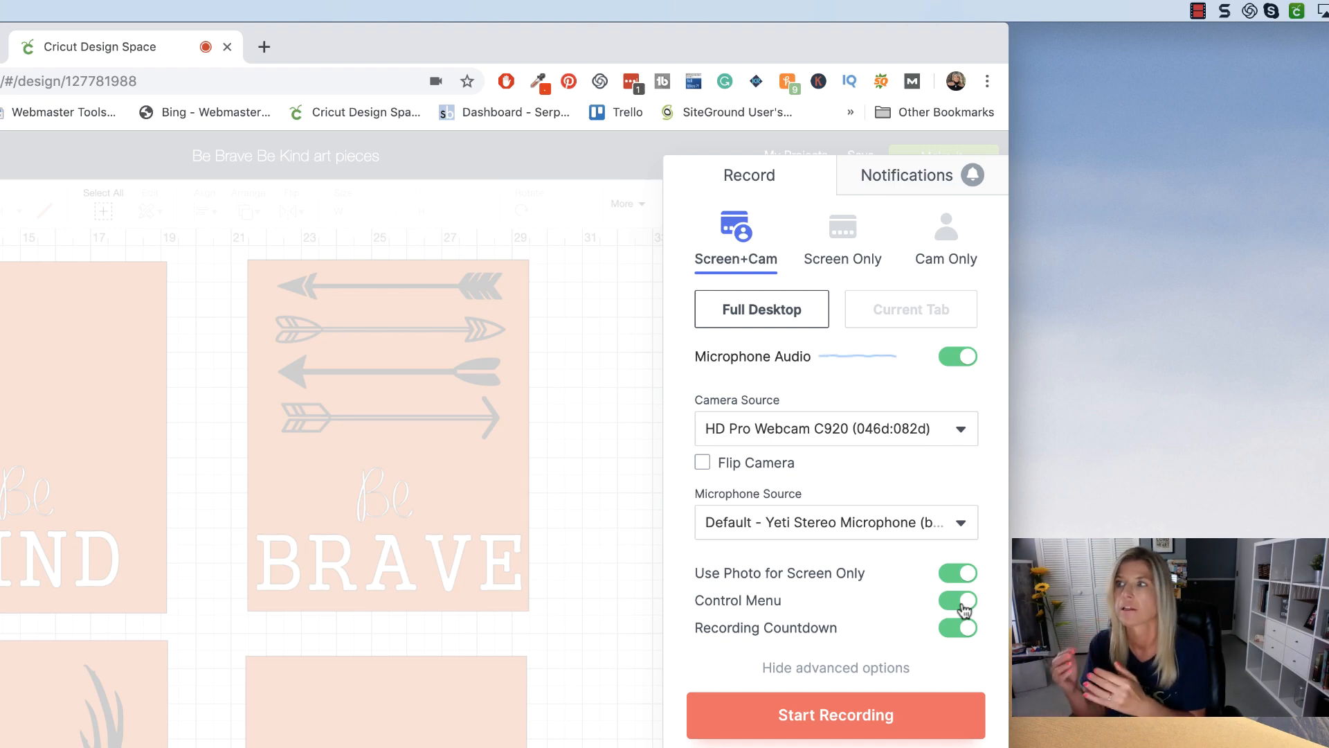
pyautogui.moveTo(792, 730)
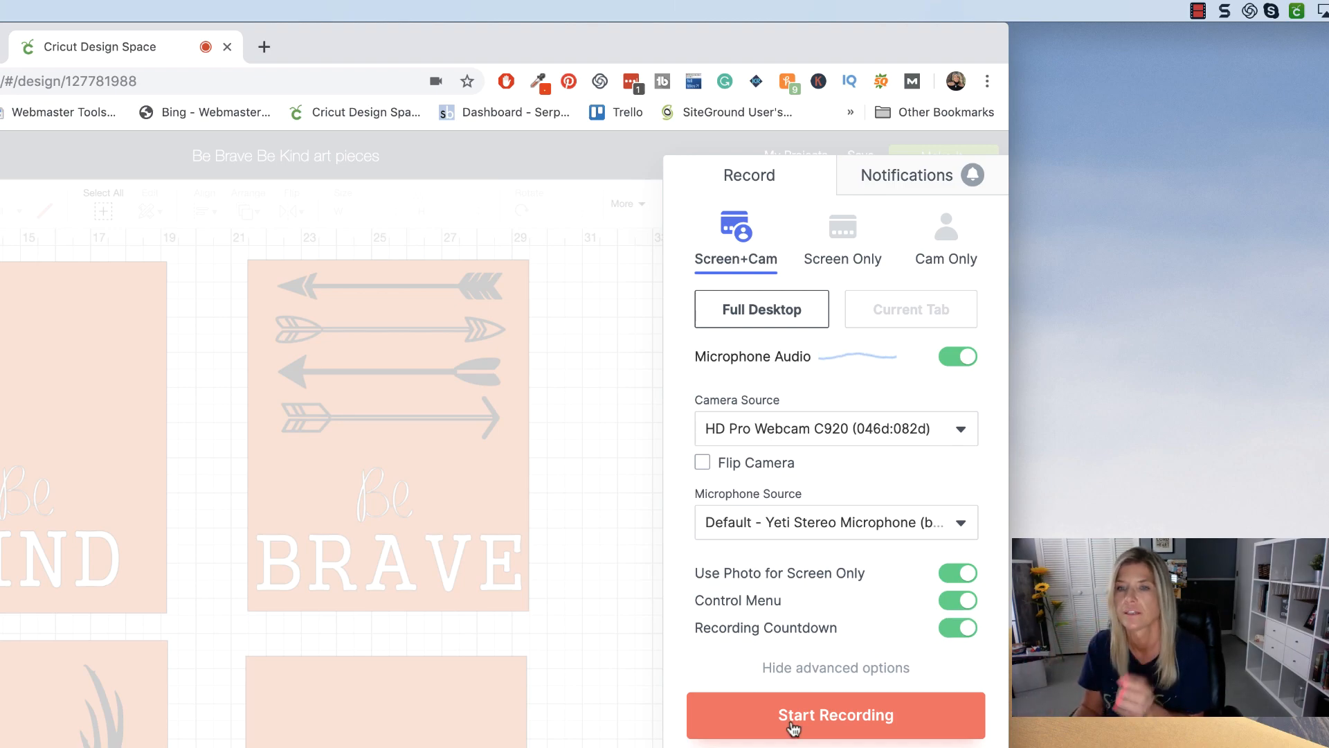
pyautogui.click(959, 627)
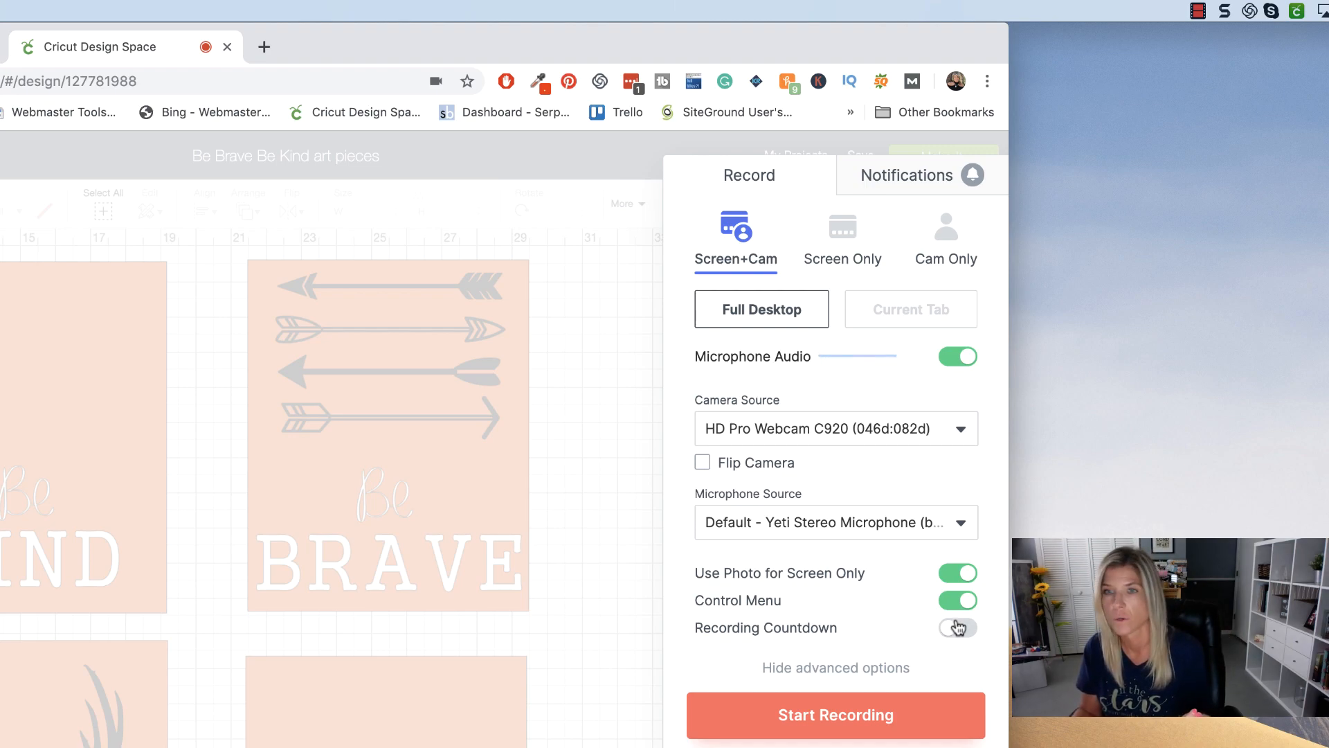
pyautogui.click(956, 628)
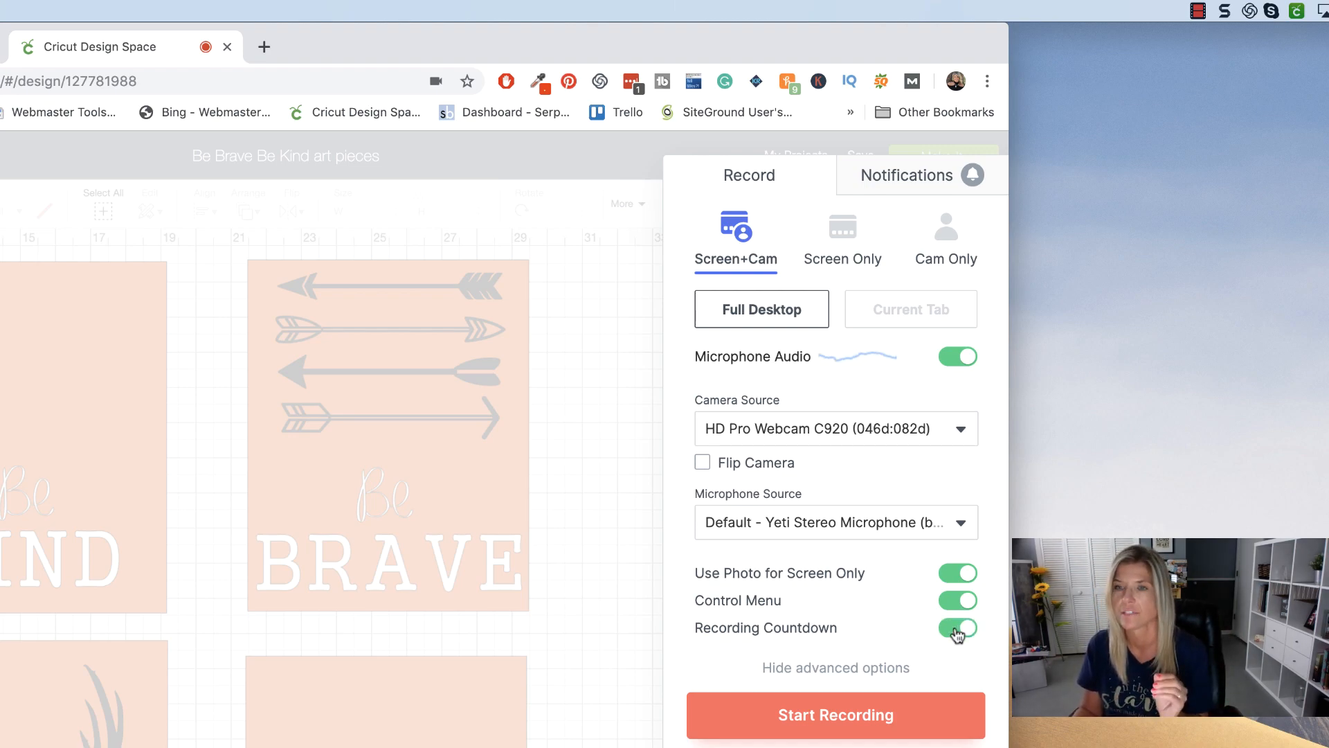
pyautogui.click(835, 714)
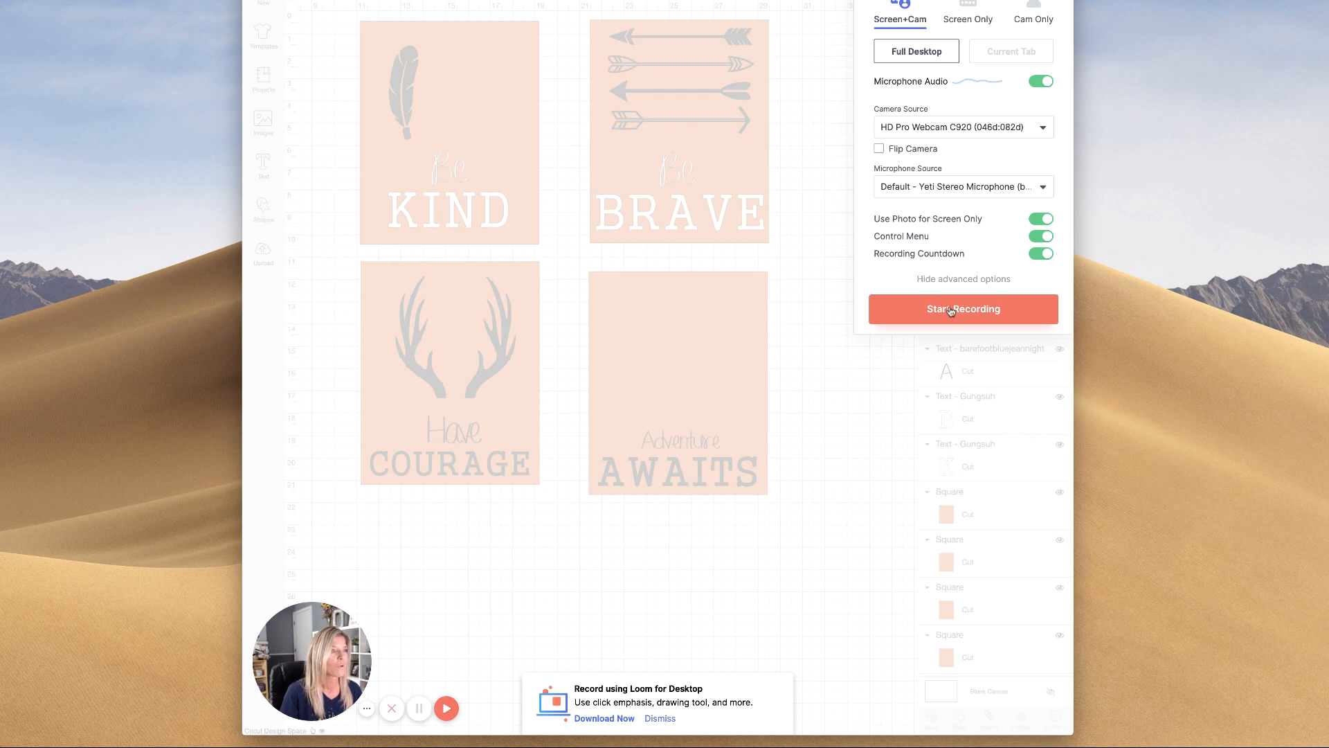
# - Start recording and share the Cricut Design Space application window rather than the entire screen
pyautogui.click(963, 309)
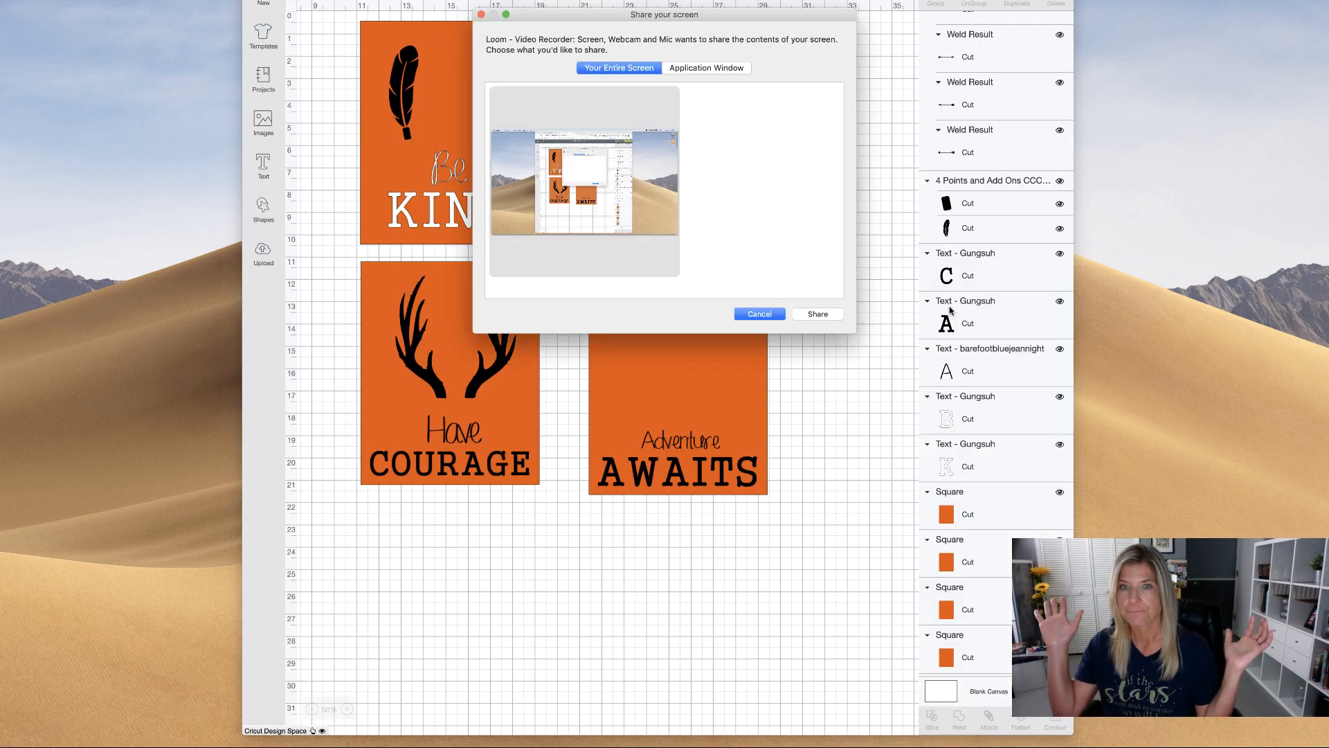
pyautogui.moveTo(600, 127)
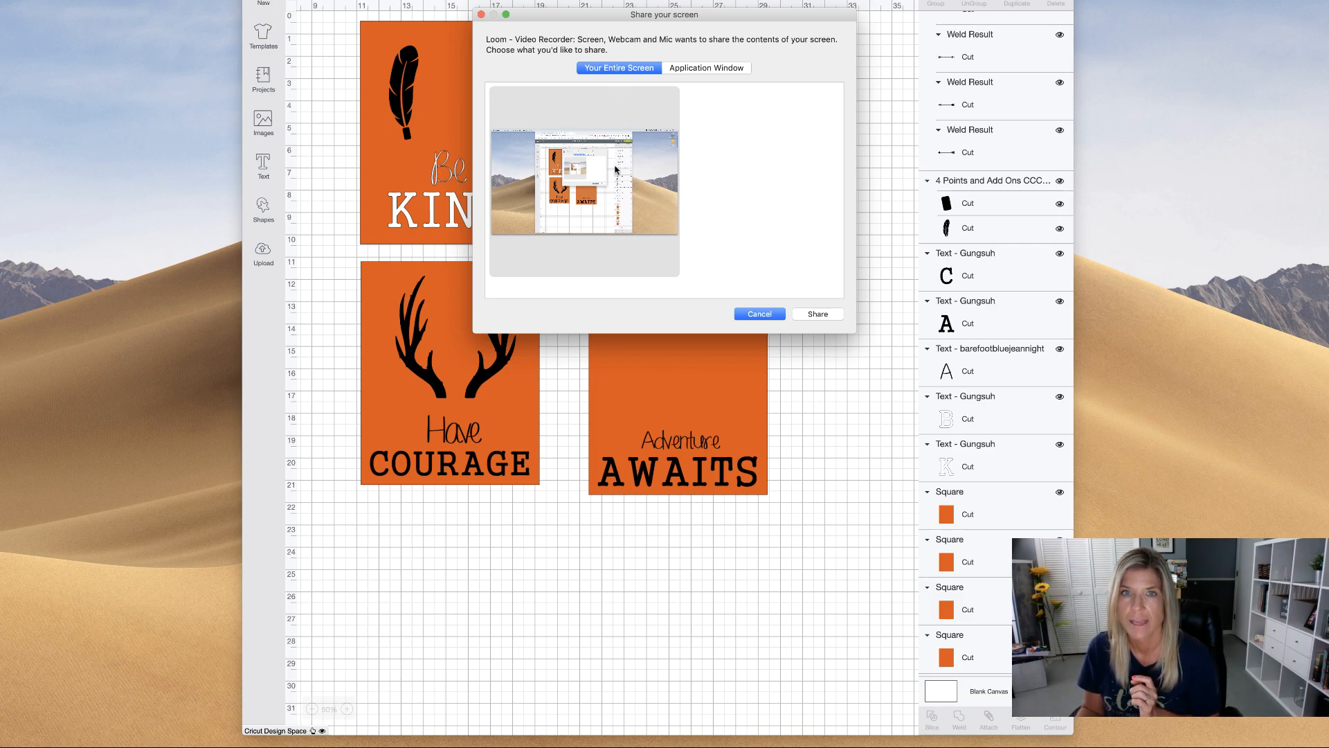
pyautogui.click(707, 68)
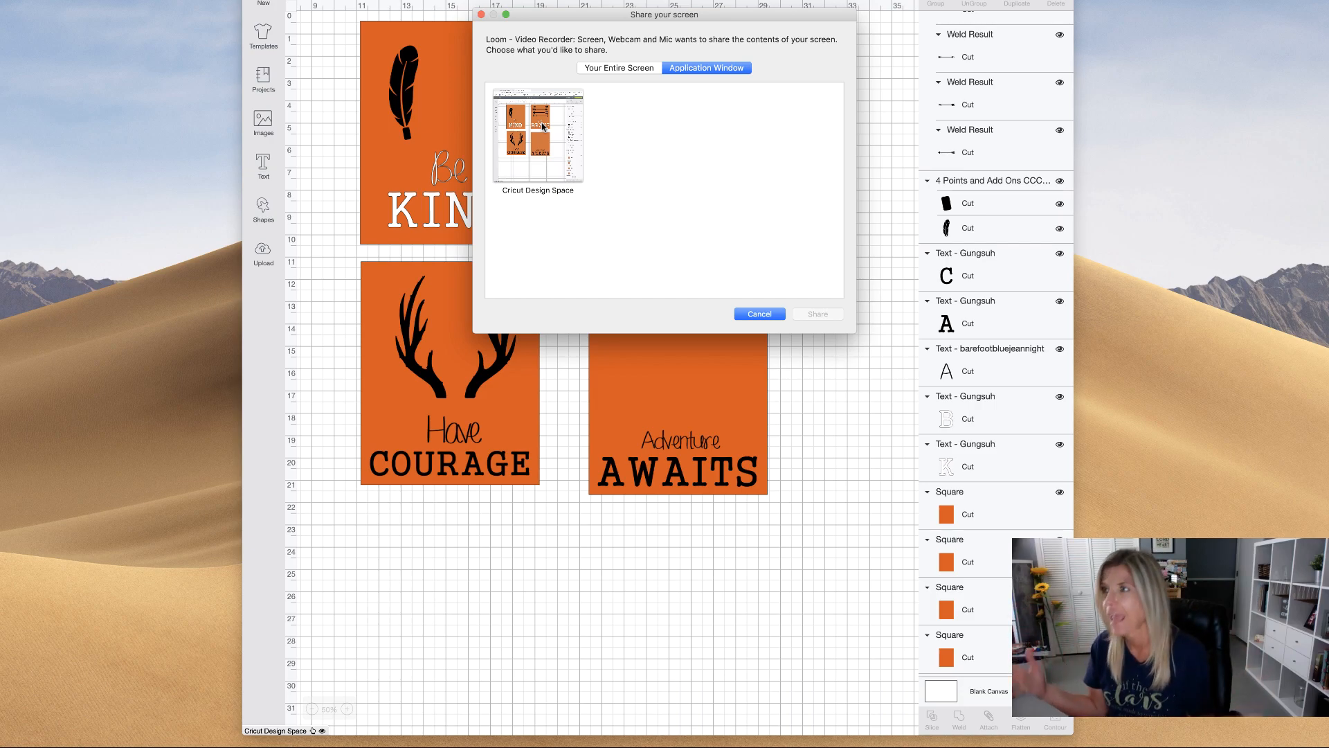
pyautogui.moveTo(617, 144)
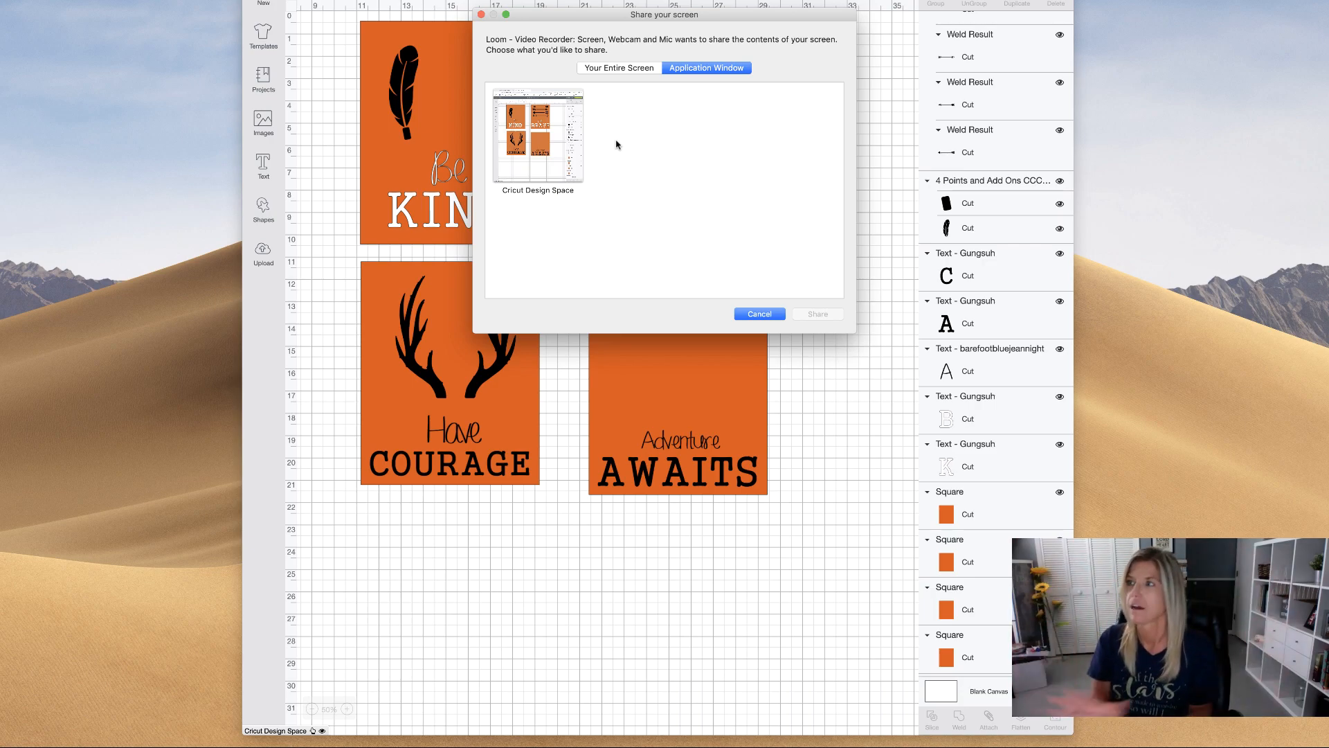
pyautogui.moveTo(681, 158)
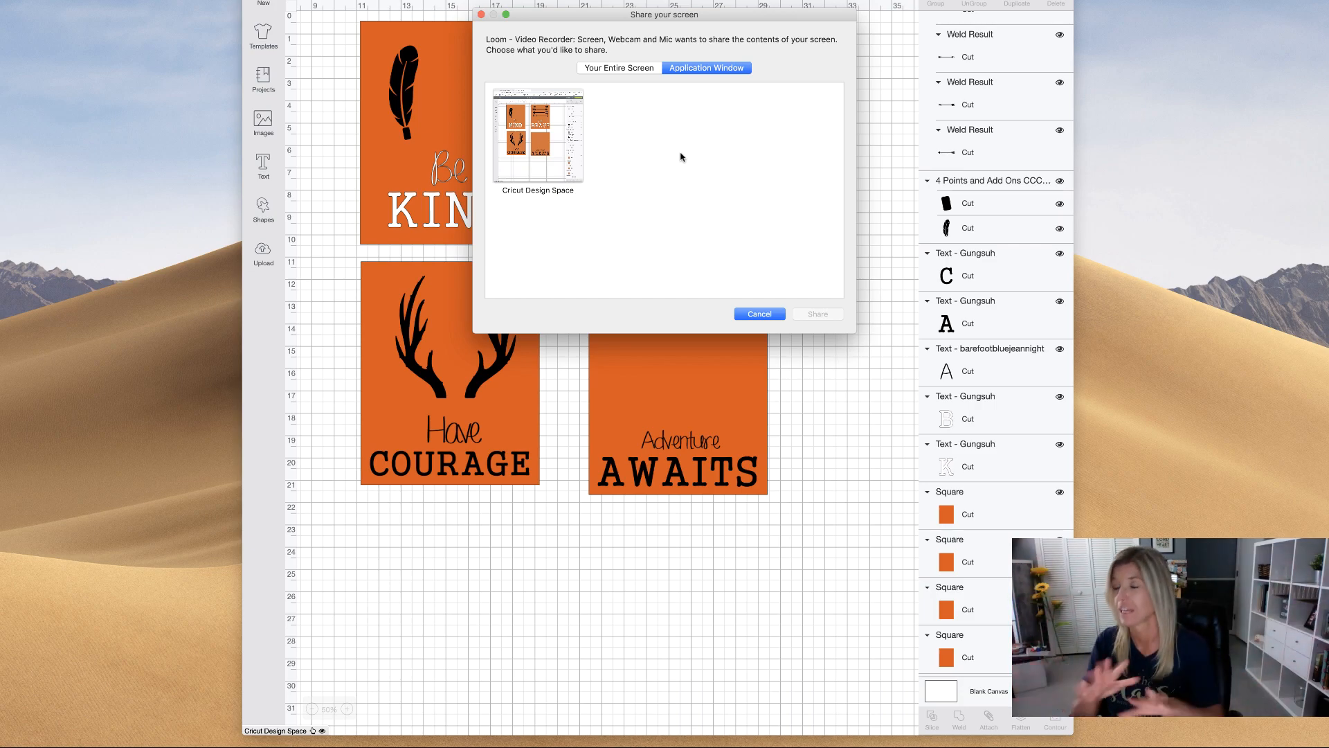
pyautogui.click(618, 68)
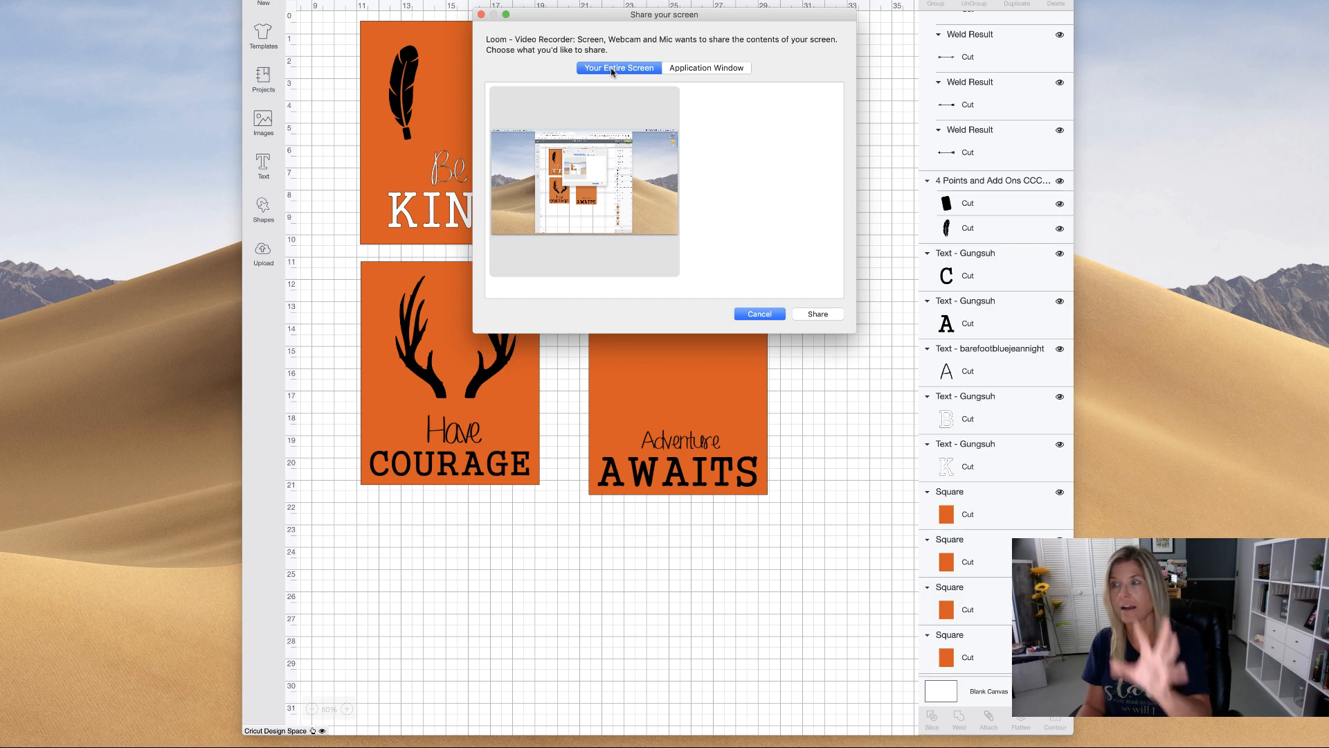
pyautogui.click(706, 68)
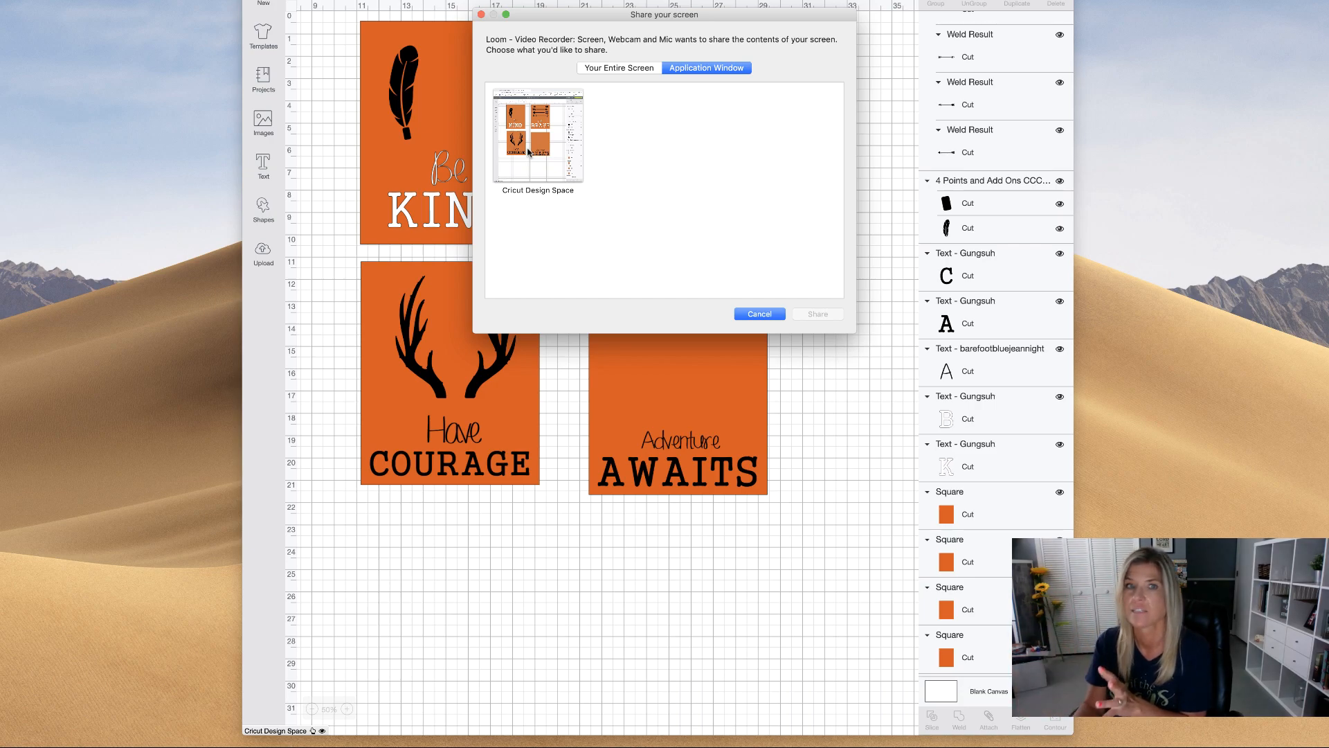
pyautogui.click(537, 136)
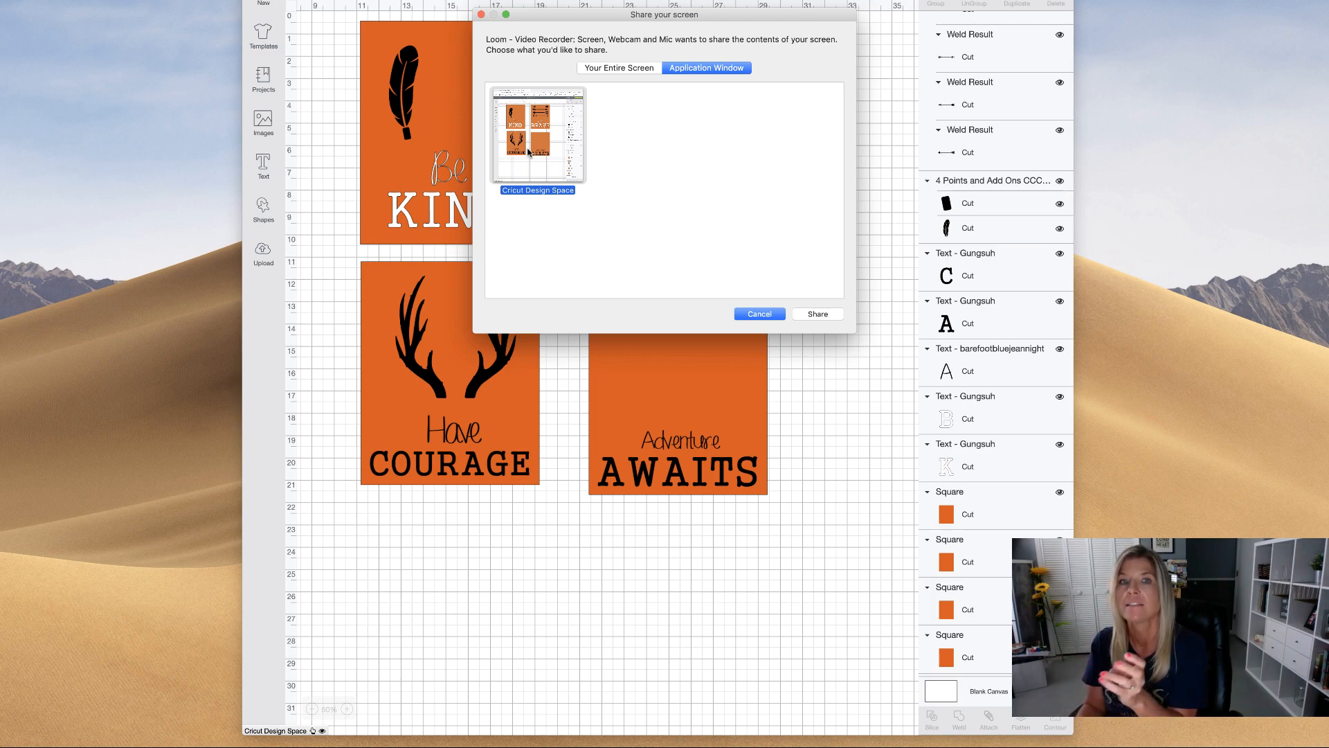
pyautogui.moveTo(533, 138)
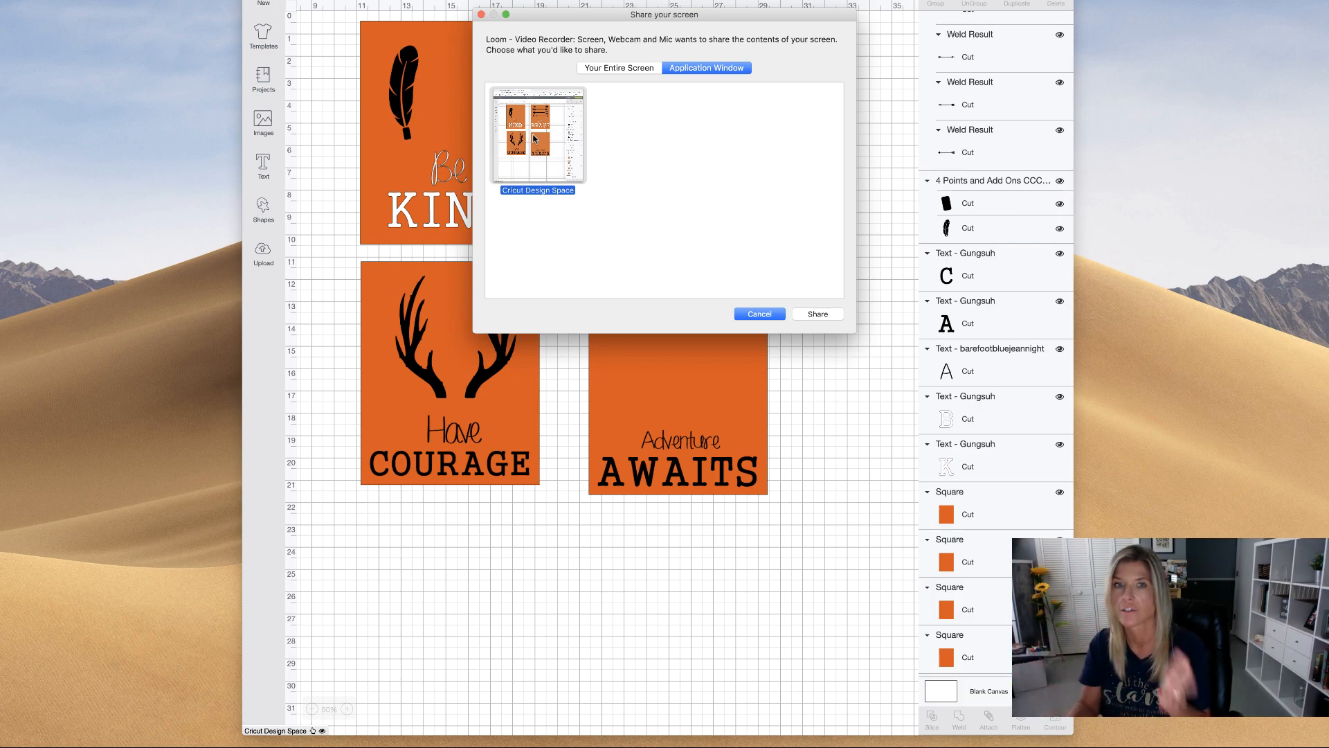
pyautogui.moveTo(536, 146)
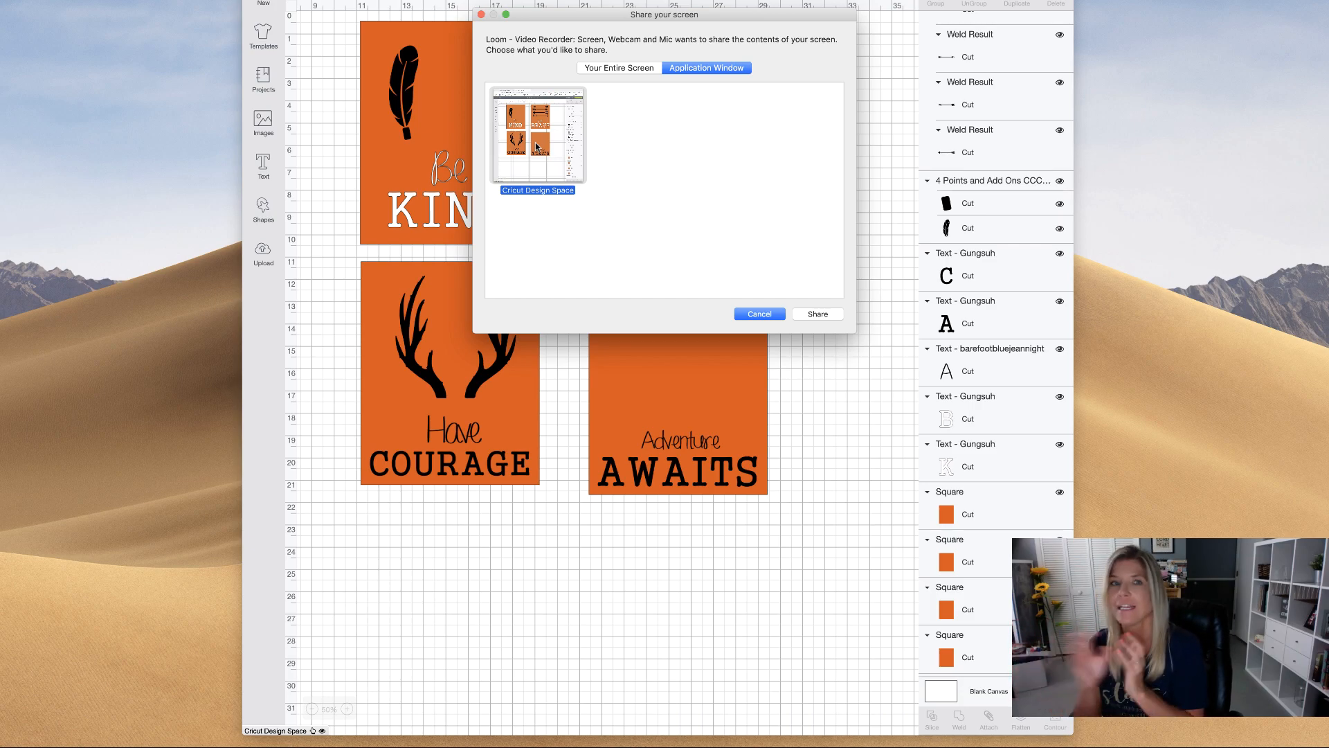
pyautogui.moveTo(559, 176)
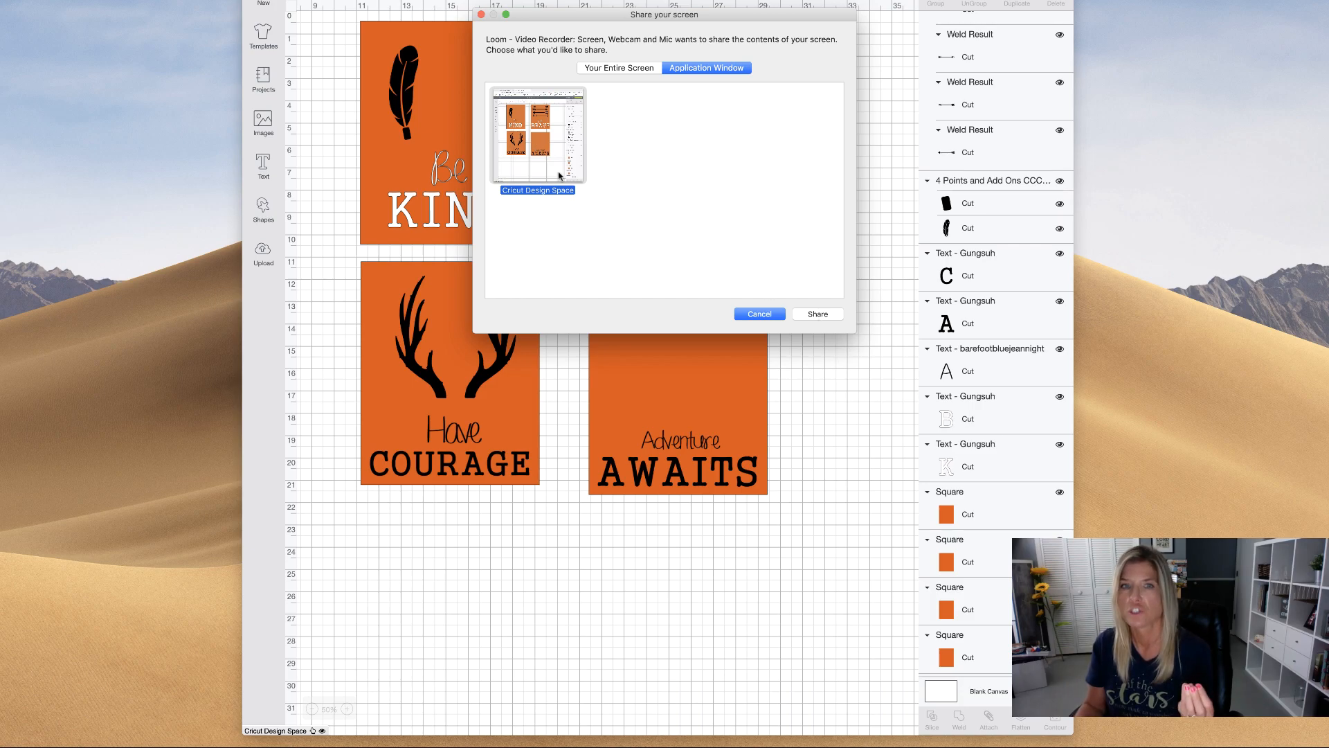
pyautogui.click(815, 314)
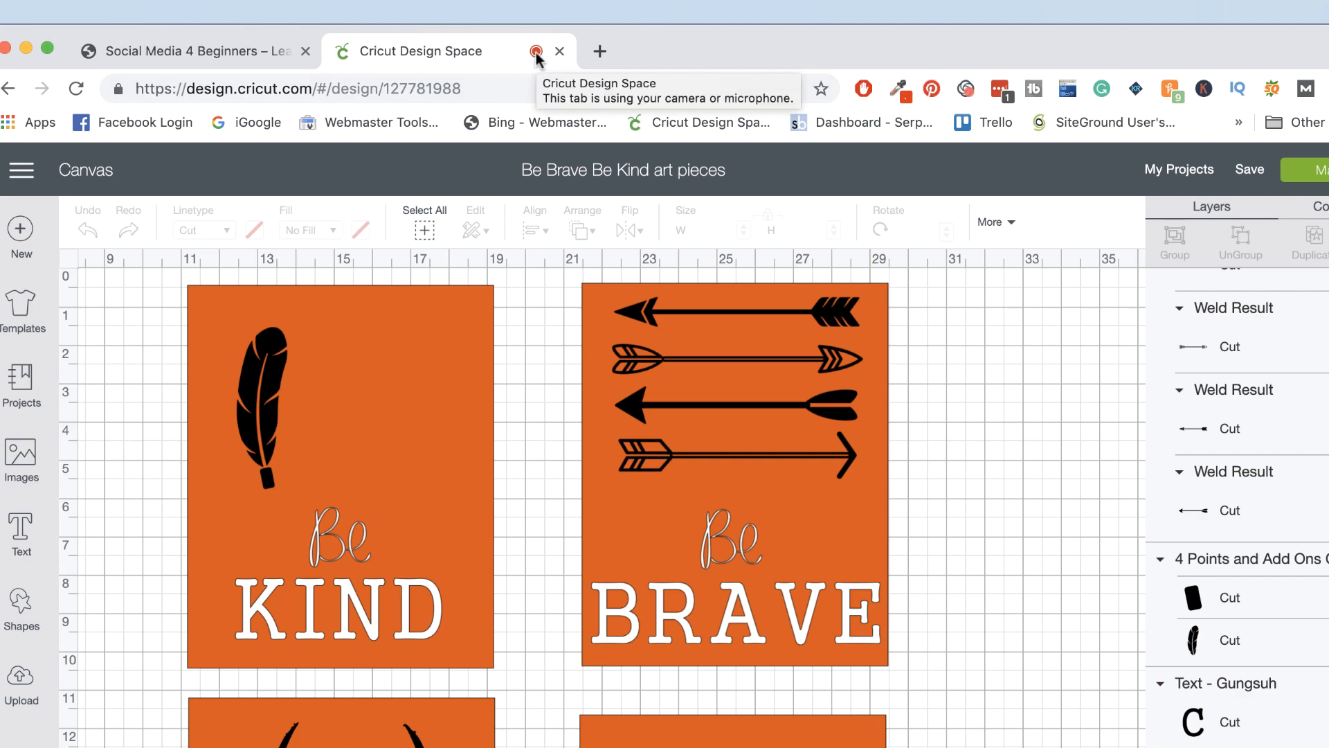
pyautogui.moveTo(208, 51)
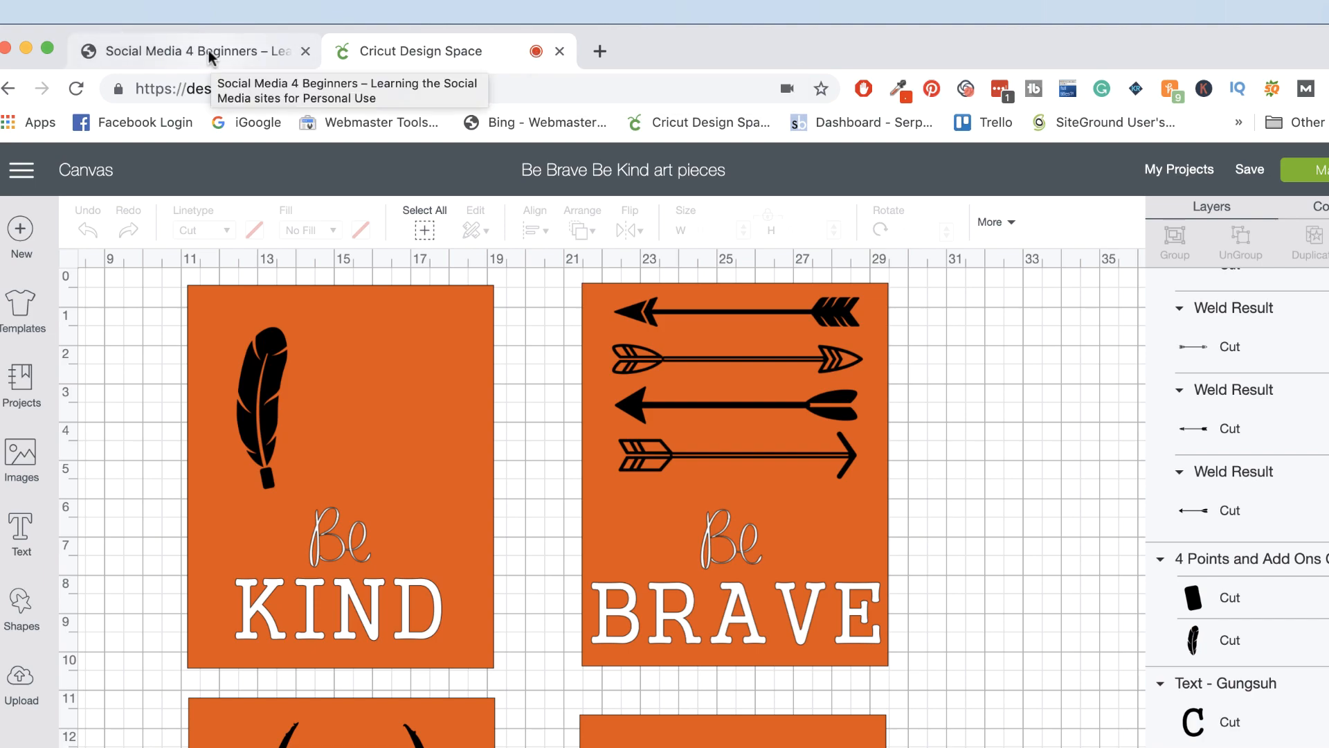
pyautogui.click(187, 51)
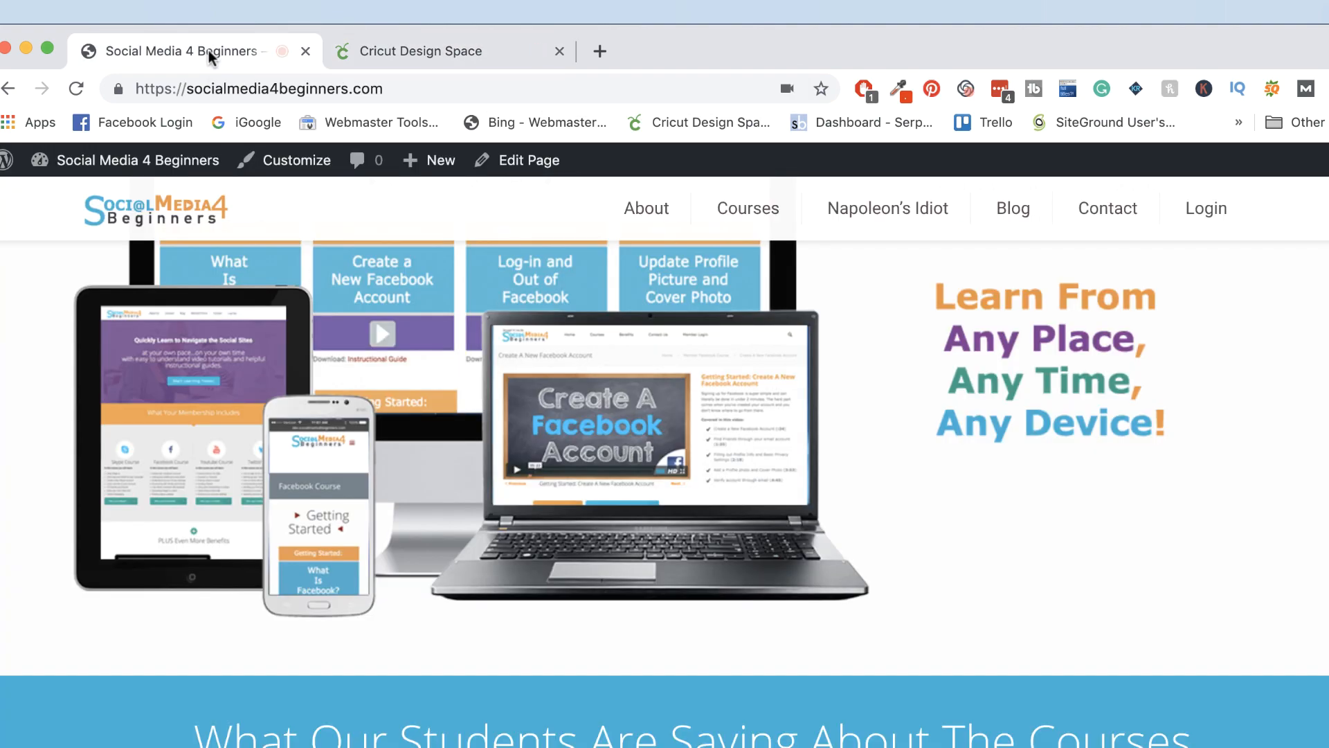
pyautogui.moveTo(283, 51)
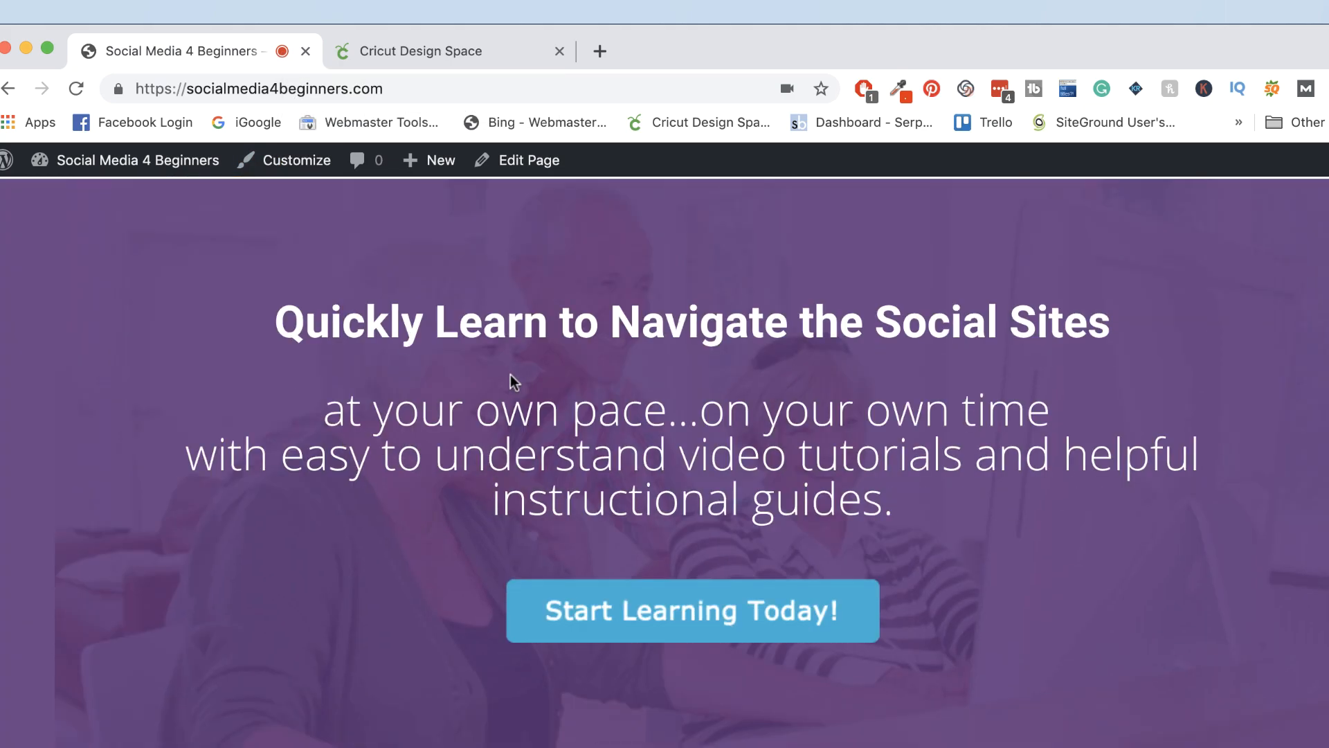
pyautogui.scroll(3)
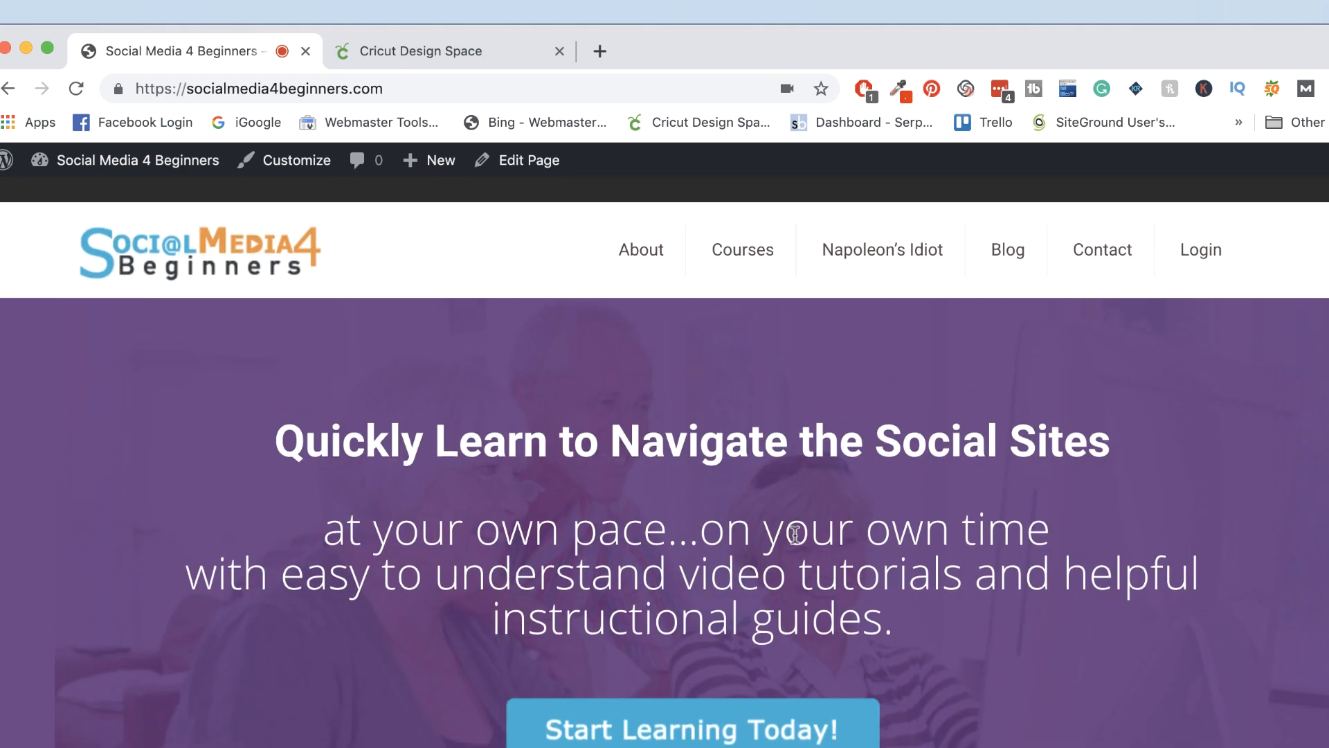
pyautogui.moveTo(817, 546)
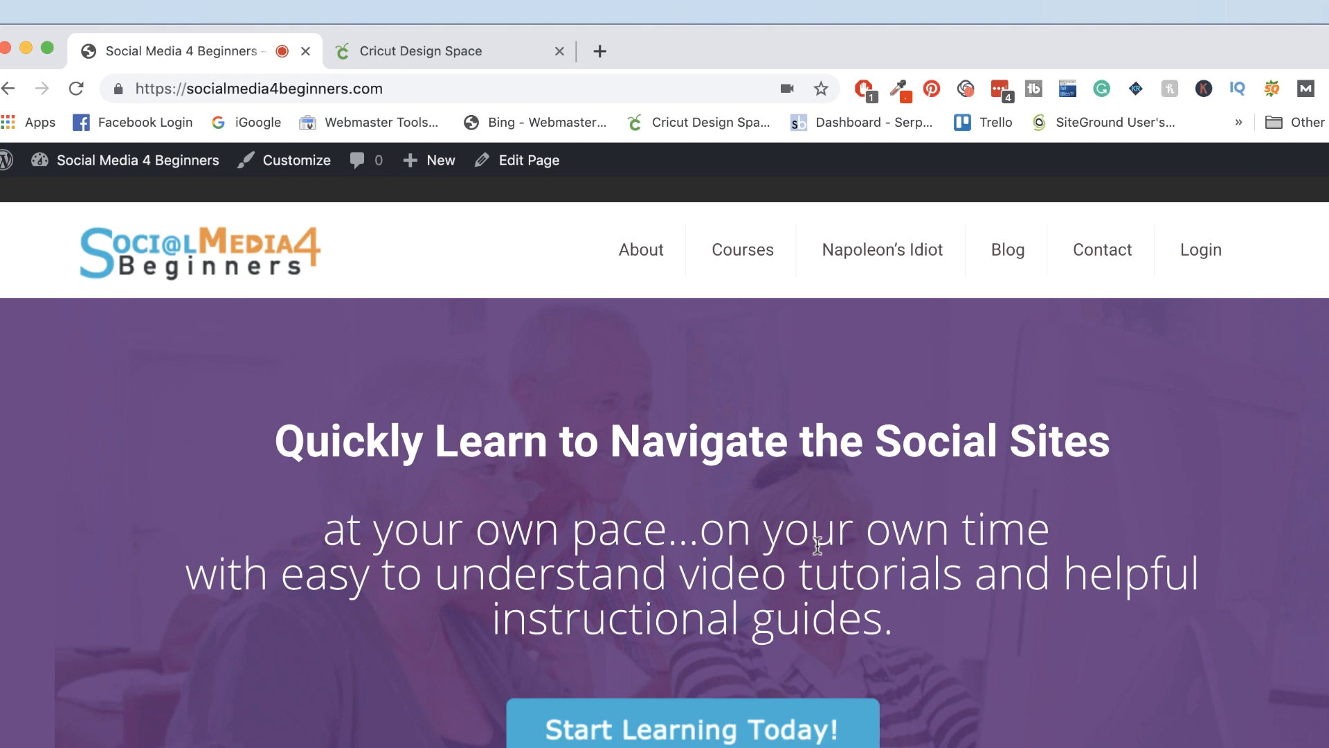
pyautogui.moveTo(1070, 555)
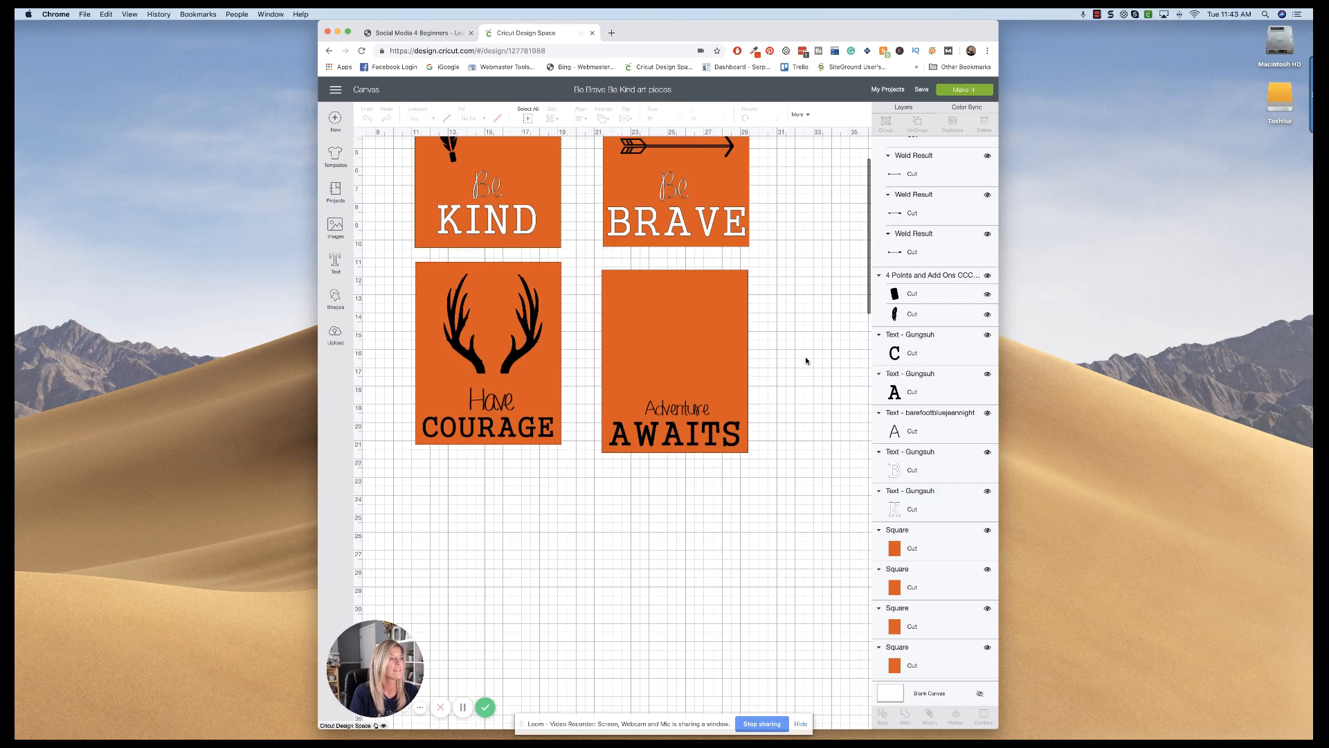
pyautogui.scroll(3)
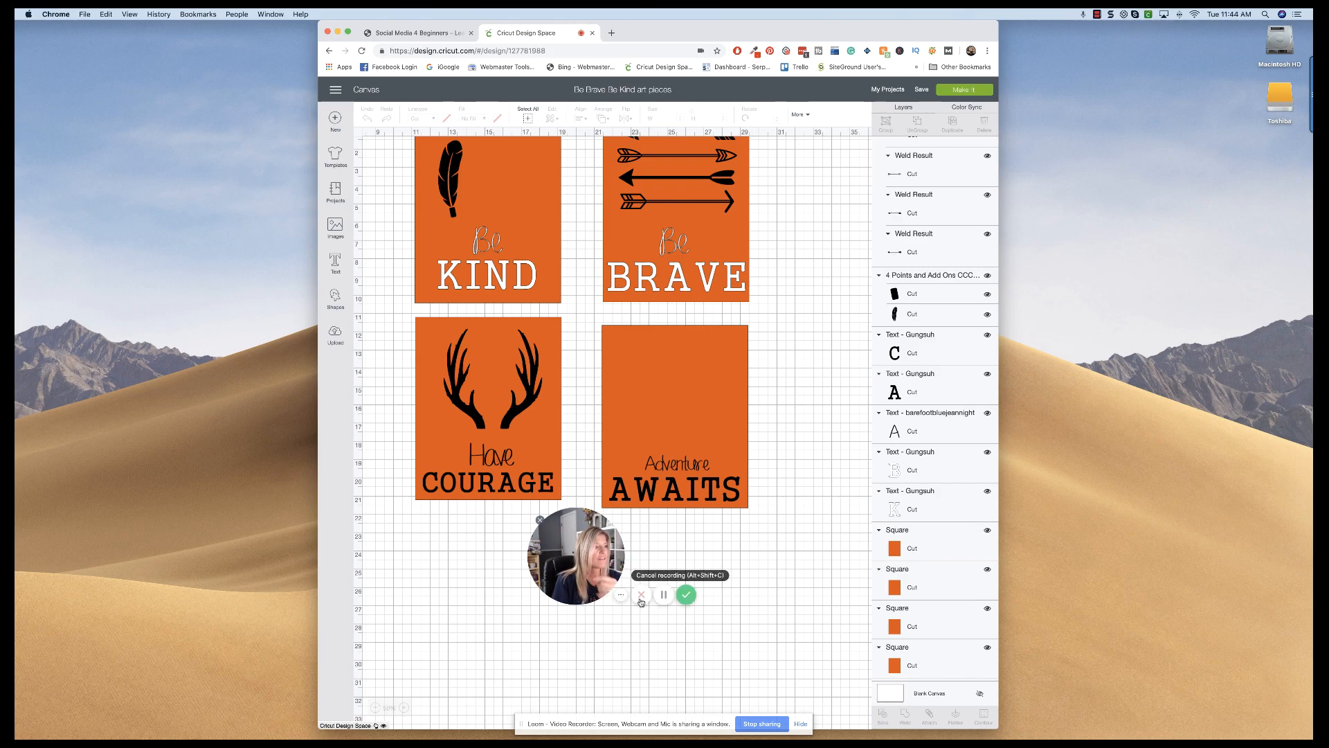
# - Back out of cancelling, pause and resume, then finish the recording with the green check
pyautogui.click(641, 594)
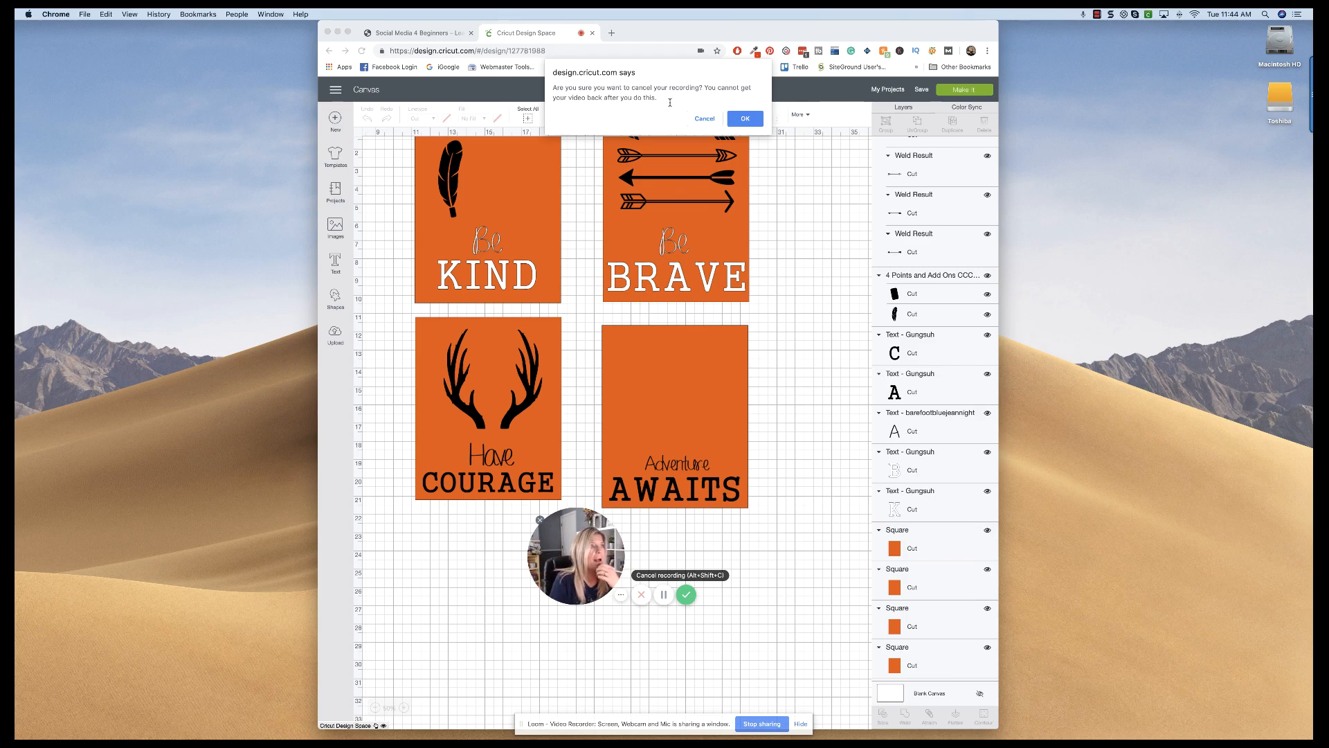
pyautogui.click(703, 118)
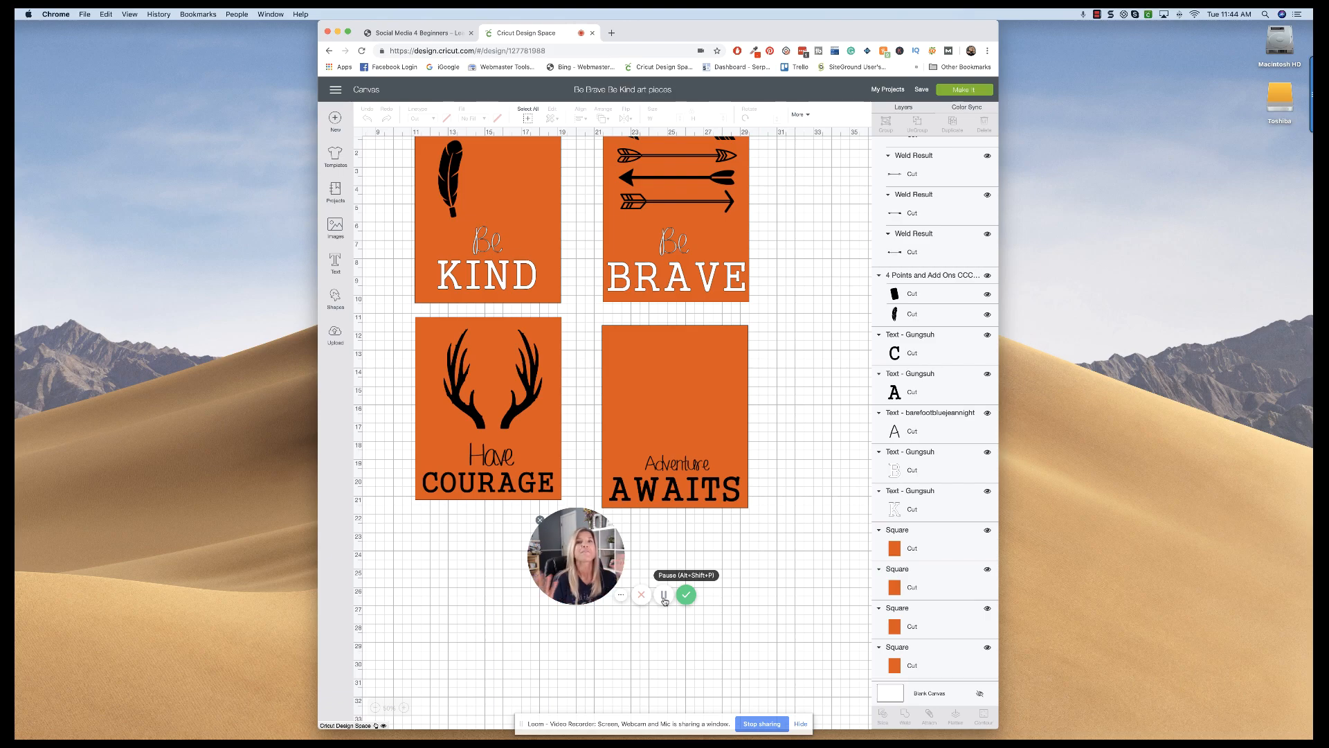
pyautogui.click(663, 594)
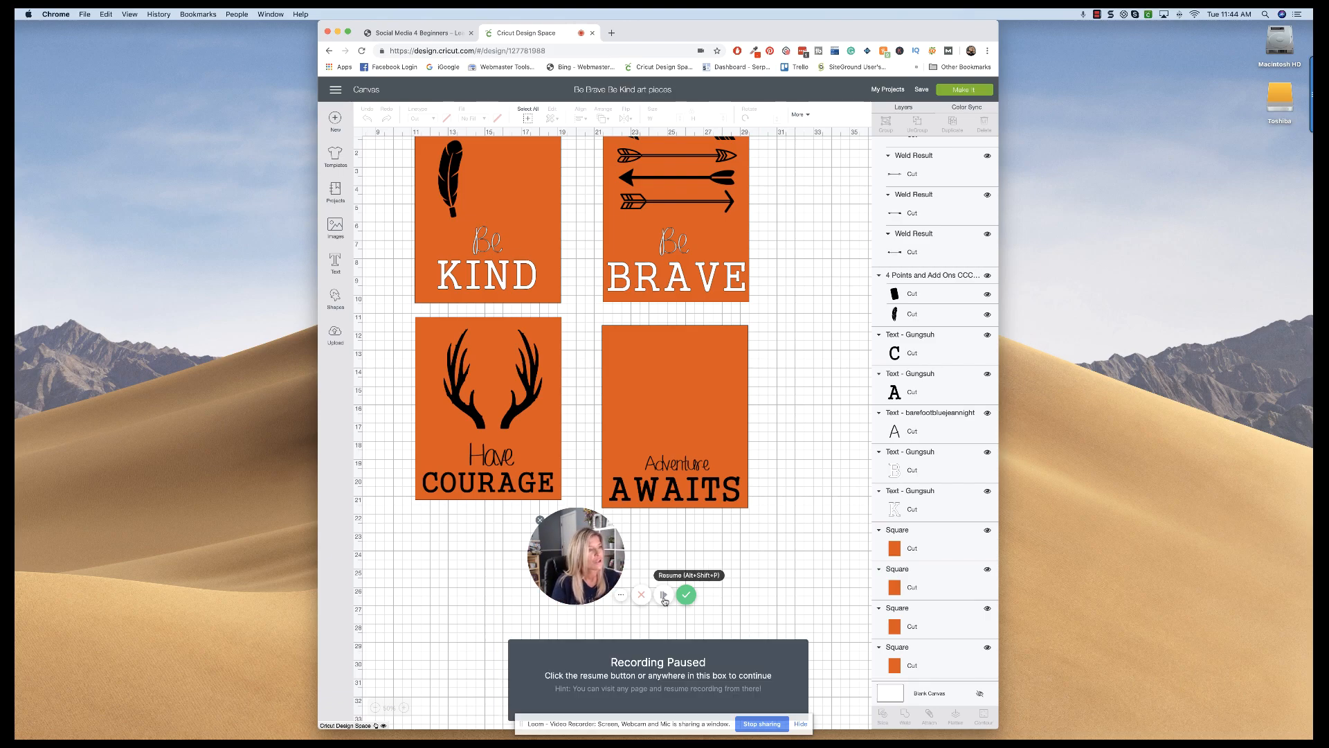
pyautogui.click(663, 594)
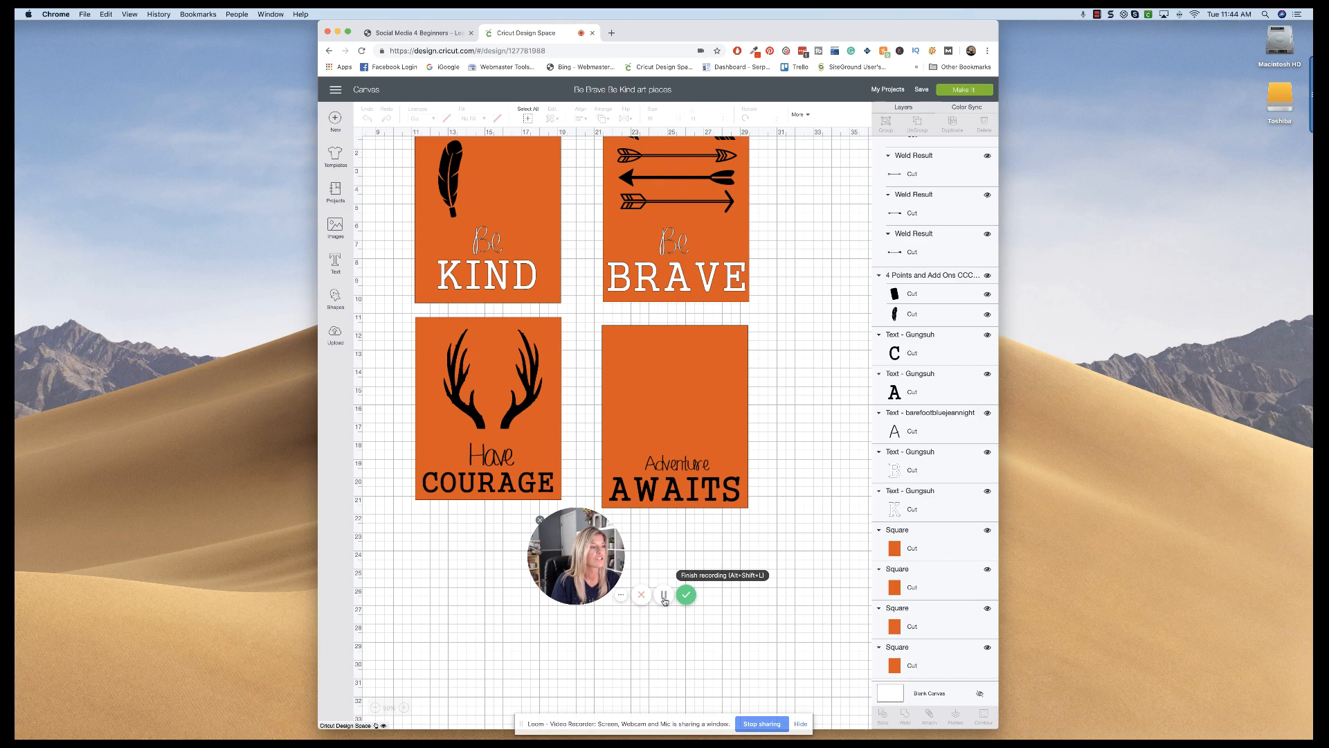
pyautogui.click(686, 594)
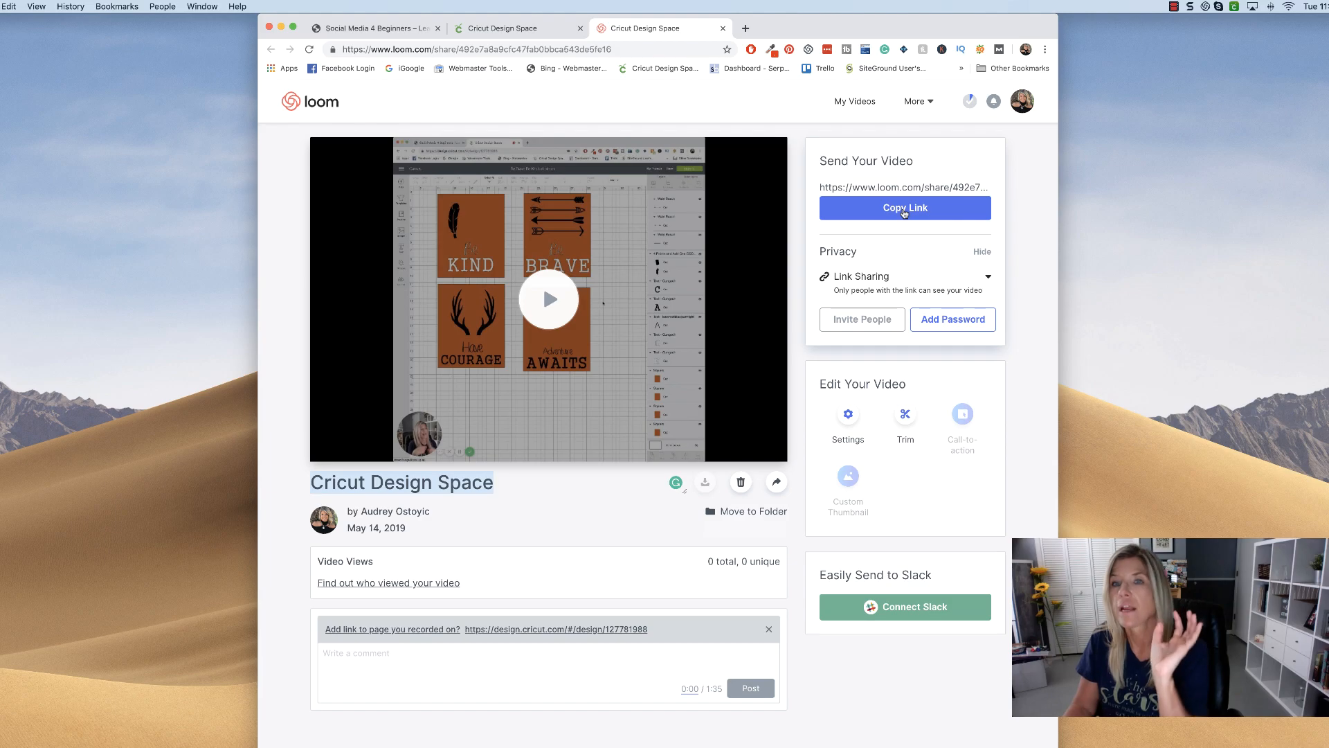
# - Copy the new video's share link from the Loom share page, twice
pyautogui.click(904, 208)
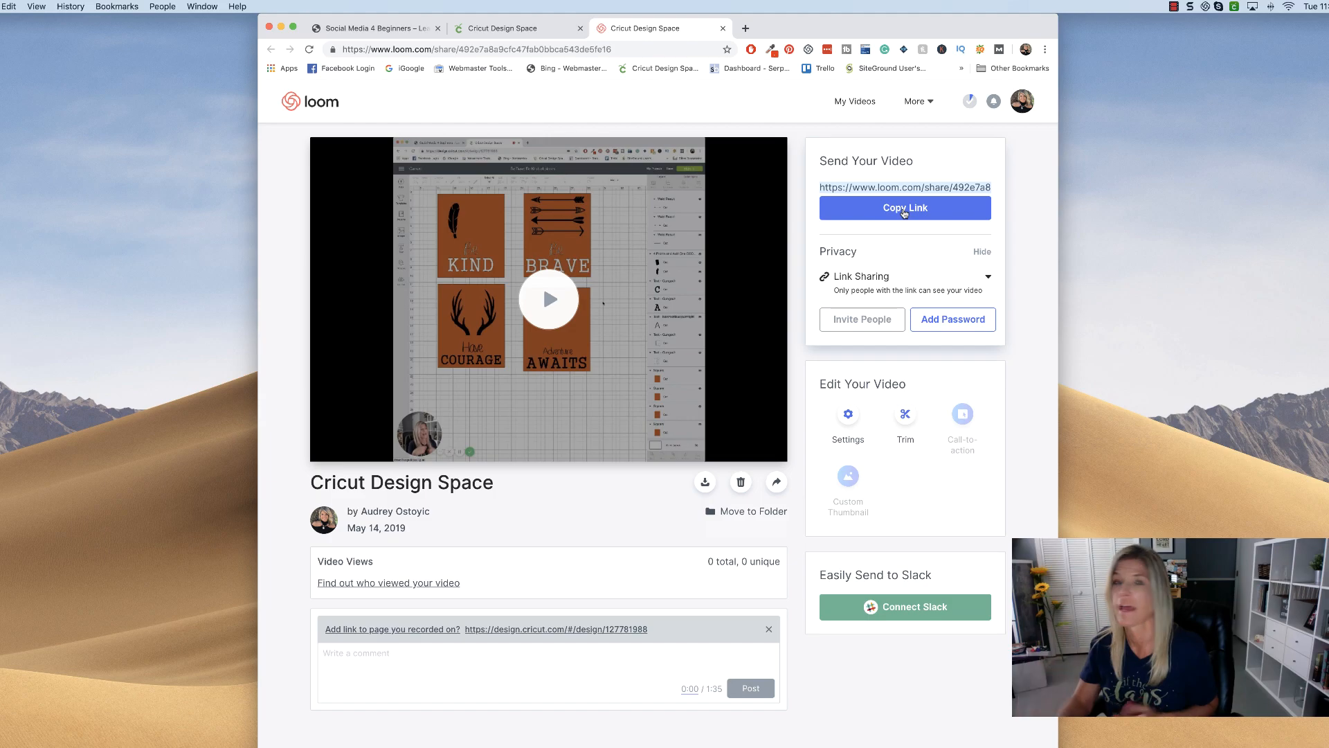
pyautogui.click(904, 207)
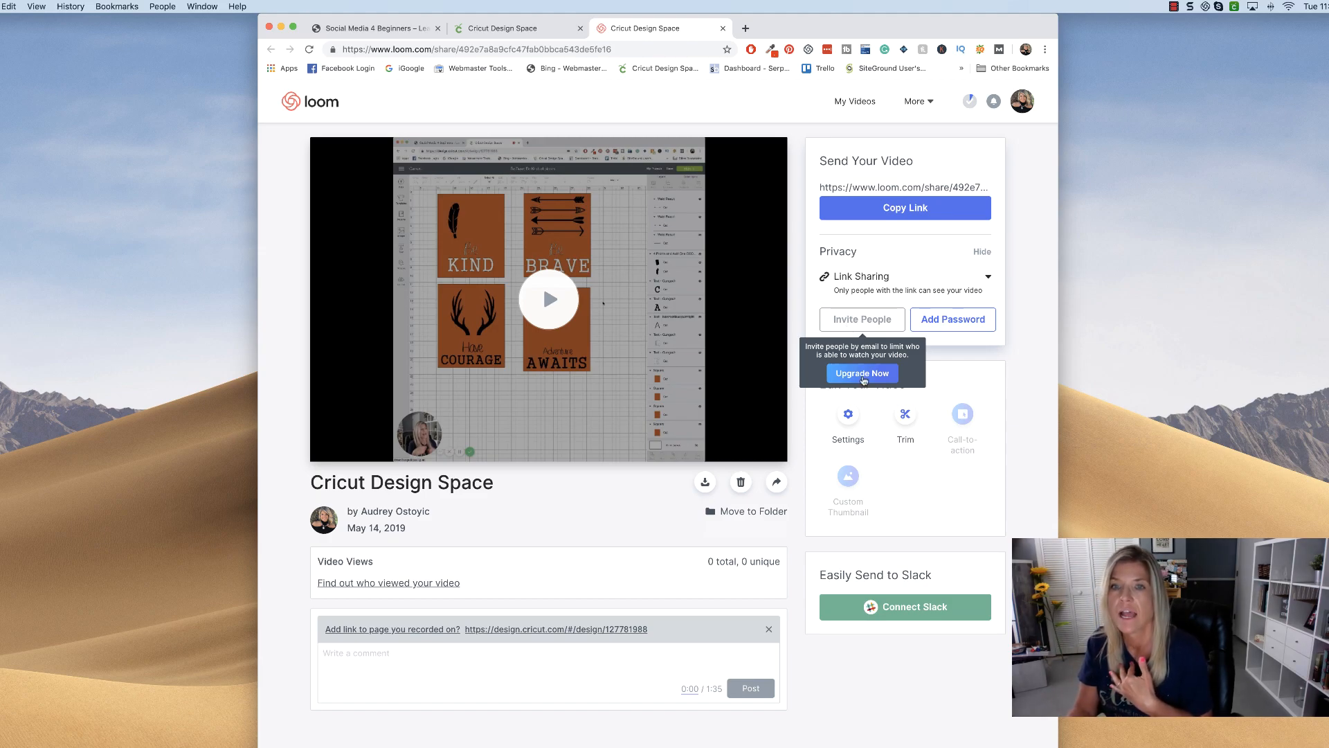
pyautogui.click(862, 373)
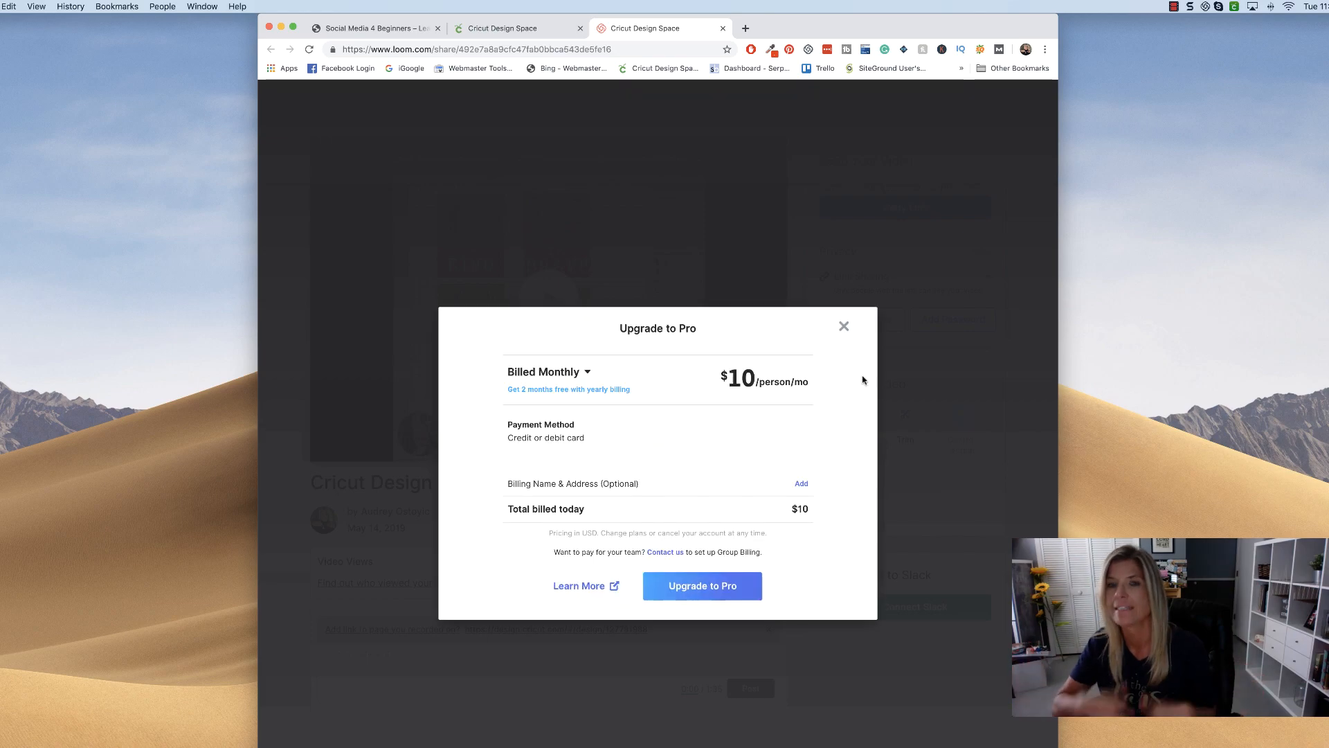
pyautogui.click(546, 438)
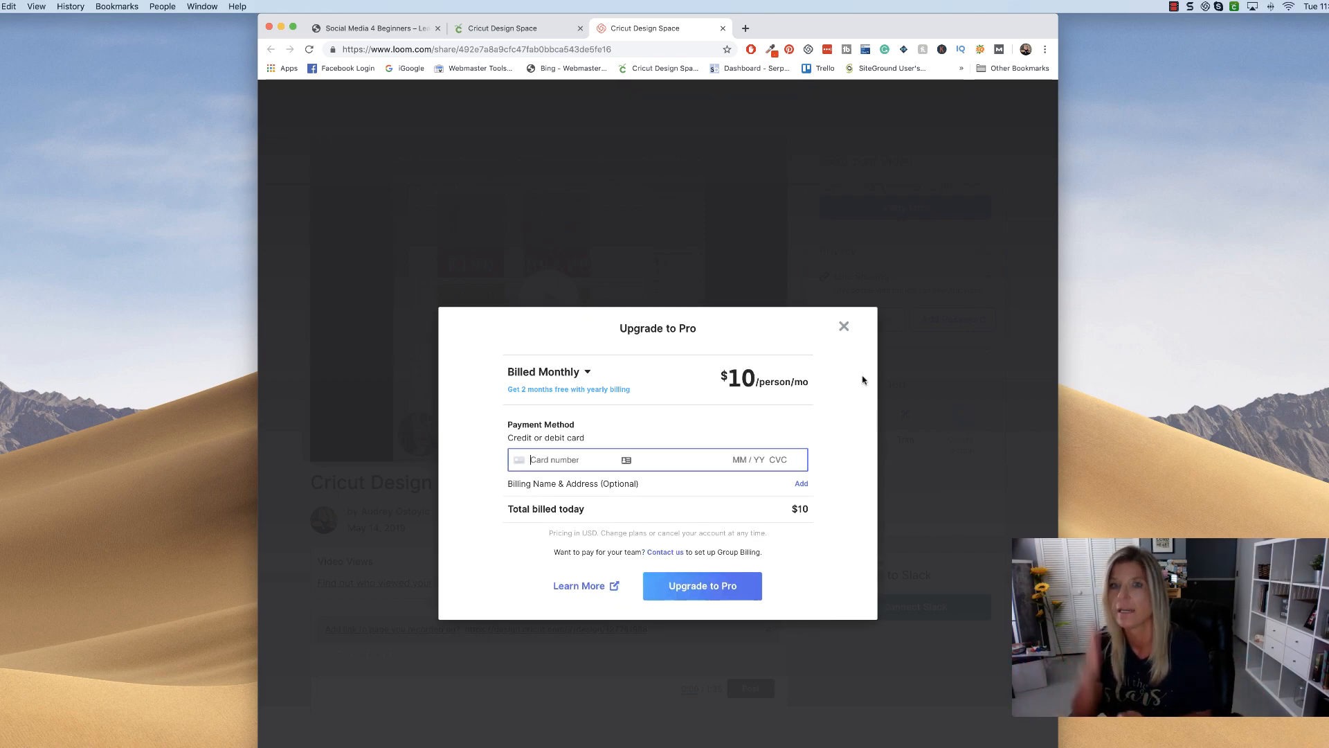
pyautogui.moveTo(844, 327)
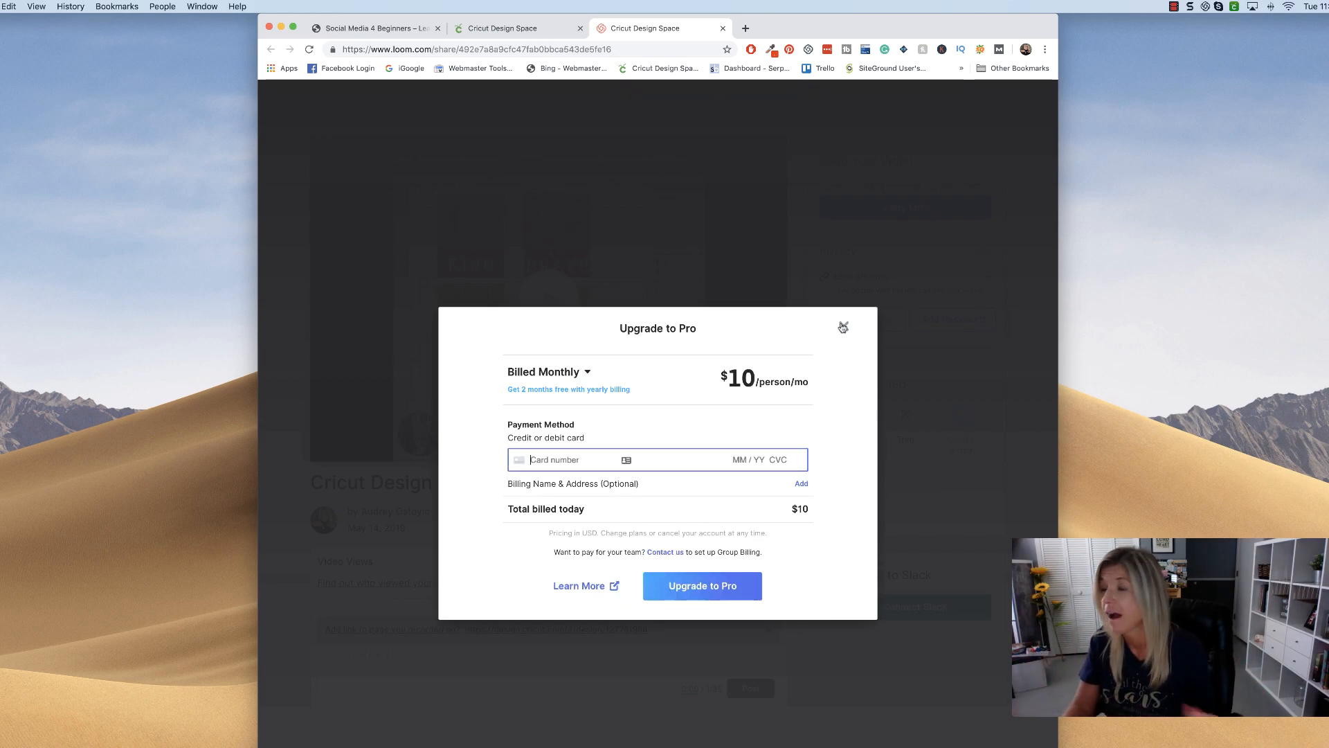
pyautogui.click(844, 327)
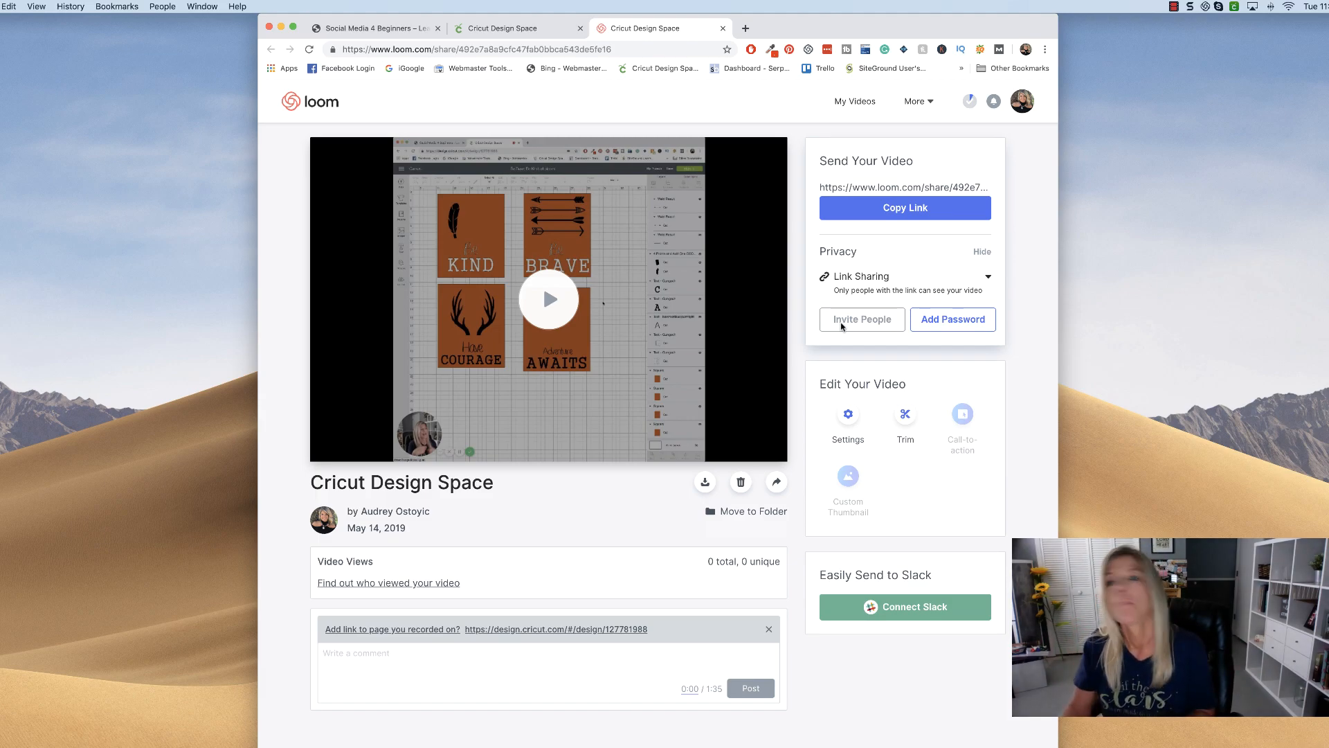
pyautogui.moveTo(963, 424)
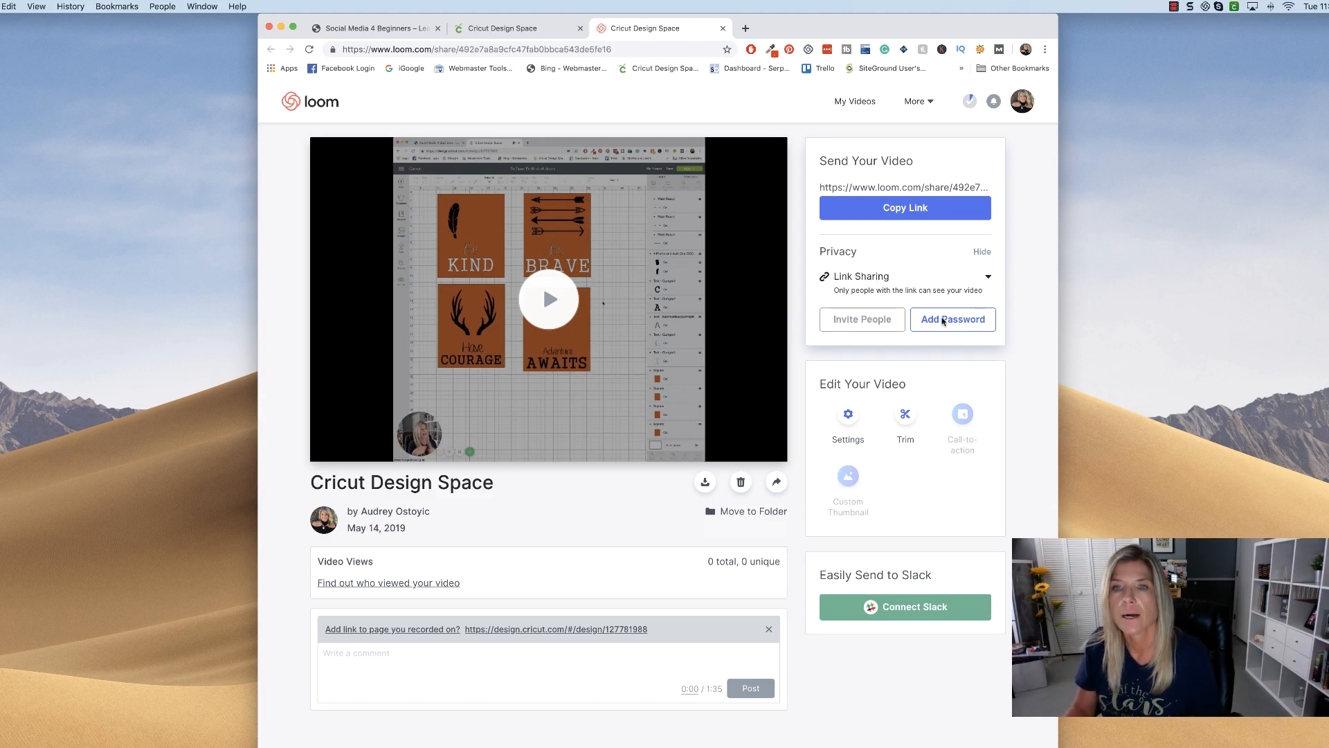
pyautogui.moveTo(952, 320)
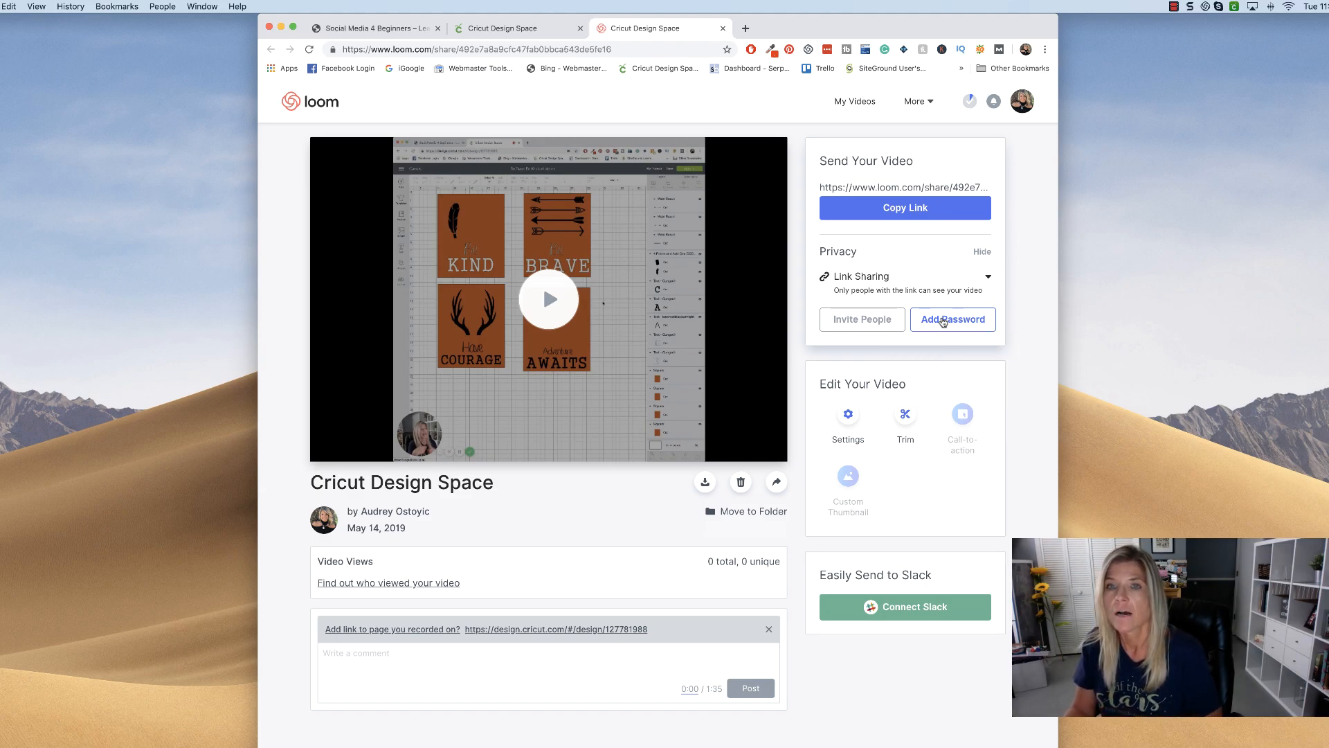
pyautogui.click(989, 282)
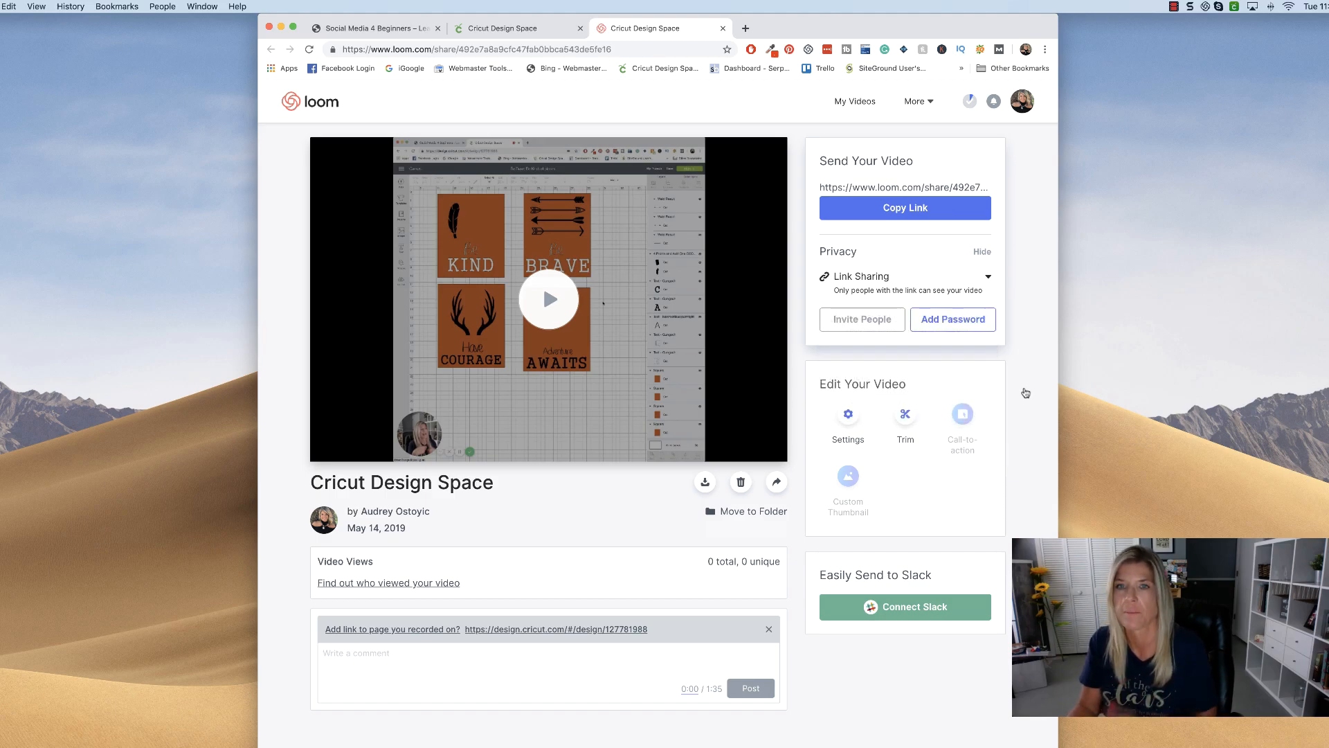
# - In the video's settings, toggle comments off and back on and make emoji reactions the default
pyautogui.click(848, 414)
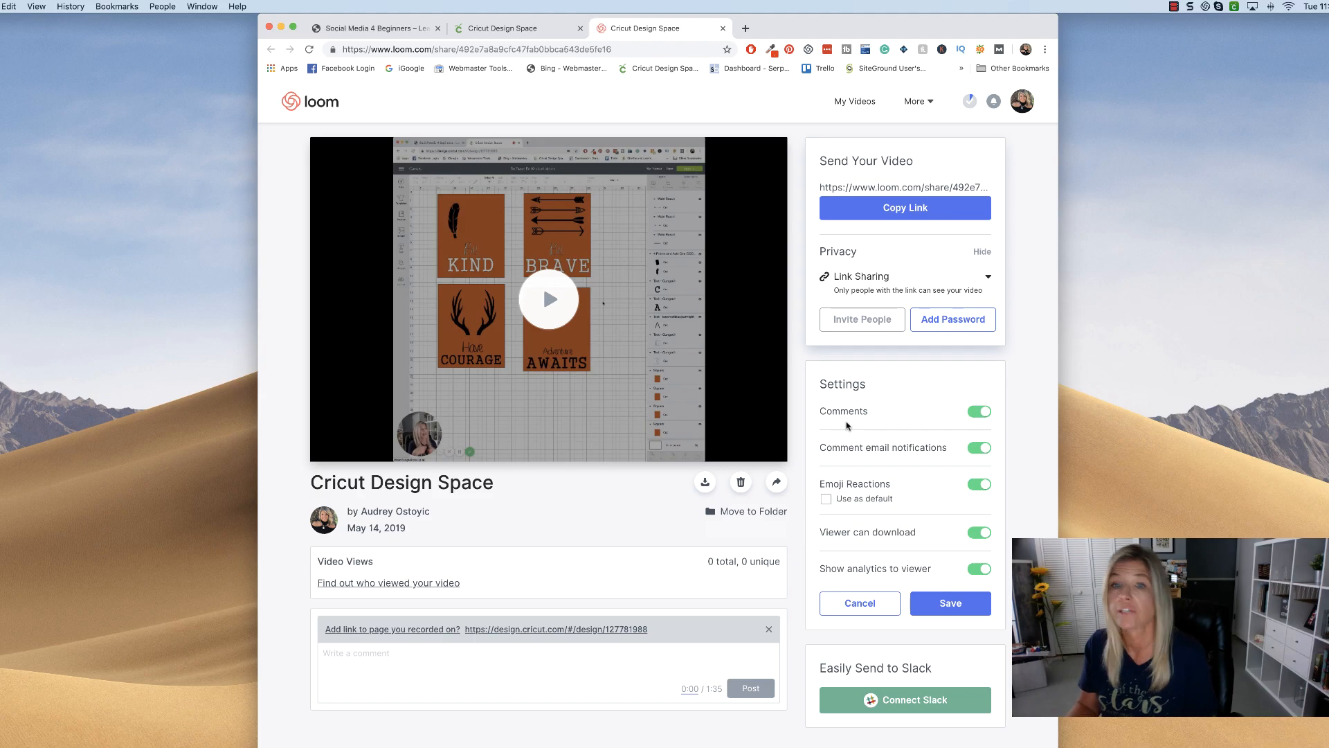
pyautogui.click(978, 412)
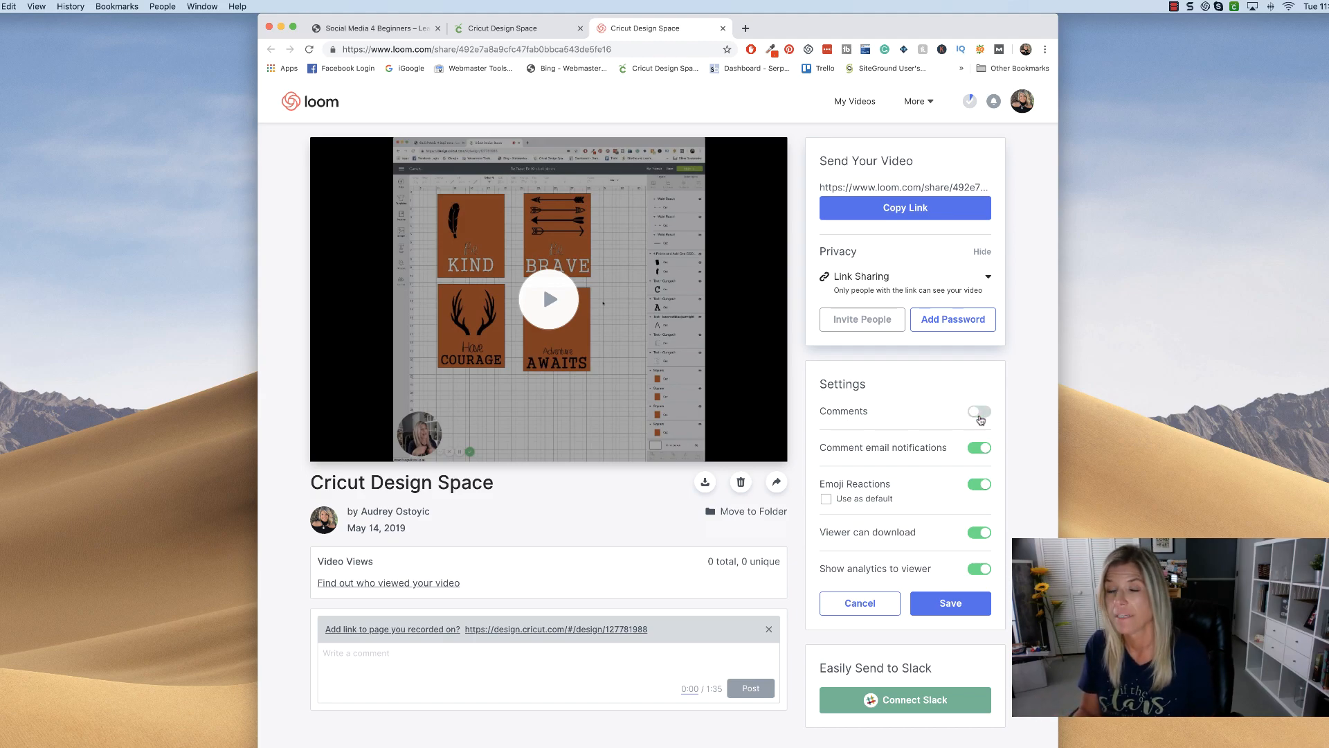
pyautogui.click(978, 447)
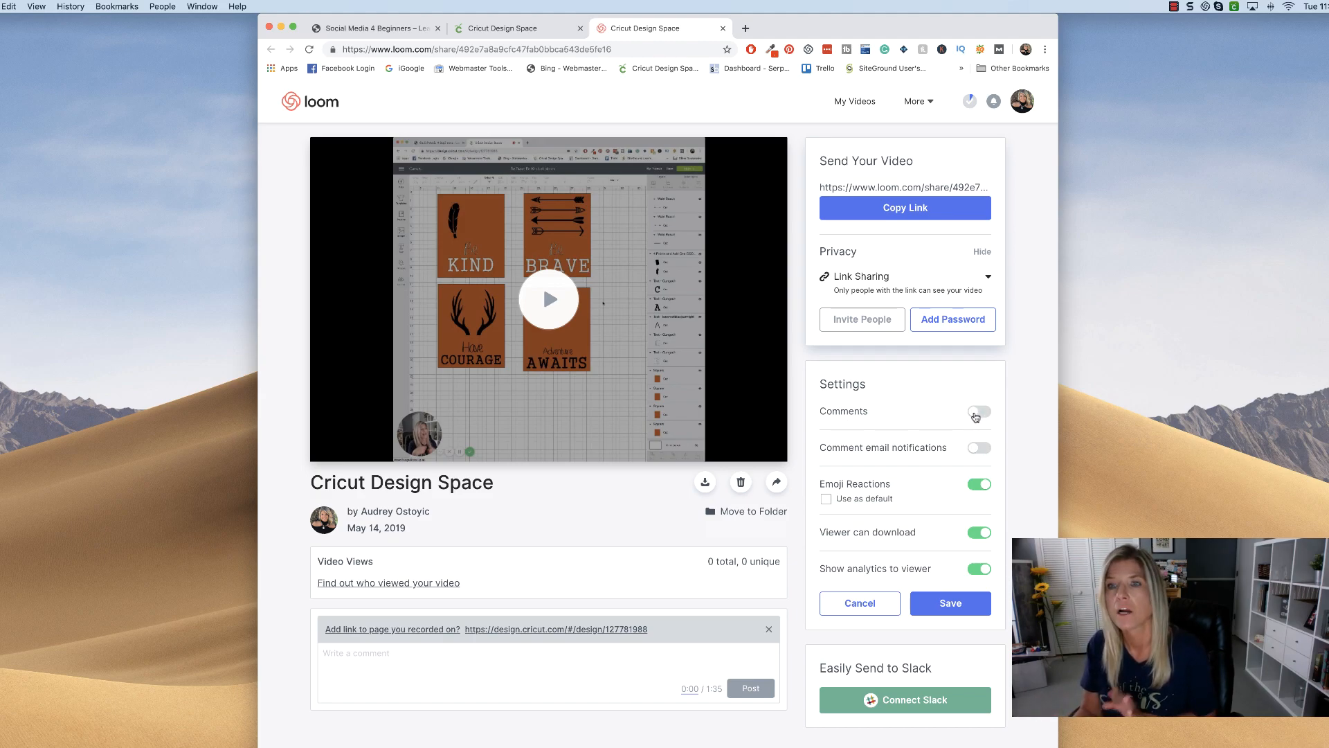
pyautogui.click(977, 411)
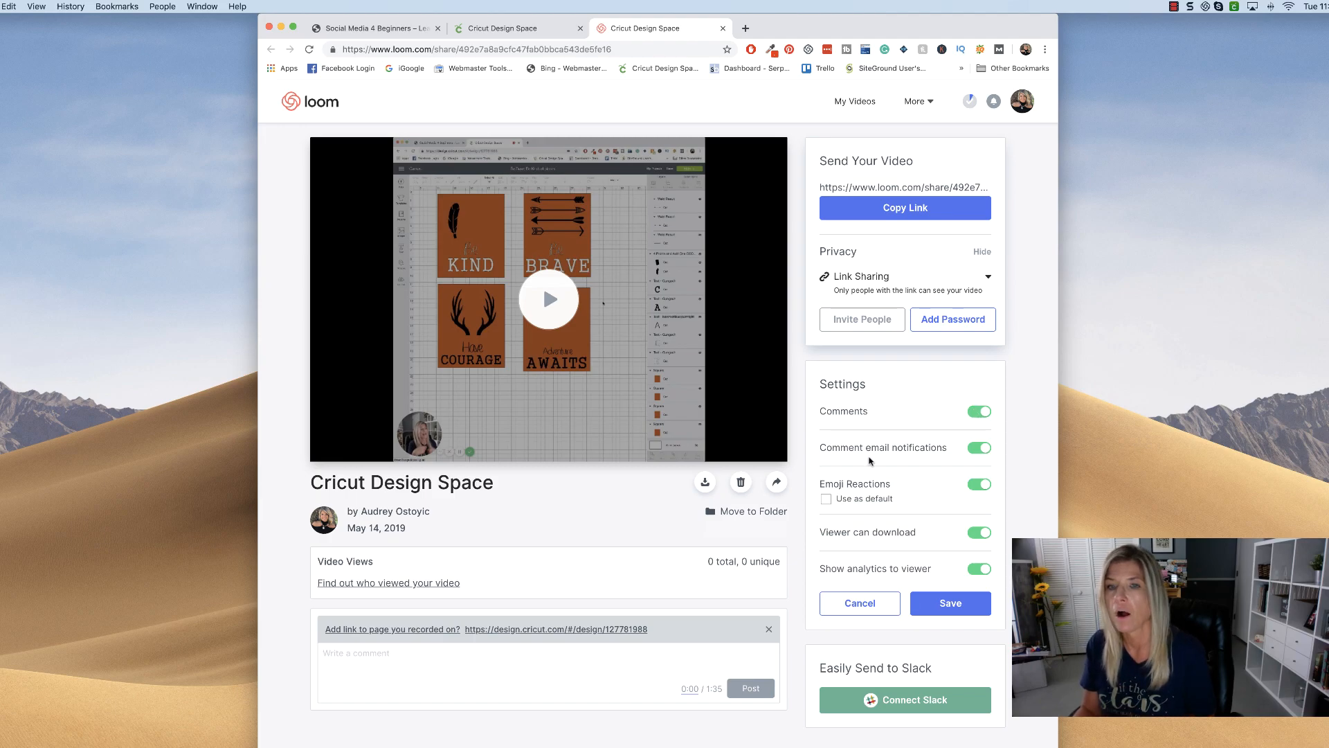
pyautogui.moveTo(868, 459)
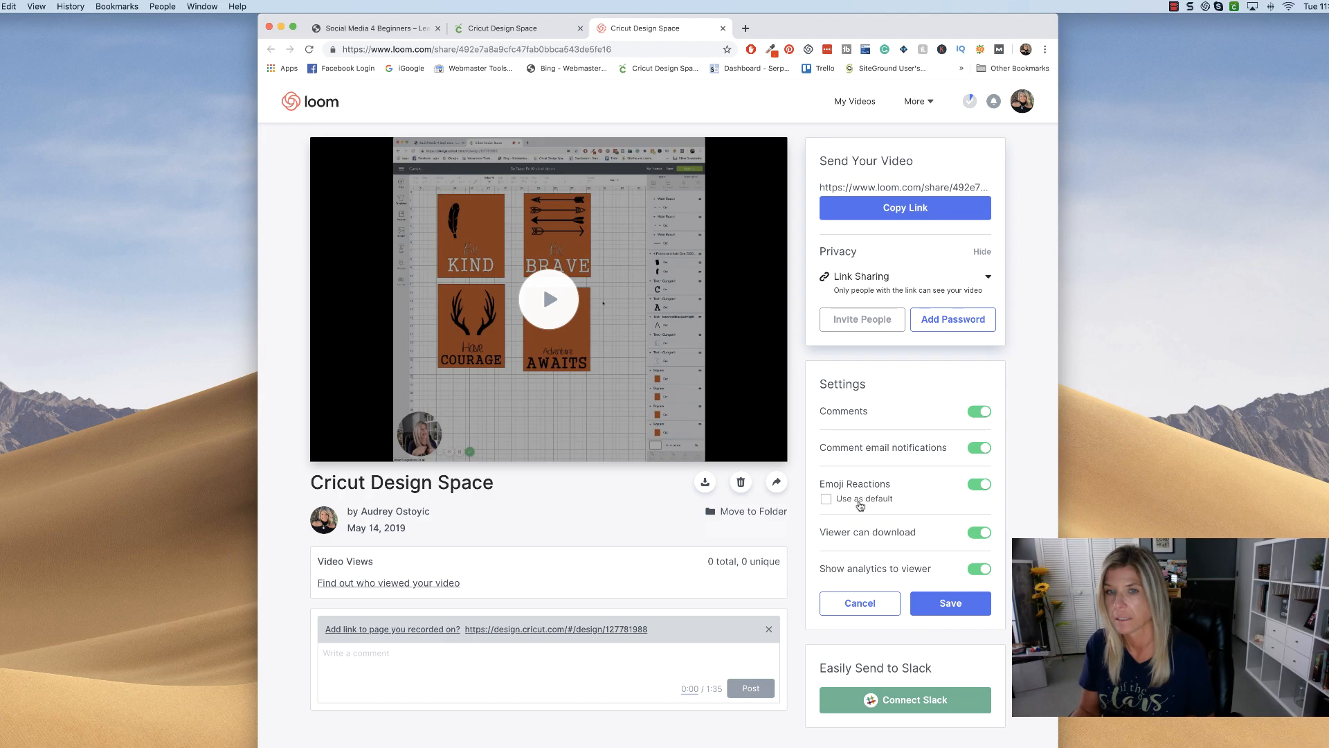
pyautogui.click(826, 499)
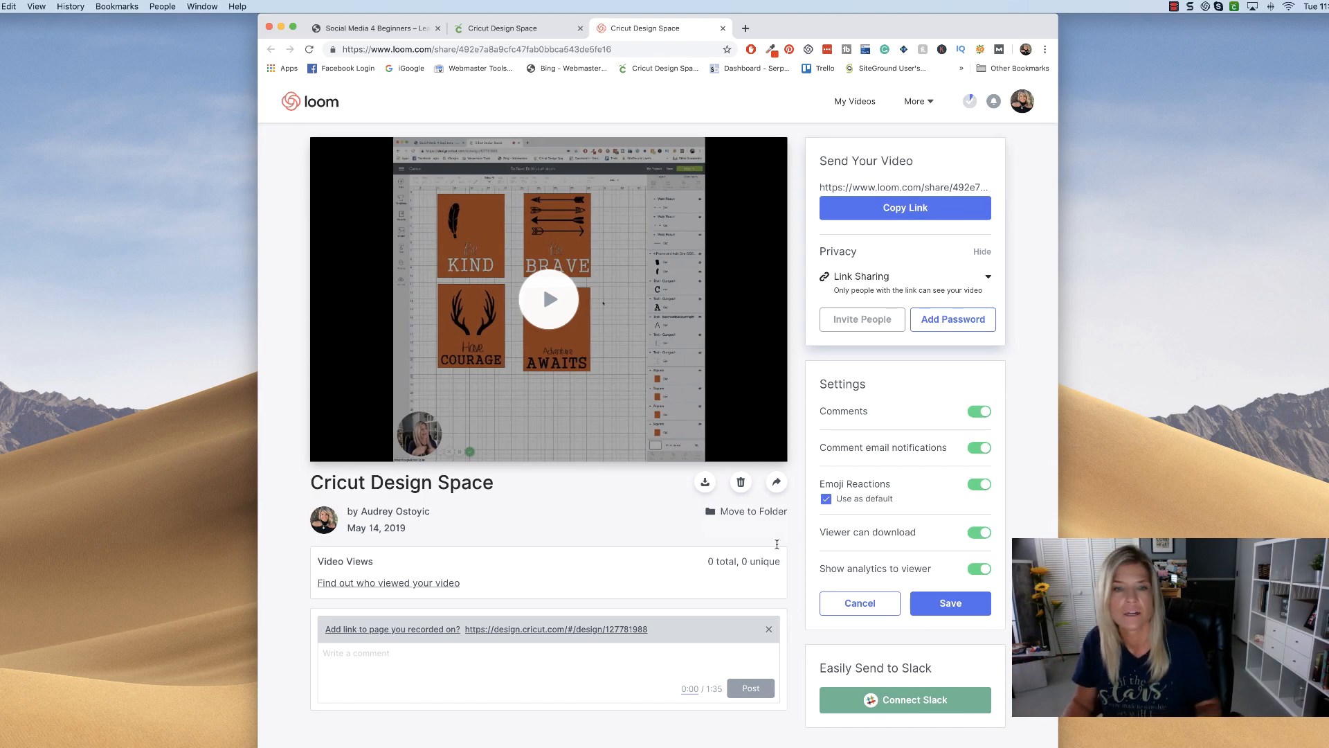
# - Write a ':)' comment and toggle viewer downloads and viewer analytics off and back on
pyautogui.click(508, 652)
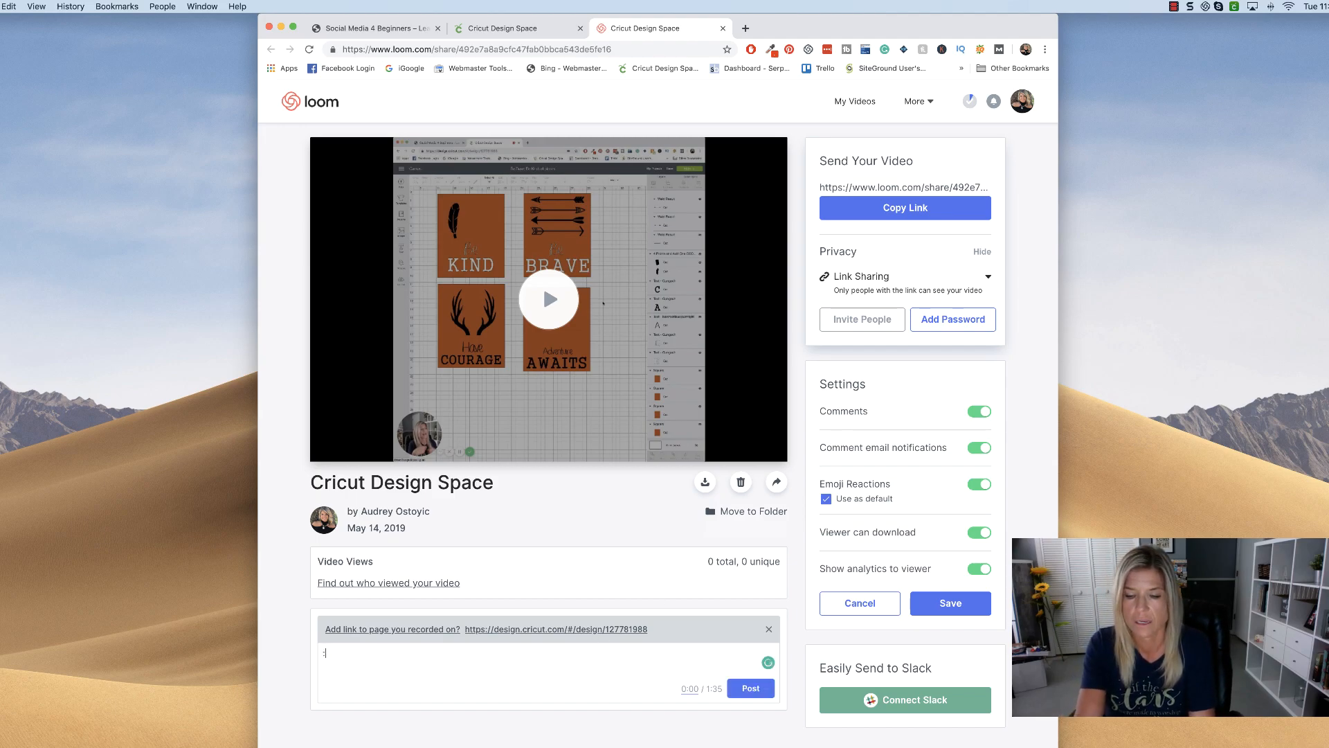
pyautogui.write(':)')
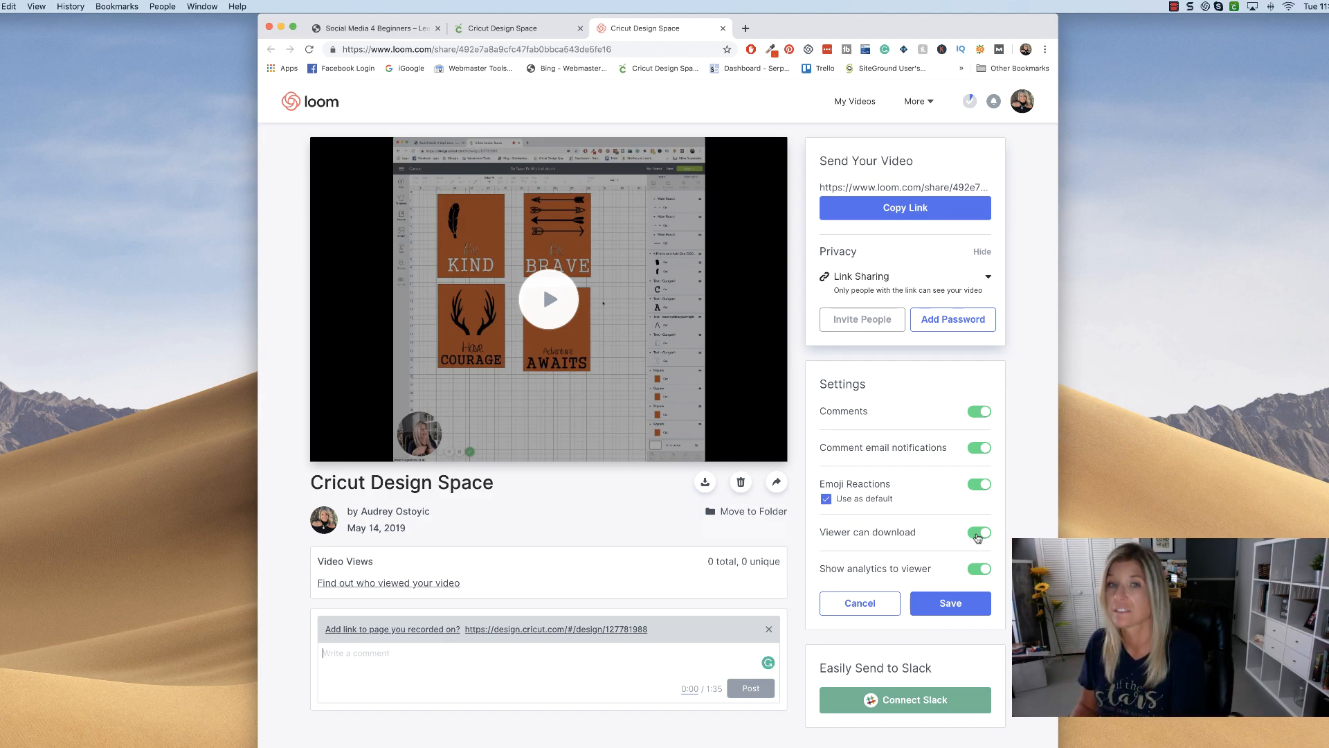
pyautogui.click(978, 532)
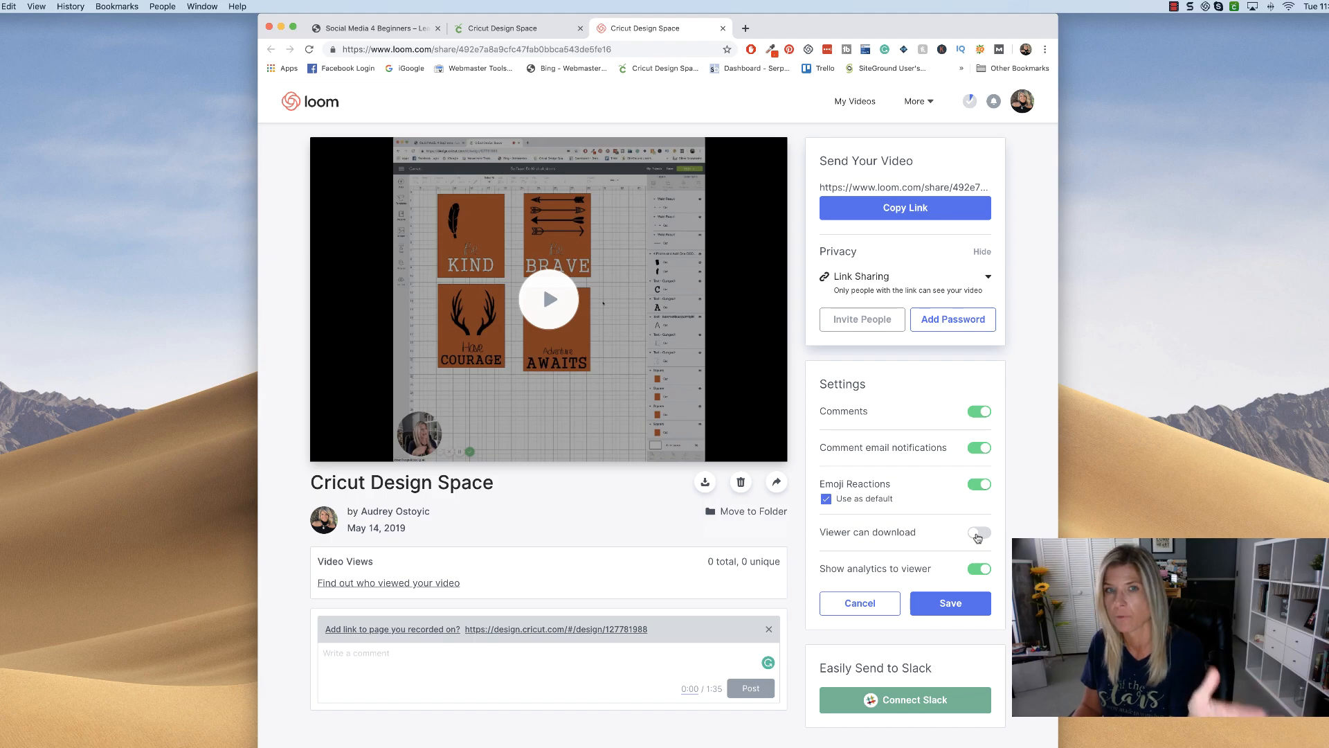
pyautogui.click(976, 532)
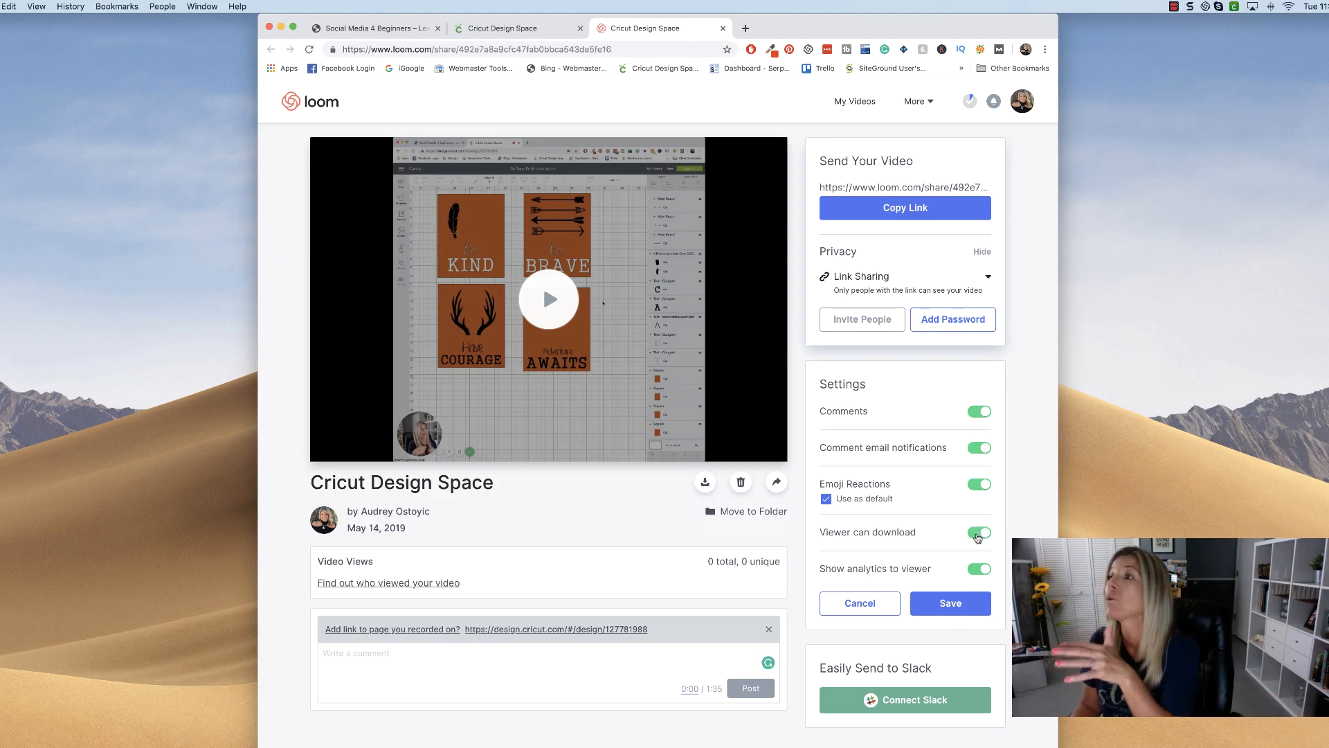
pyautogui.click(976, 568)
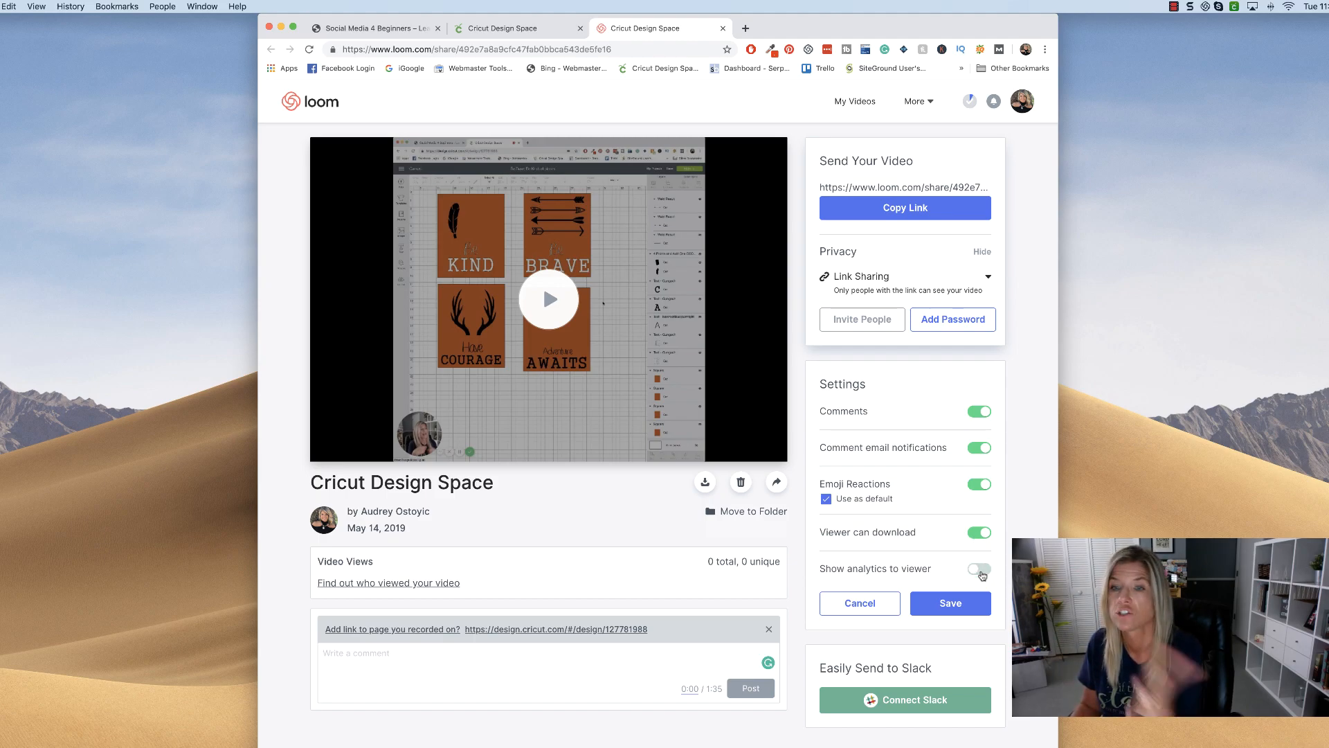
pyautogui.click(977, 569)
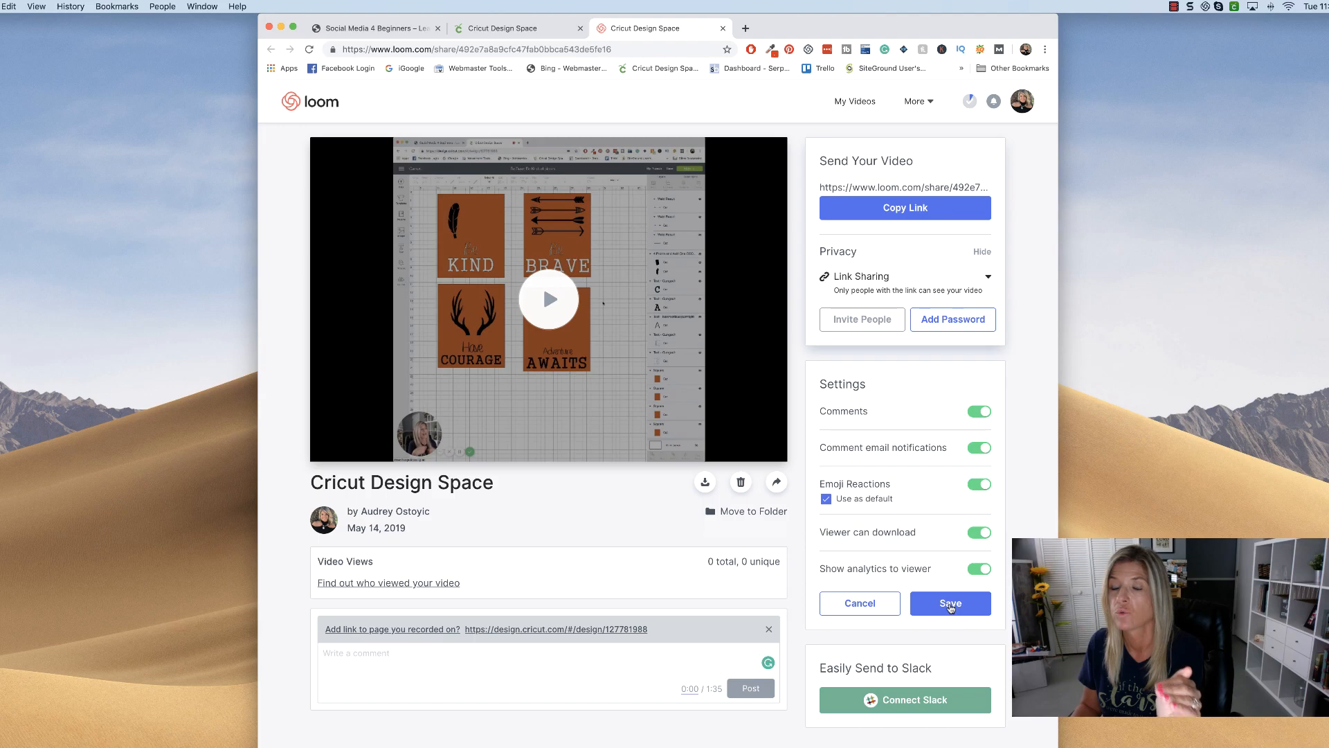
# - Save the video settings, then play the recording and pause it a few seconds in
pyautogui.click(950, 603)
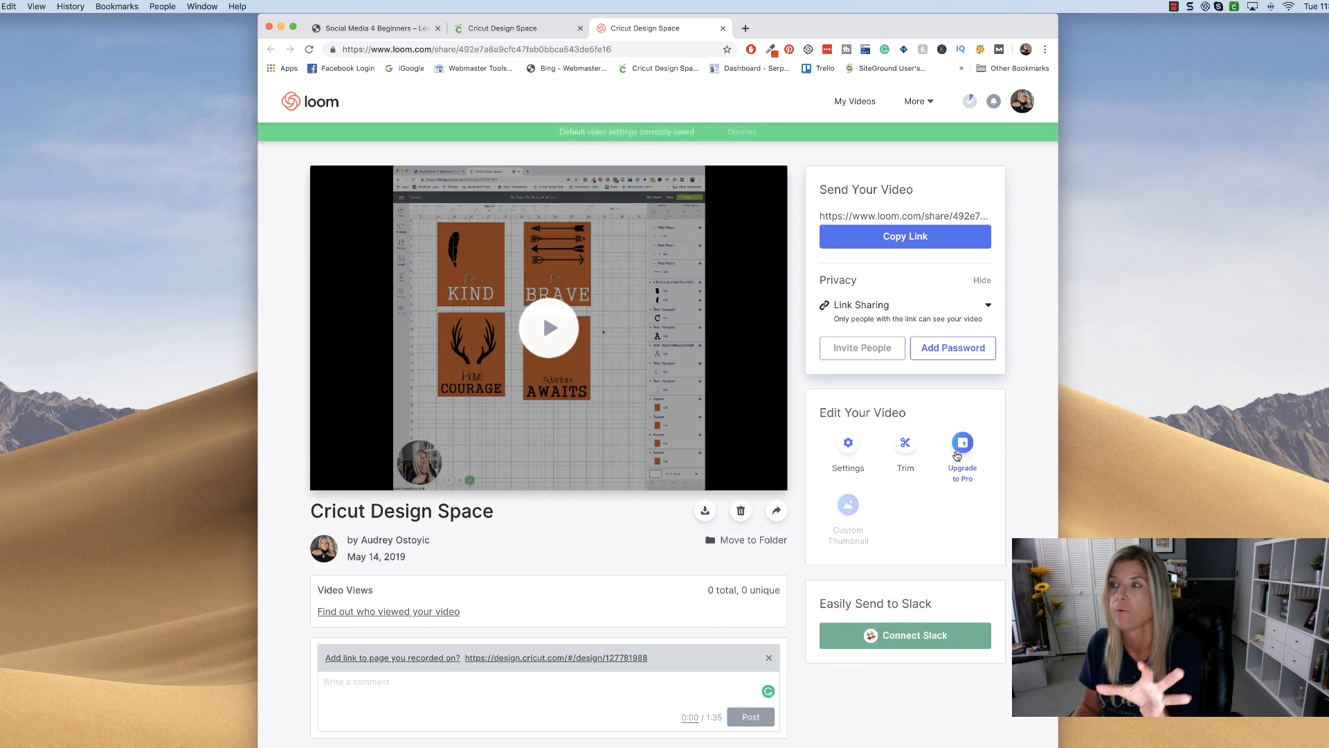
pyautogui.moveTo(878, 568)
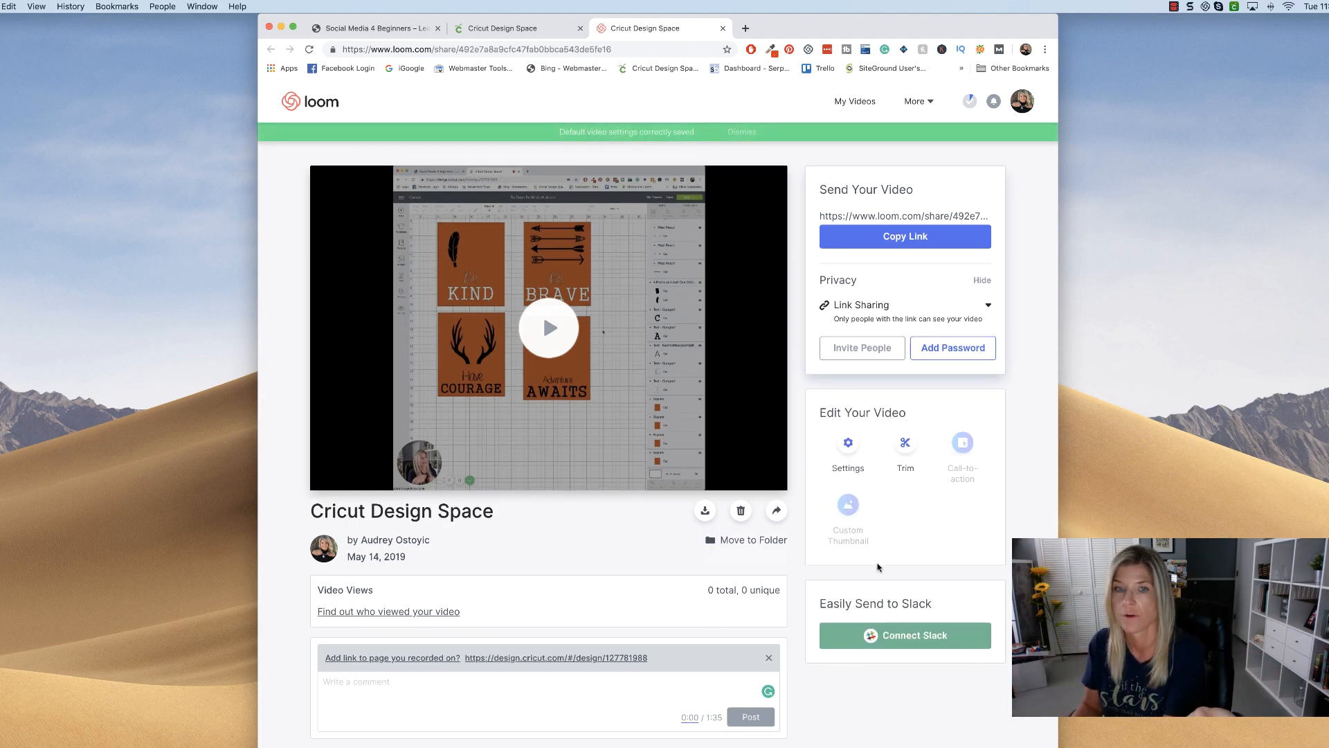
pyautogui.click(548, 328)
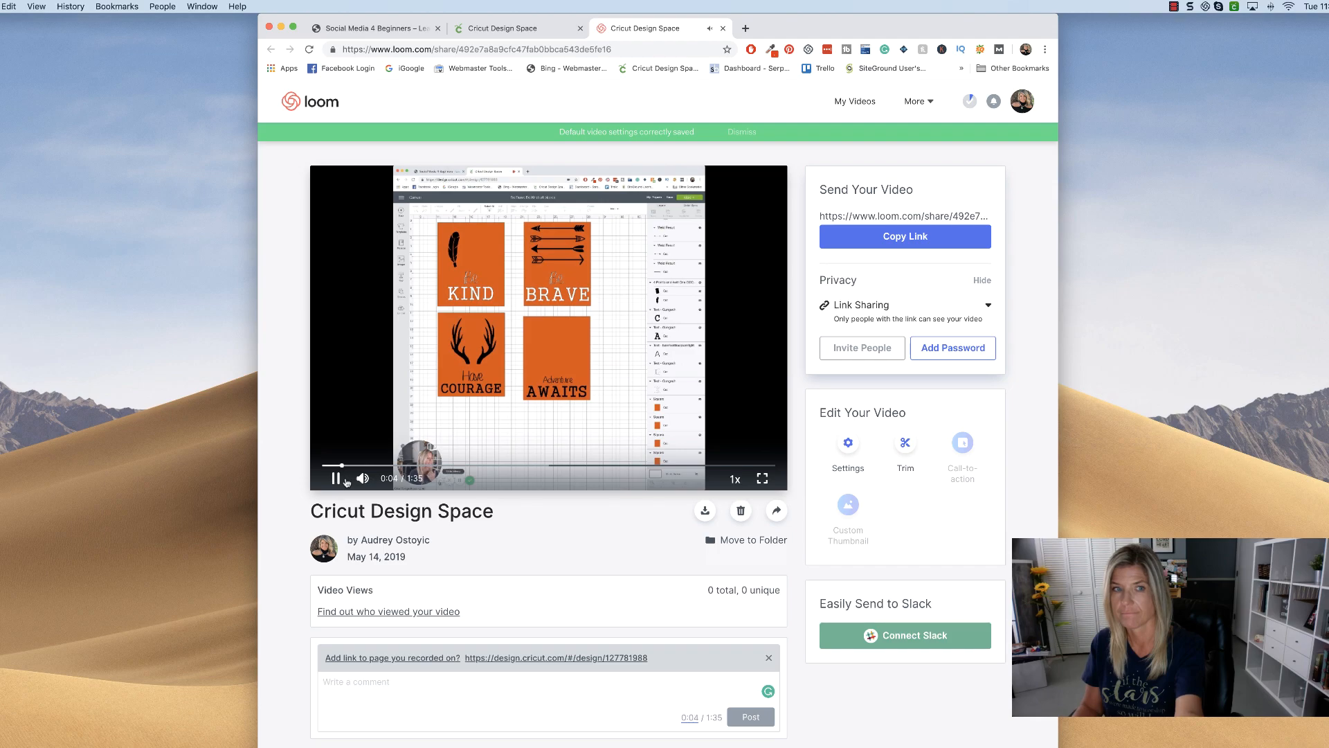
pyautogui.click(341, 478)
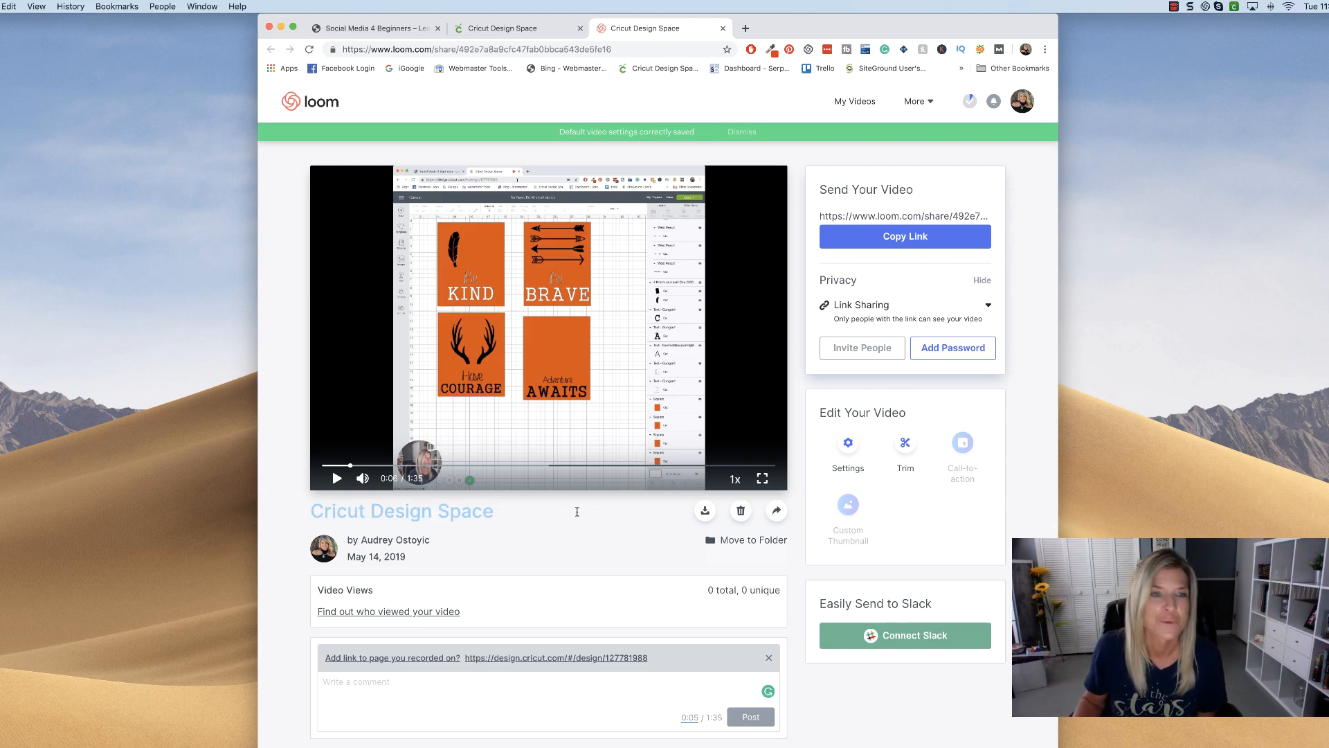
pyautogui.moveTo(705, 509)
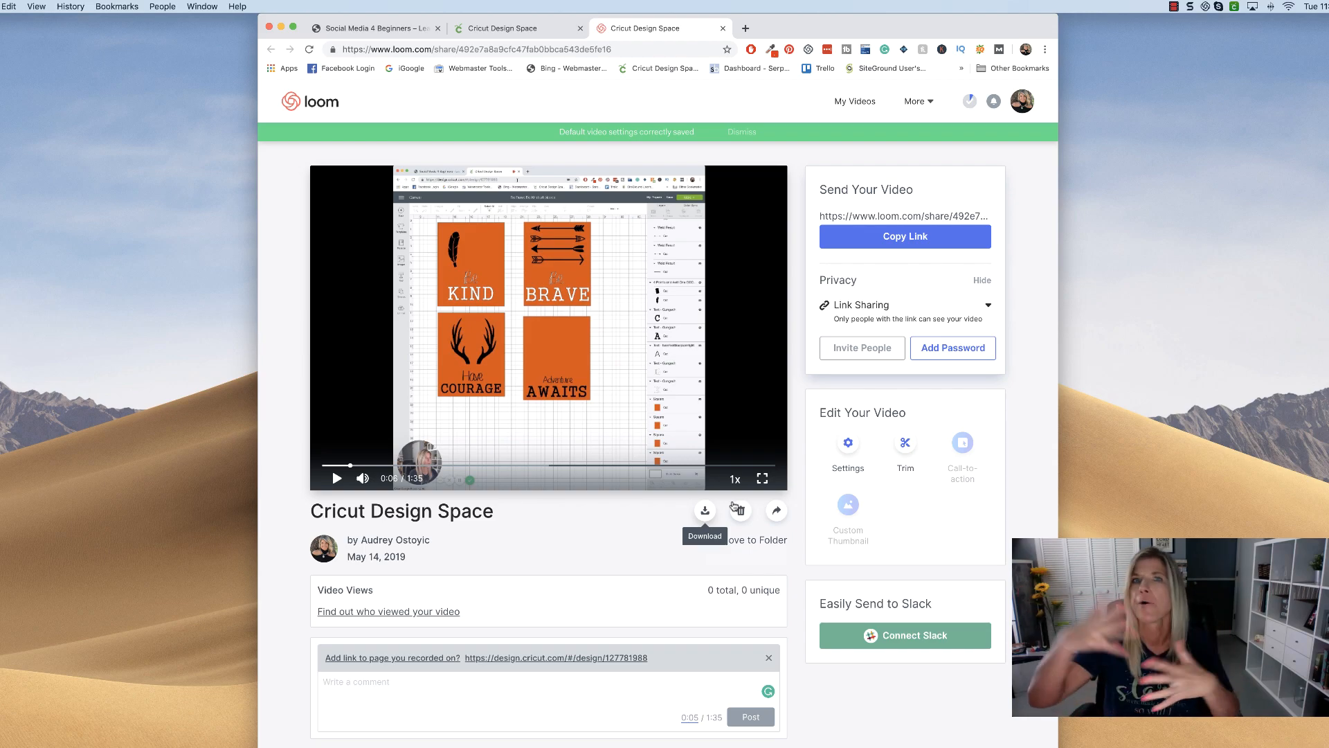
pyautogui.moveTo(738, 510)
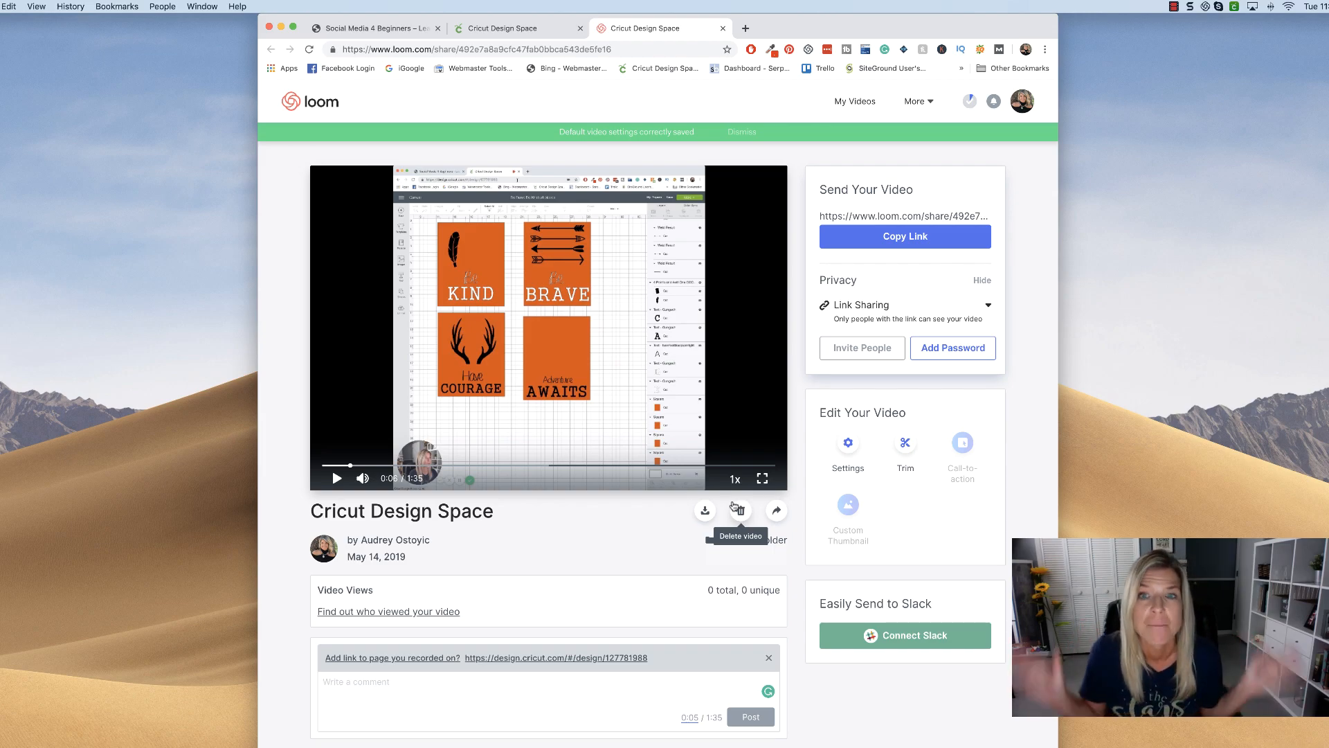
pyautogui.moveTo(776, 510)
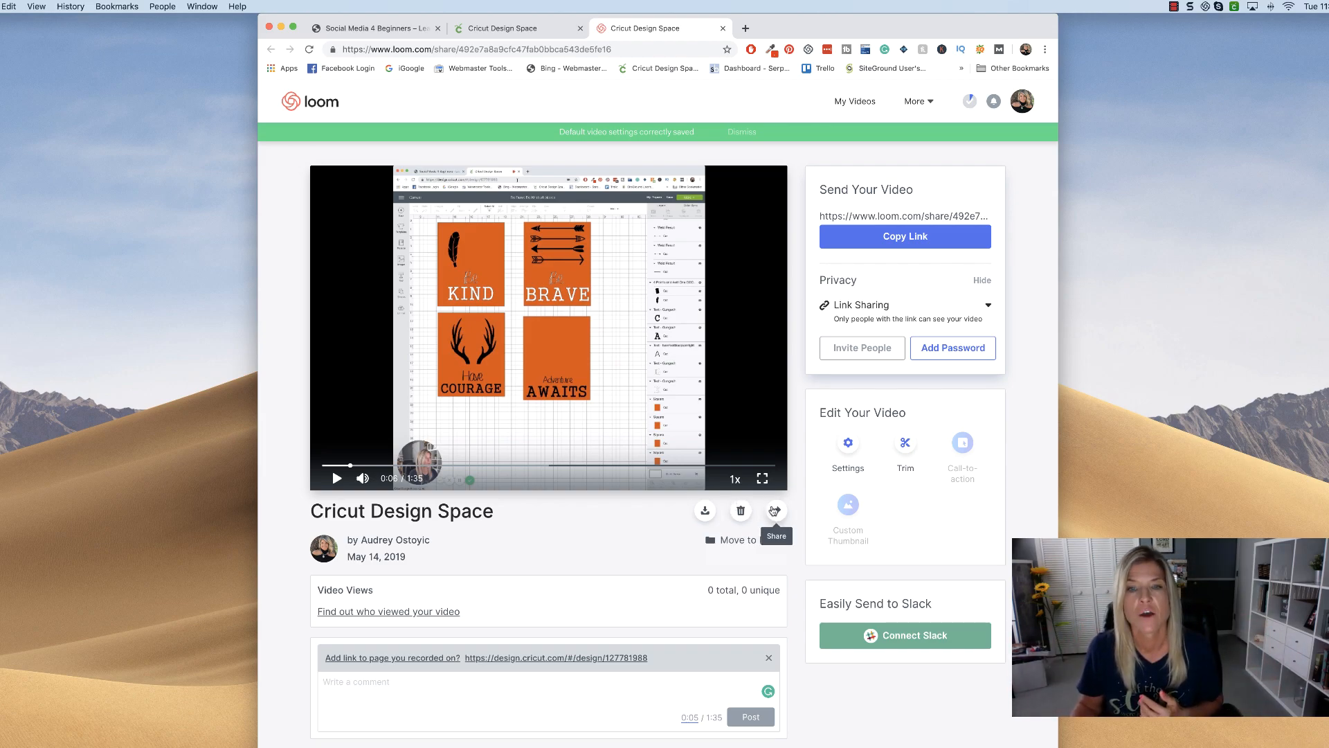
pyautogui.click(774, 510)
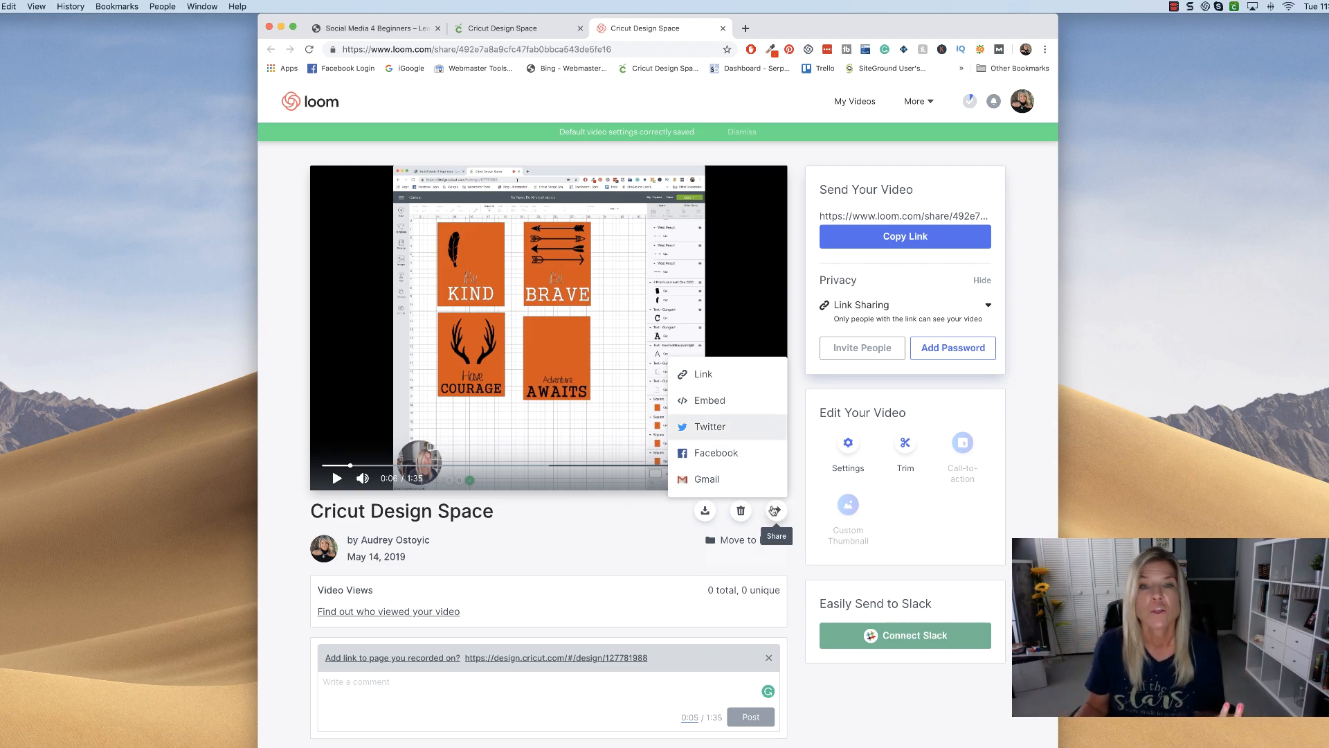
pyautogui.moveTo(746, 382)
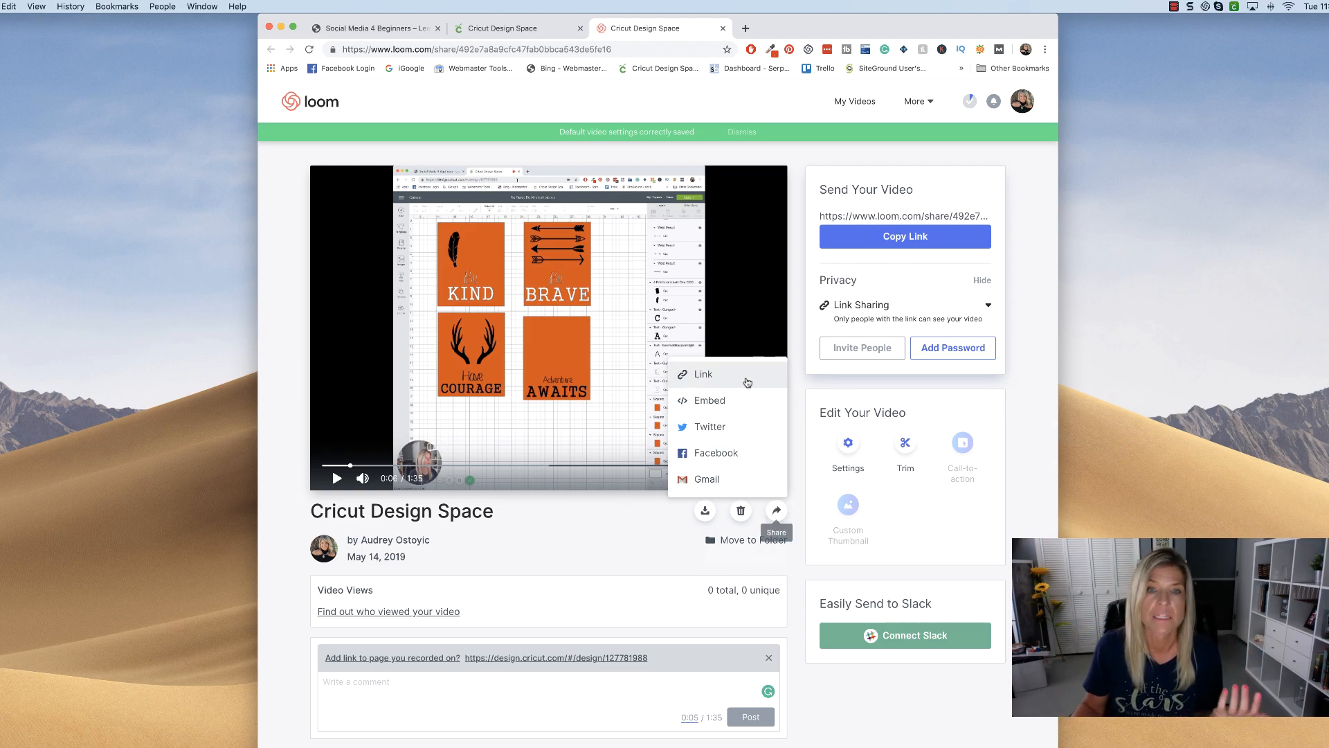
pyautogui.moveTo(709, 400)
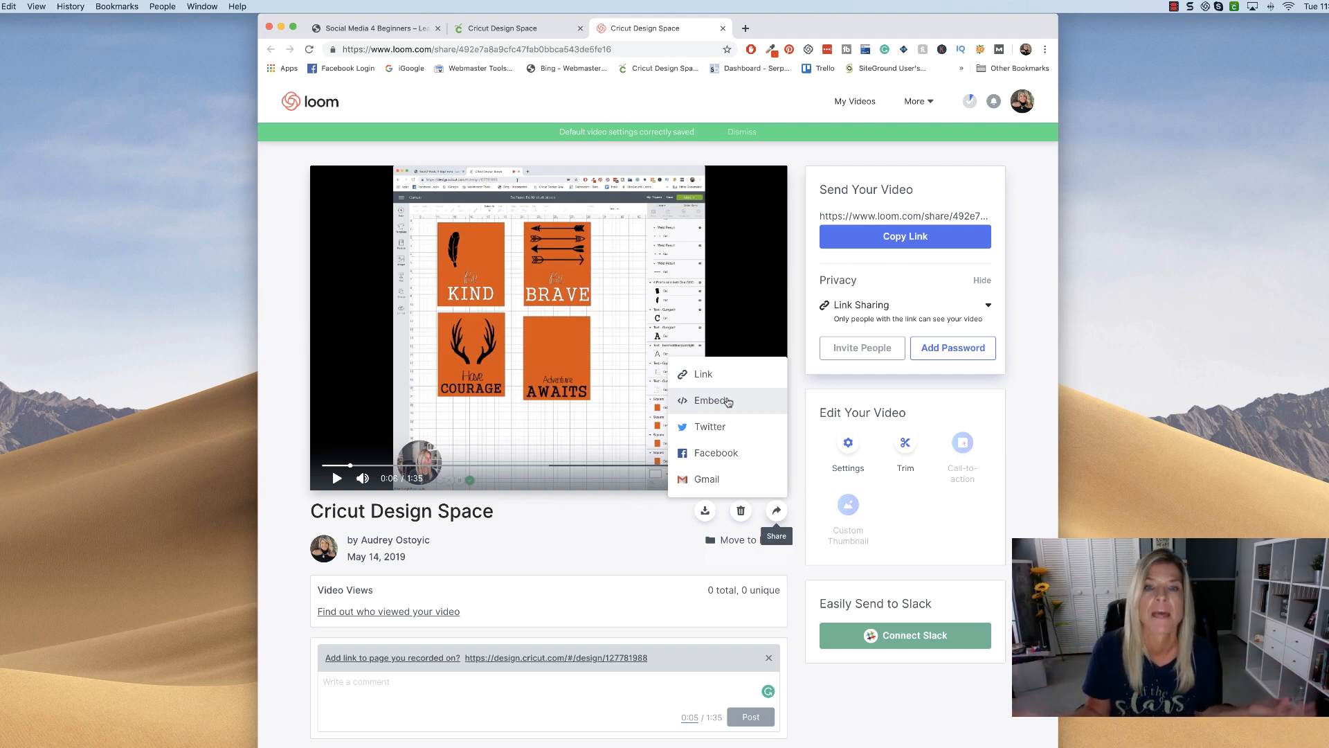
pyautogui.moveTo(716, 485)
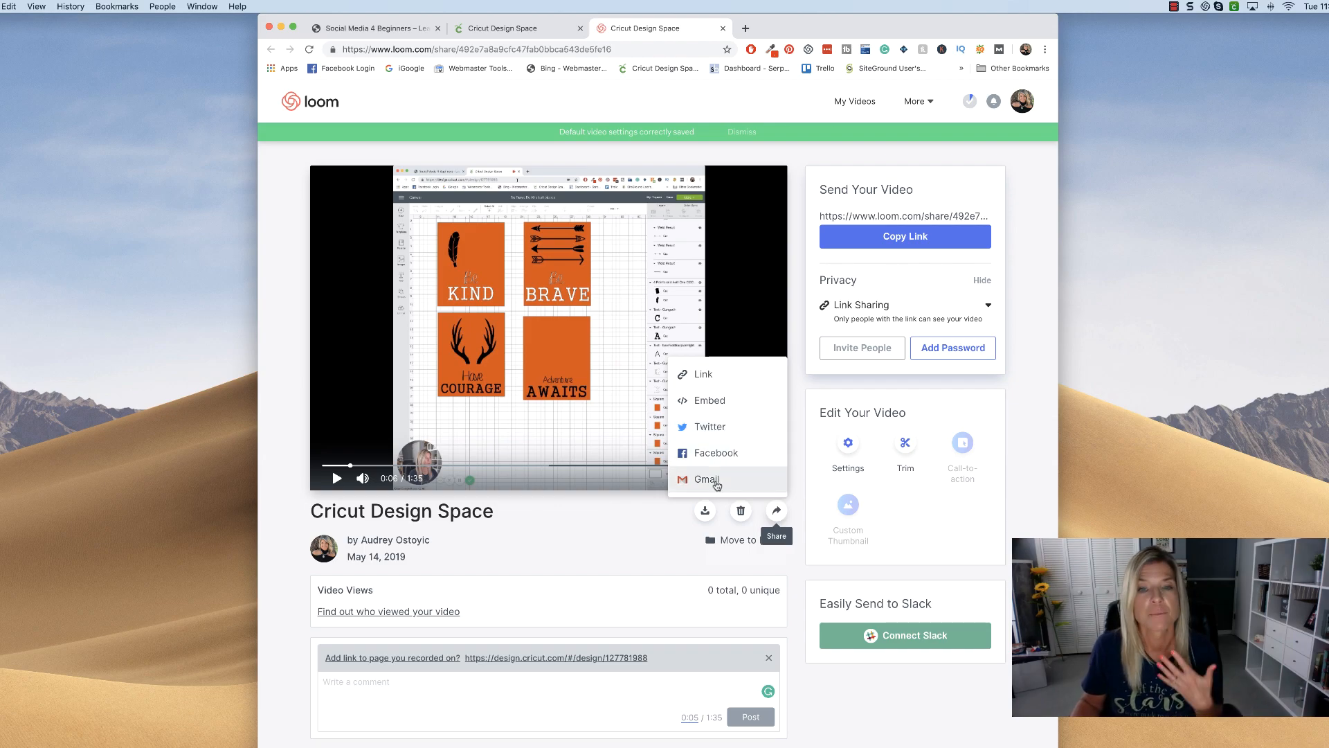
pyautogui.moveTo(651, 529)
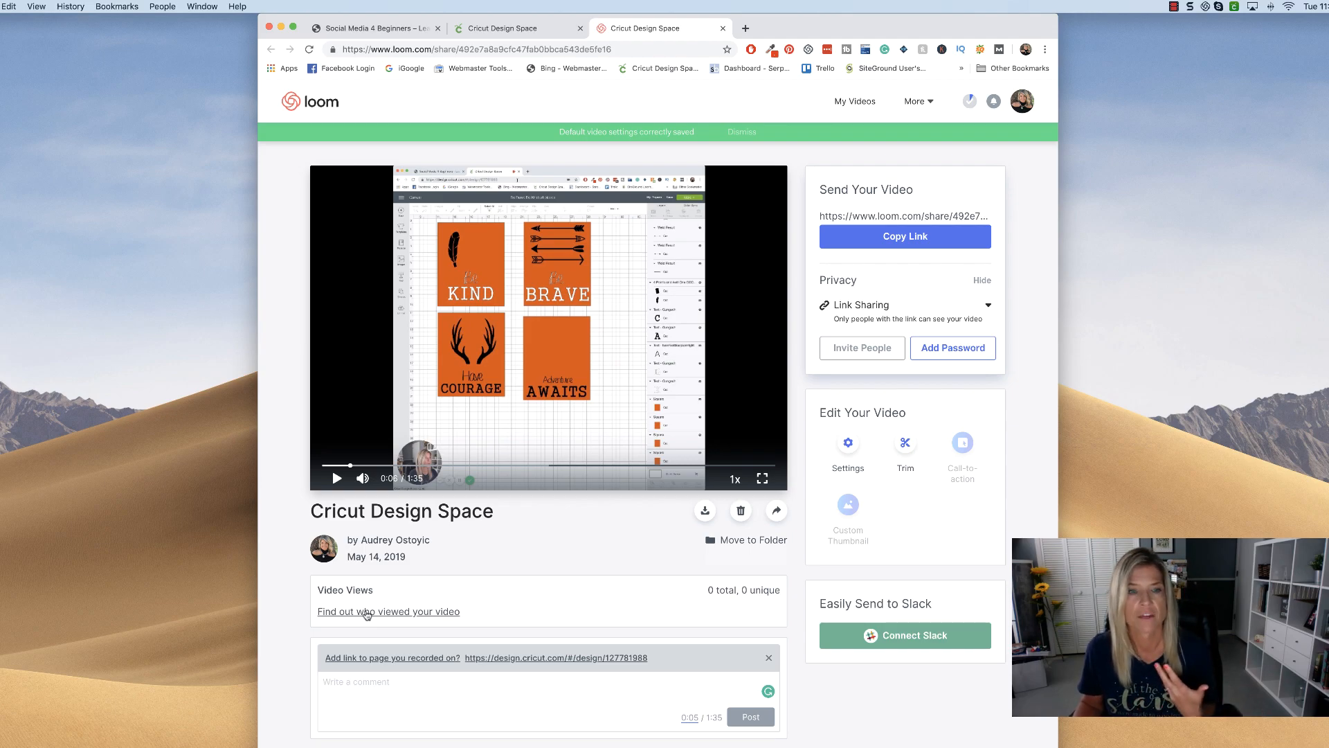
pyautogui.click(387, 611)
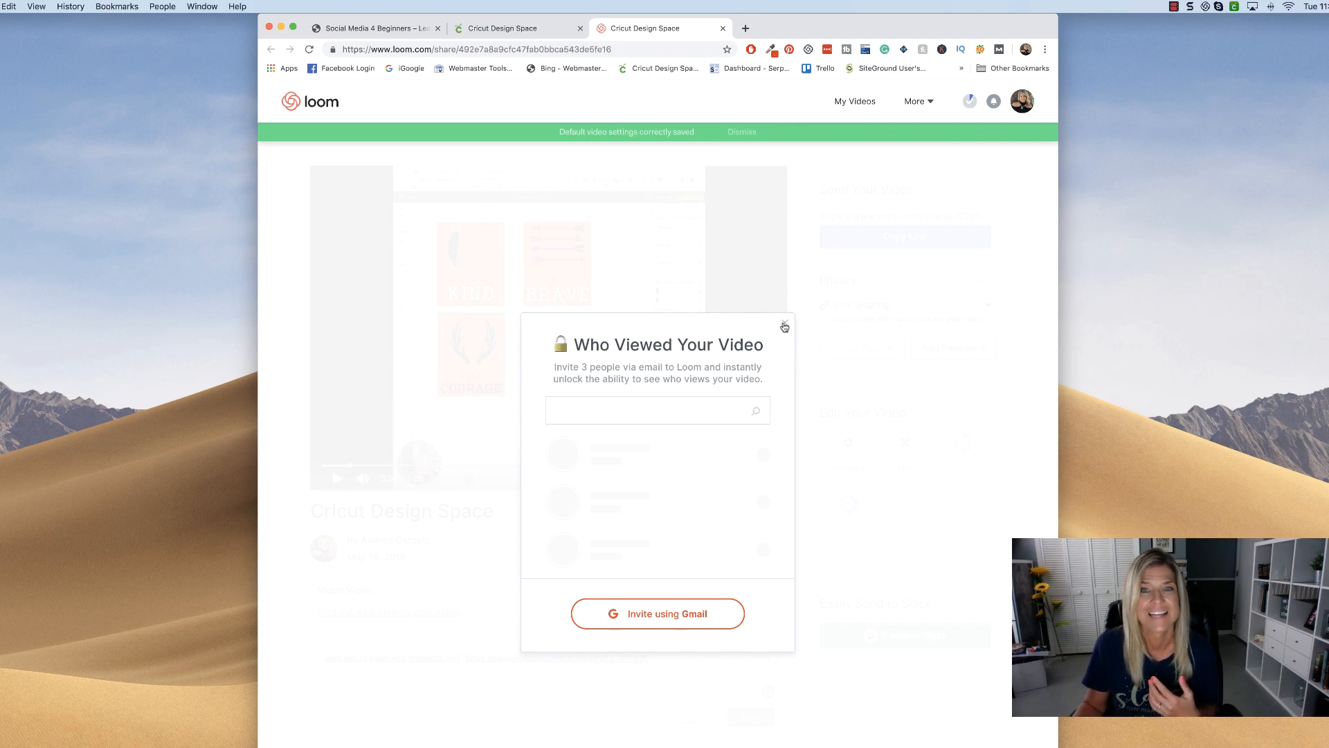
pyautogui.click(783, 327)
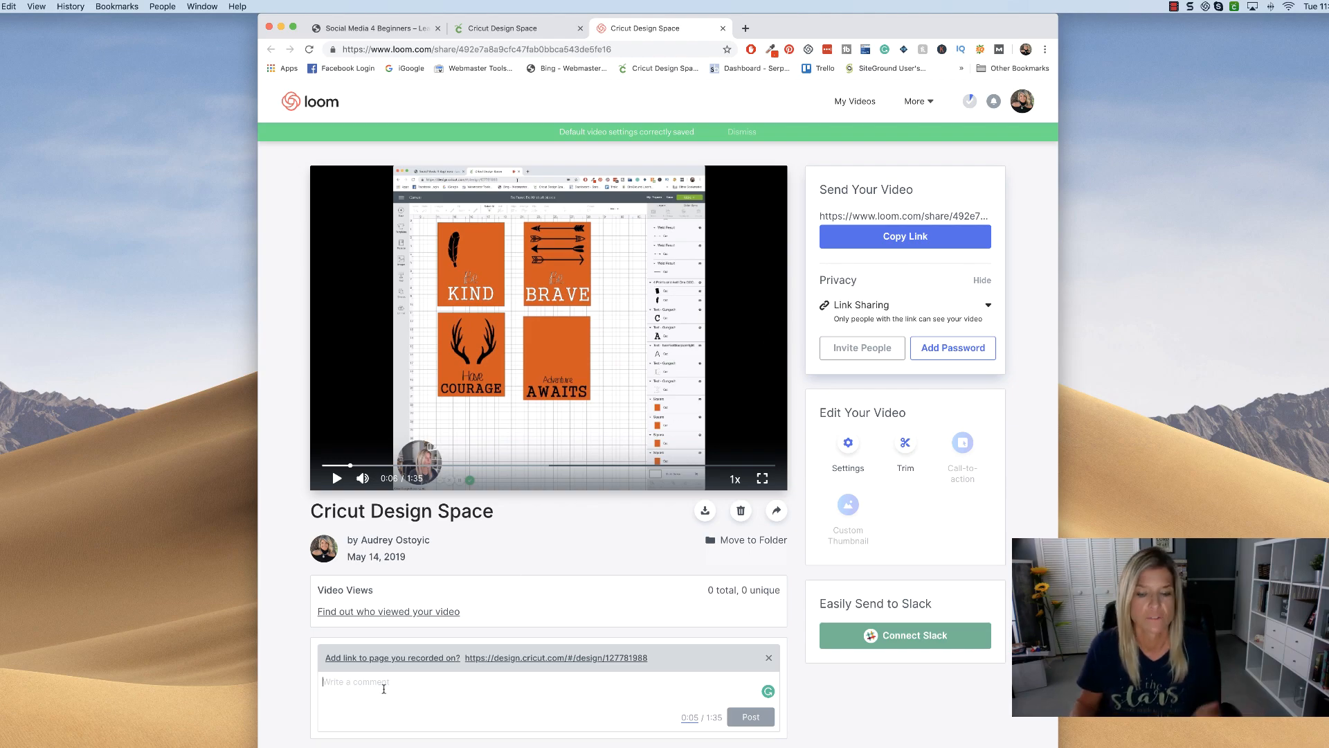
# - Post the comment "here ya go sis" beneath the recording, leaving the comment box empty
pyautogui.write('here ya')
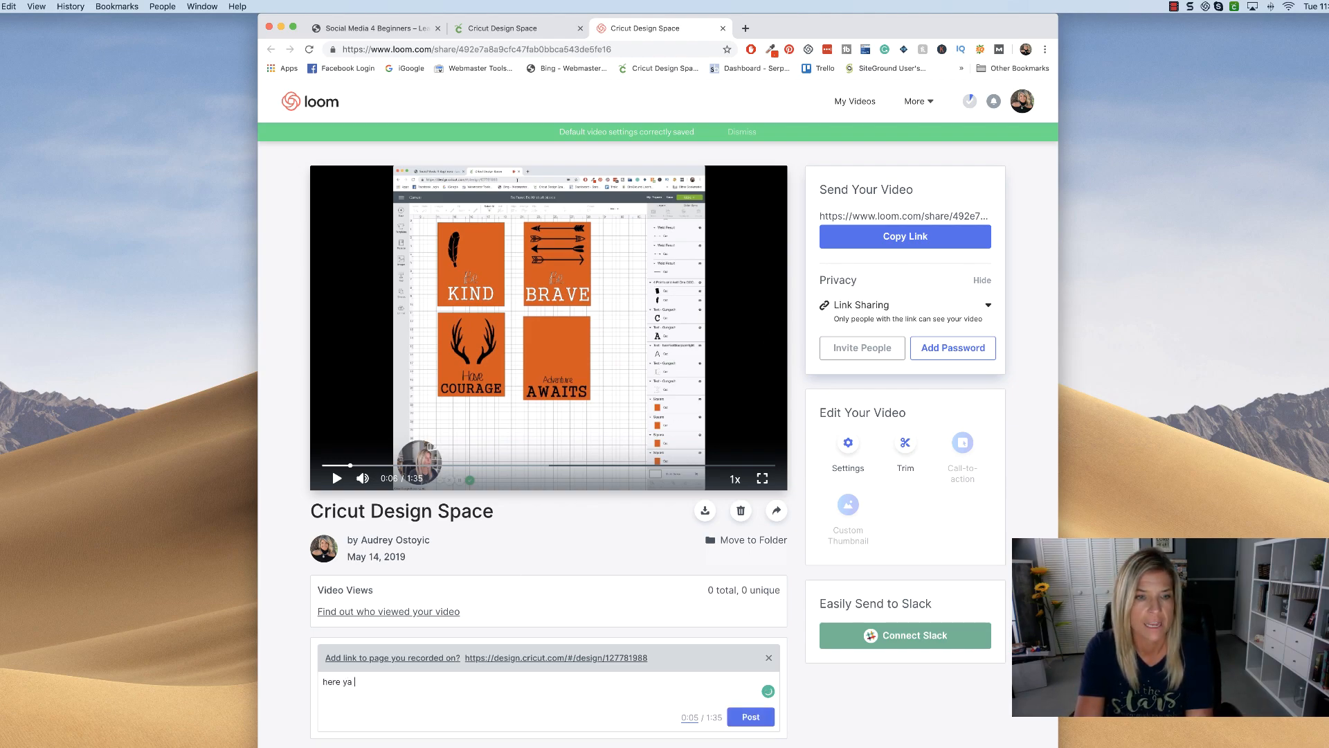
pyautogui.write('go sis')
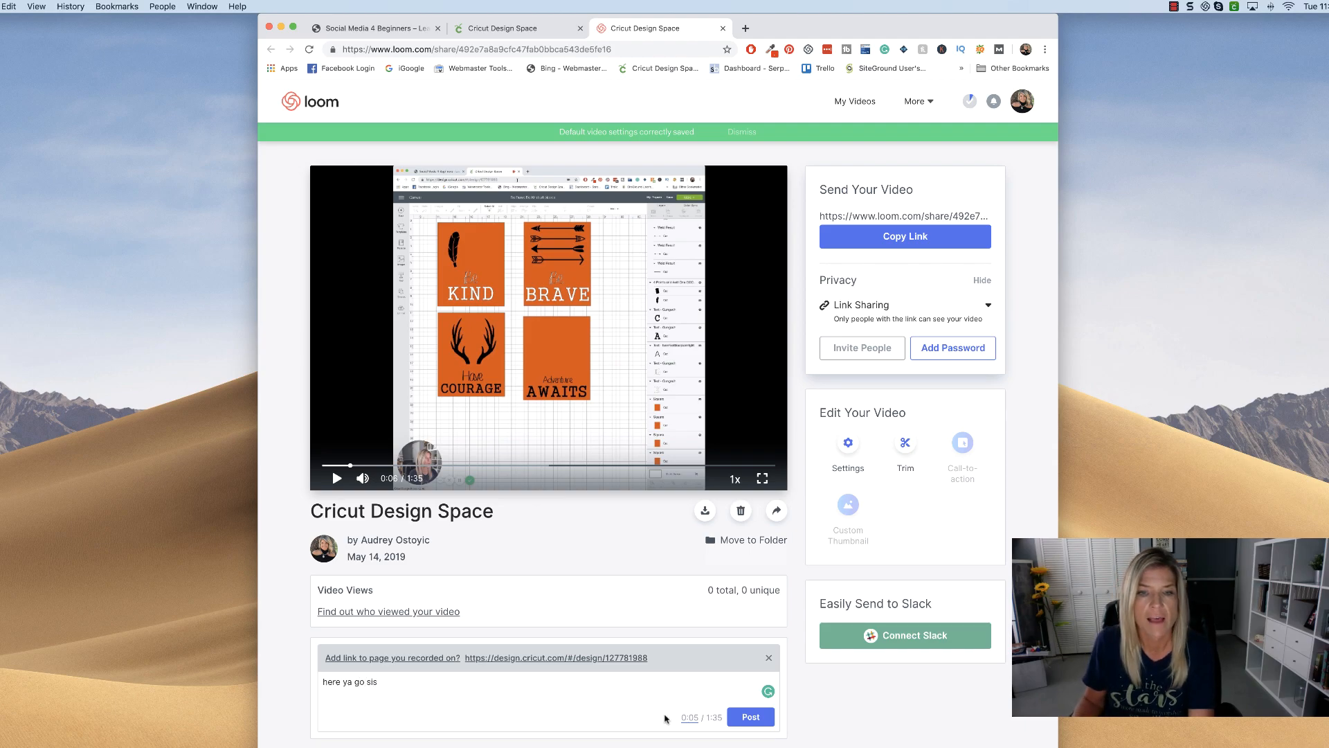
pyautogui.click(749, 716)
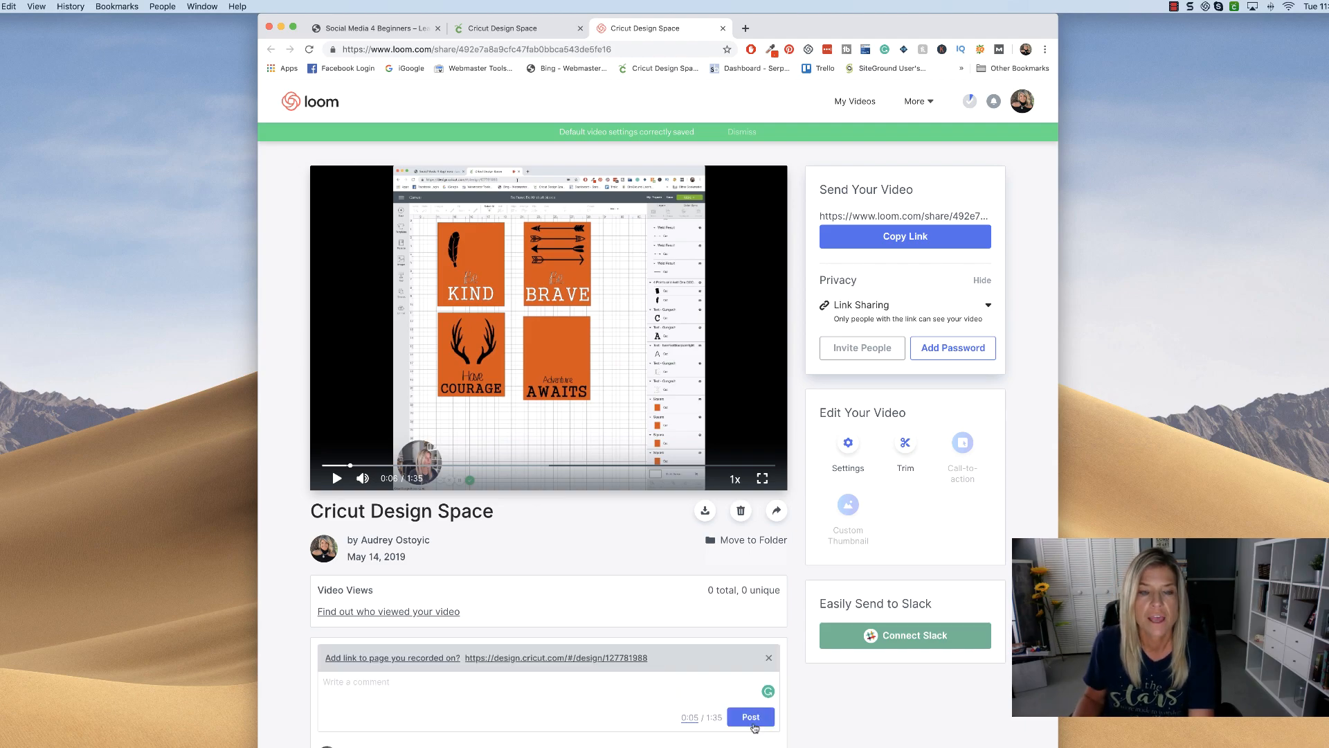
pyautogui.click(404, 681)
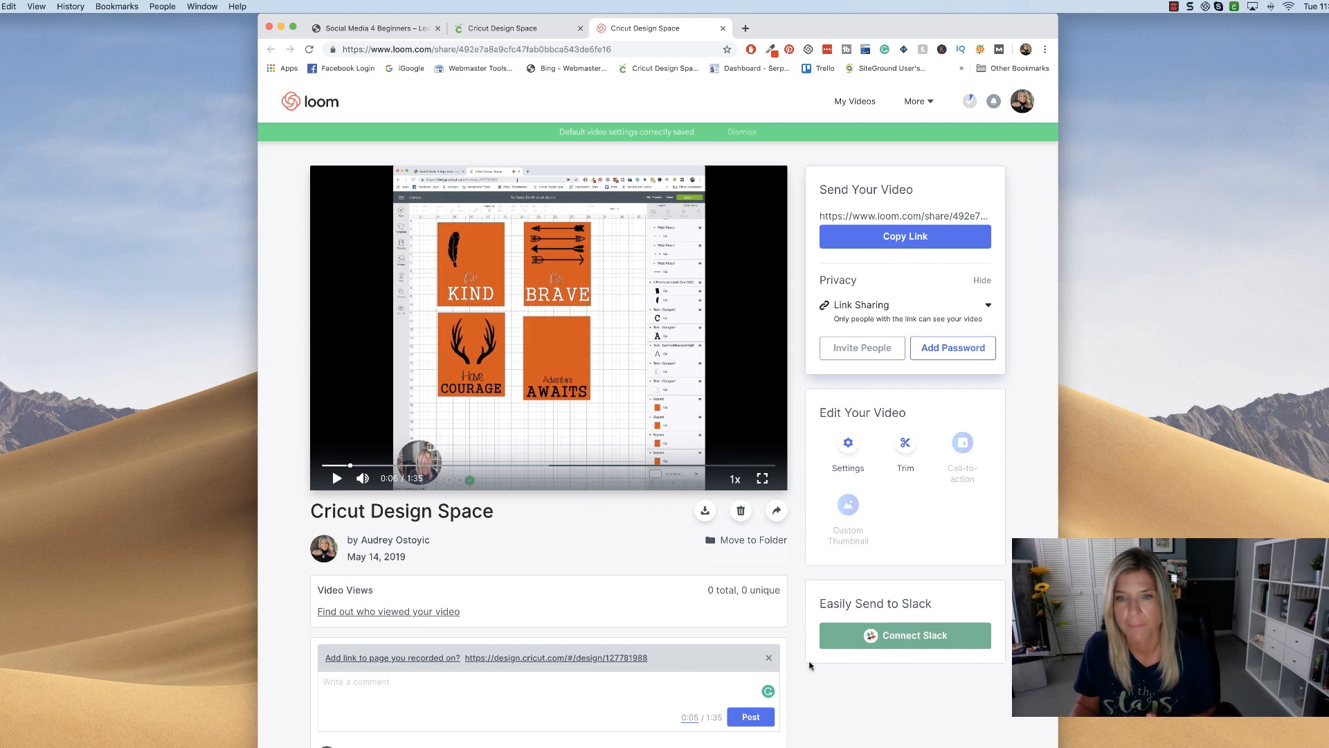
pyautogui.moveTo(844, 605)
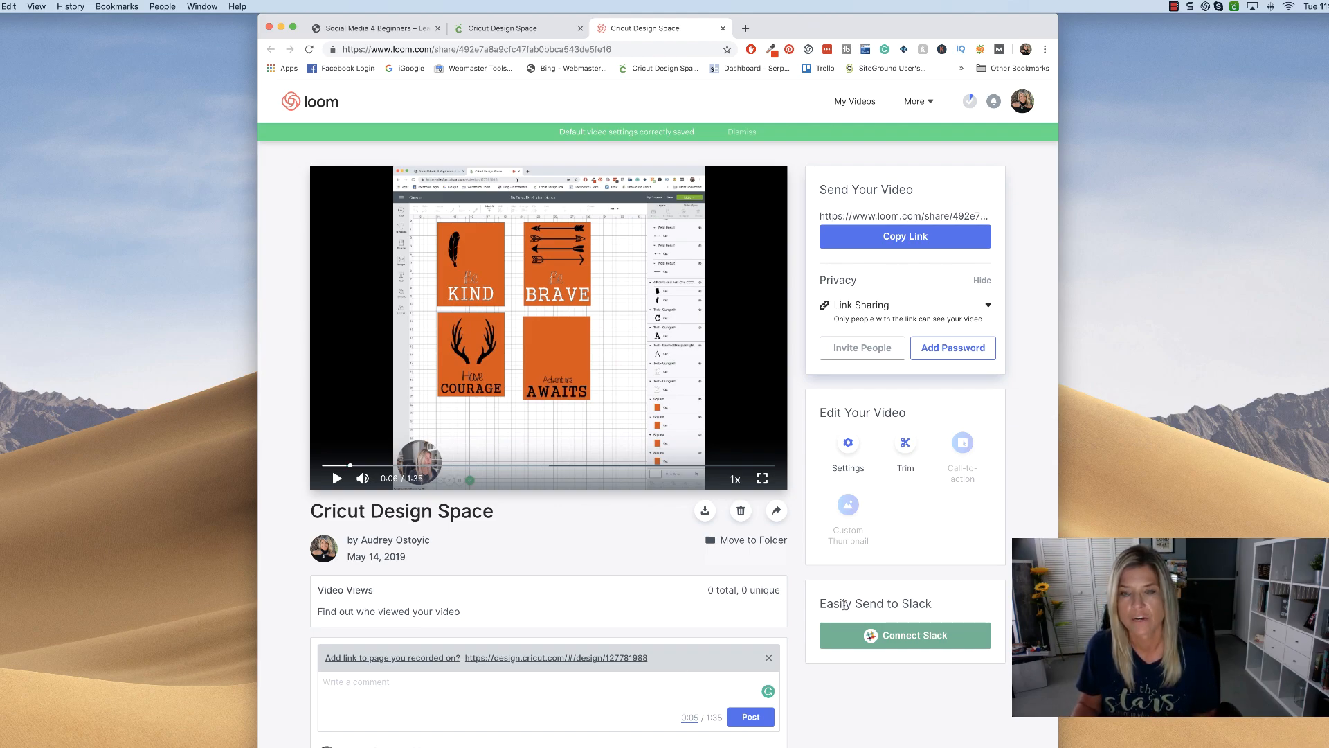